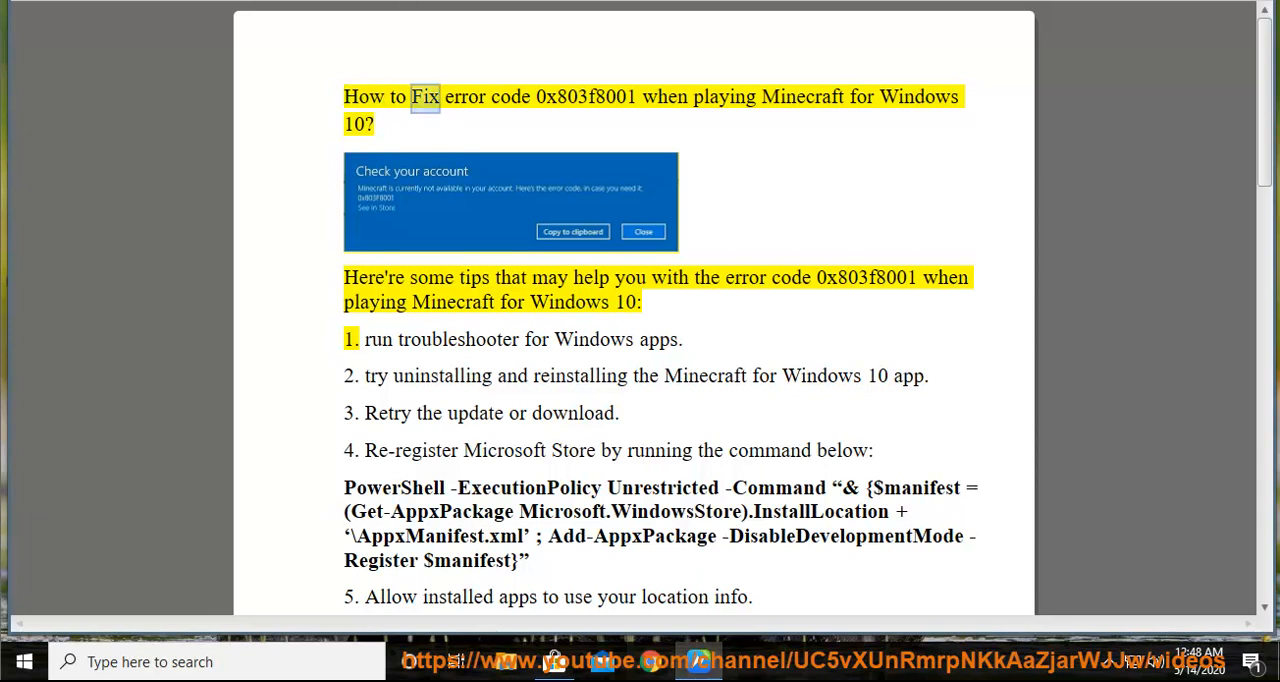
# Move the highlight from the title past the intro to tip 1's troubleshooter.
pyautogui.doubleClick(585, 96)
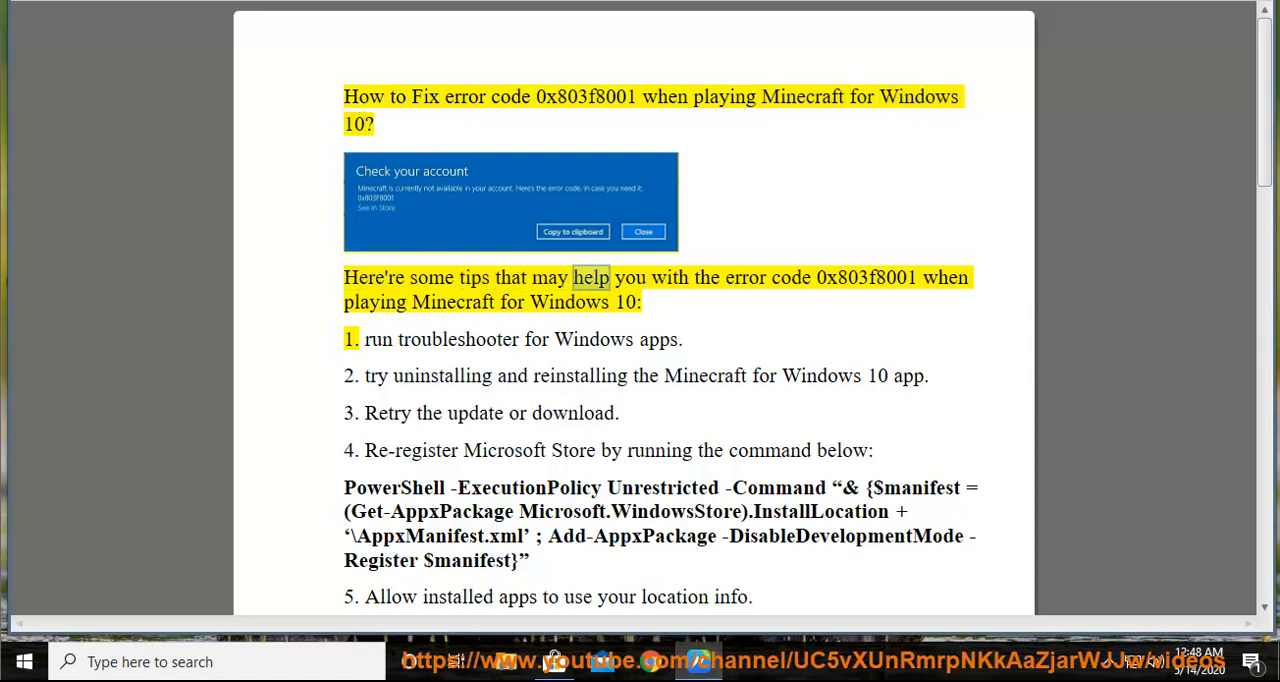
pyautogui.doubleClick(866, 277)
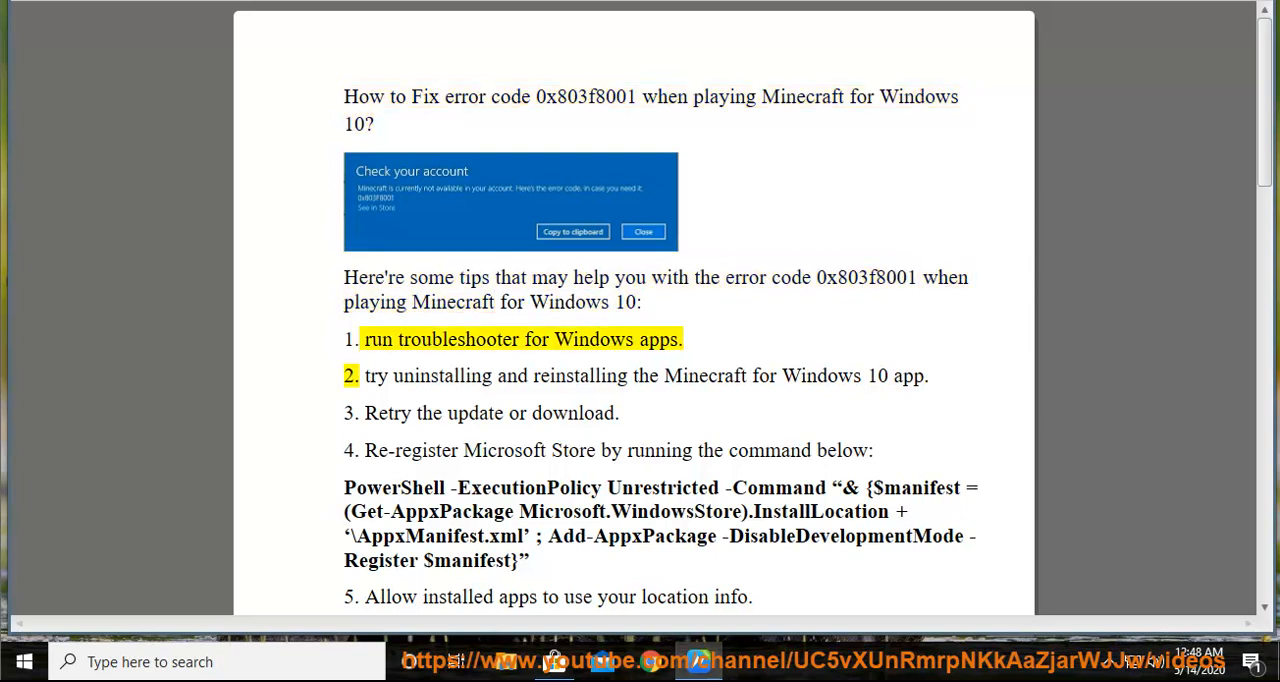
pyautogui.doubleClick(657, 339)
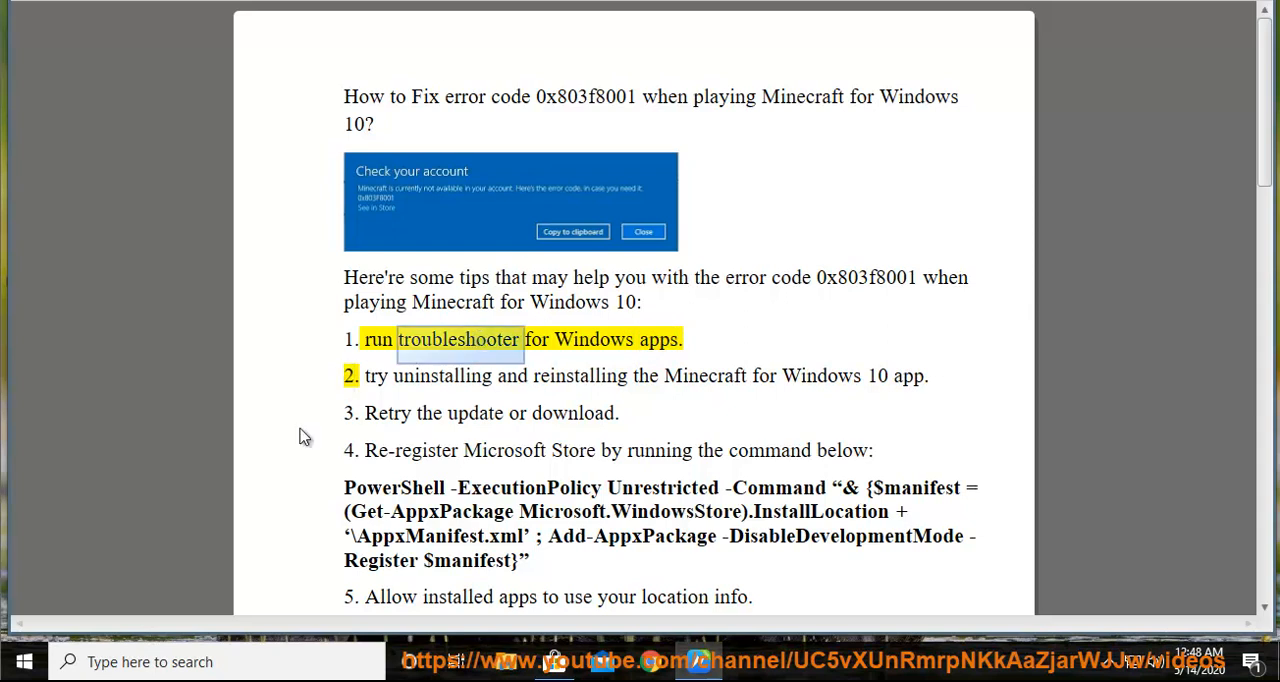
# Open Windows Settings and reach Troubleshoot settings via a 'TR' search.
pyautogui.click(24, 661)
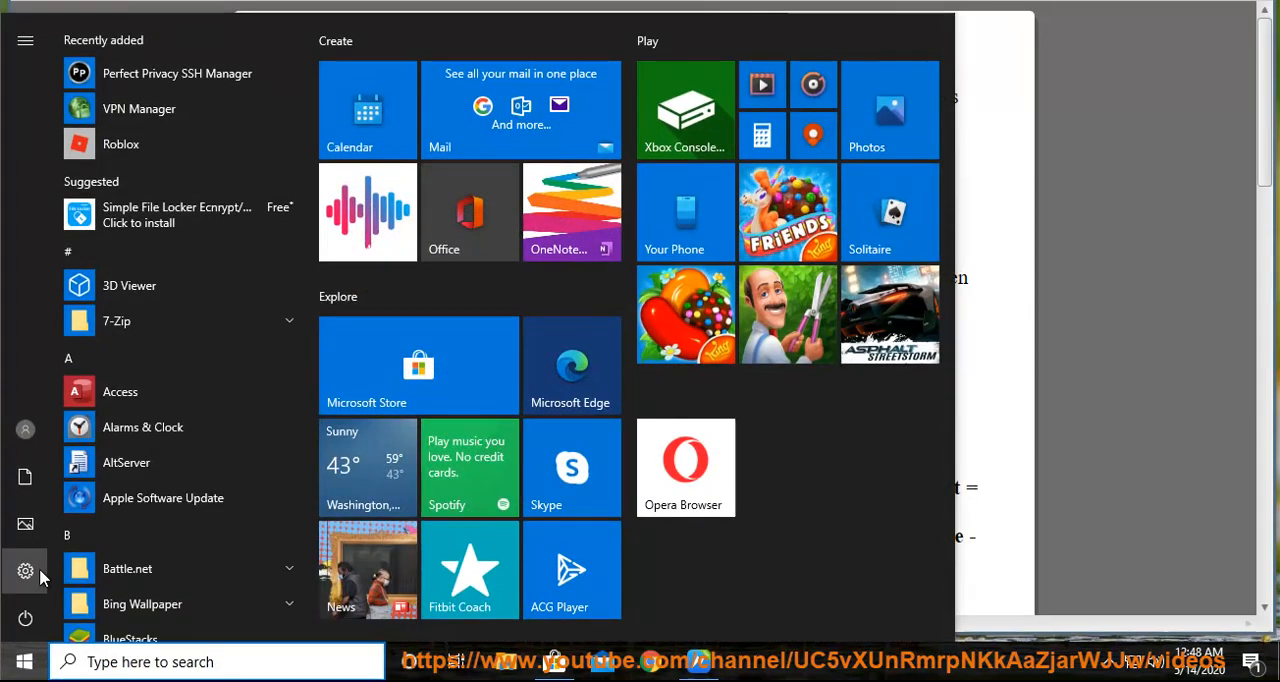
pyautogui.click(25, 570)
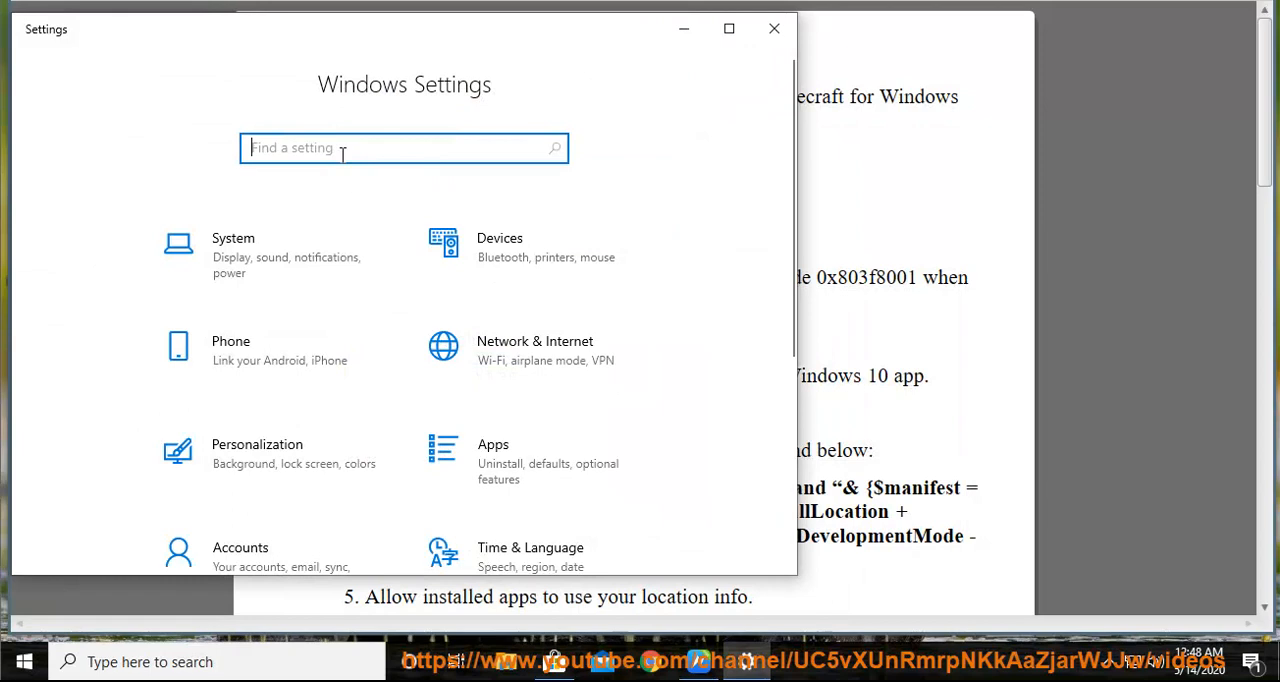
pyautogui.write('TR')
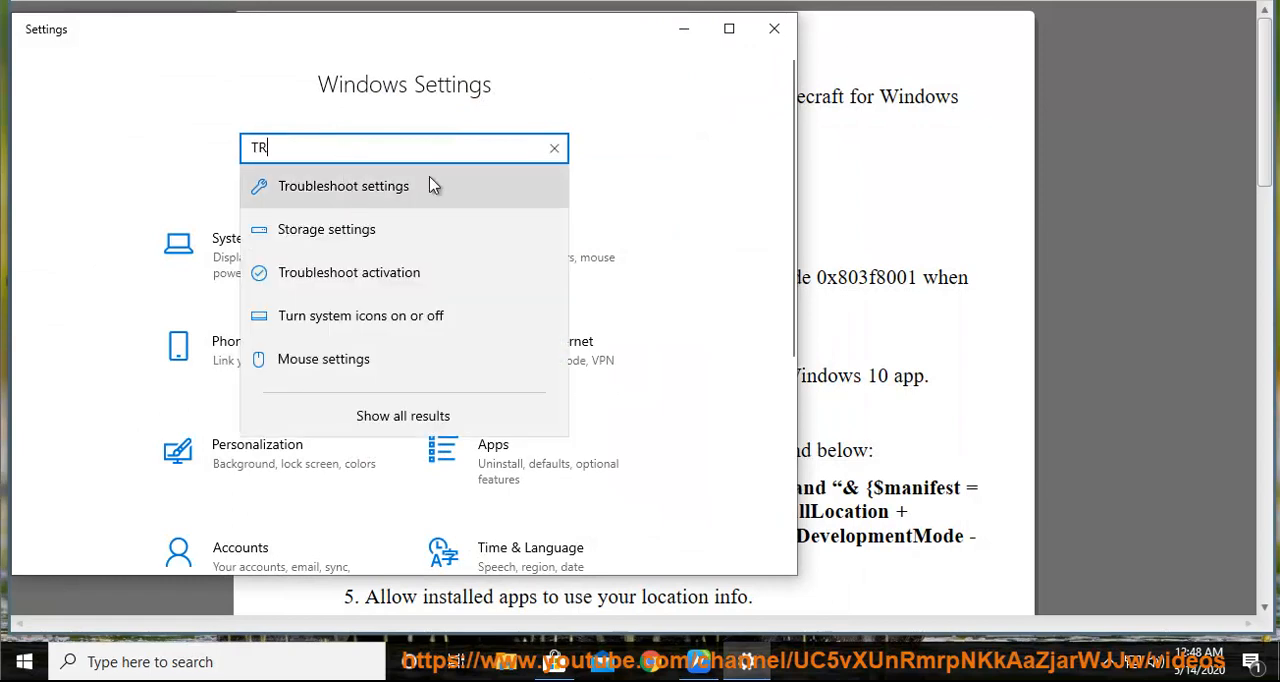
pyautogui.click(343, 186)
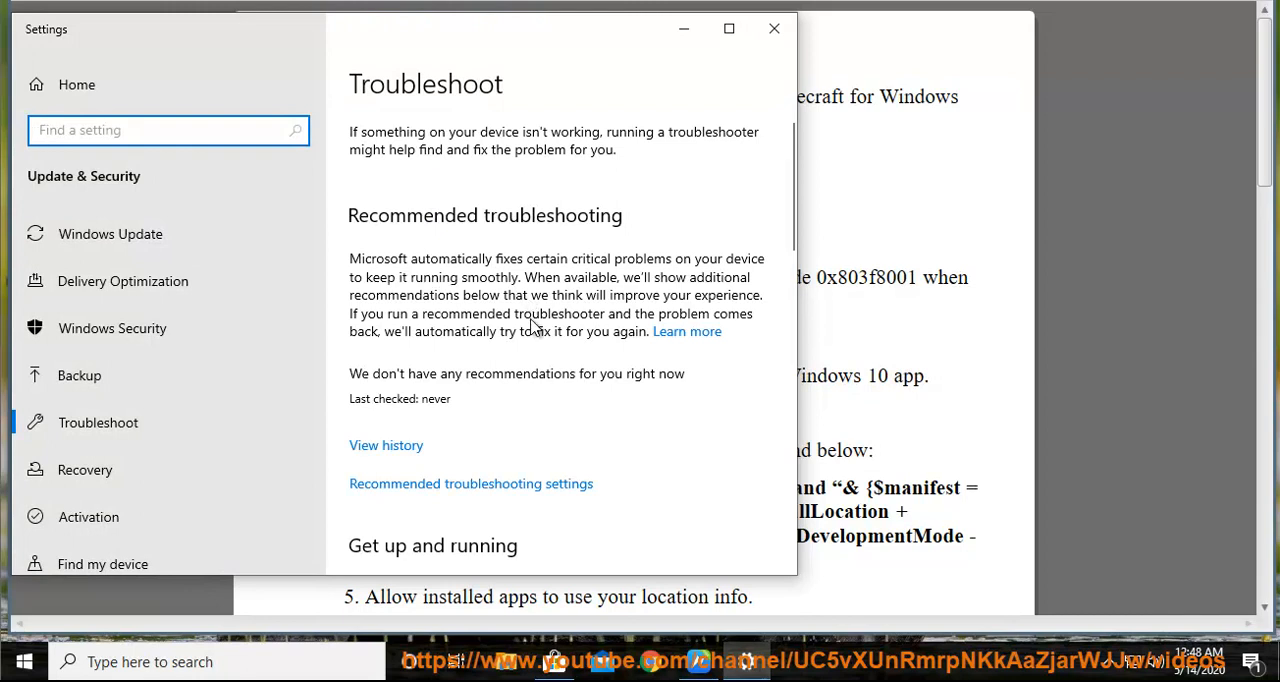
# Scroll down the Troubleshoot page and expand Windows Store Apps.
pyautogui.scroll(-3)
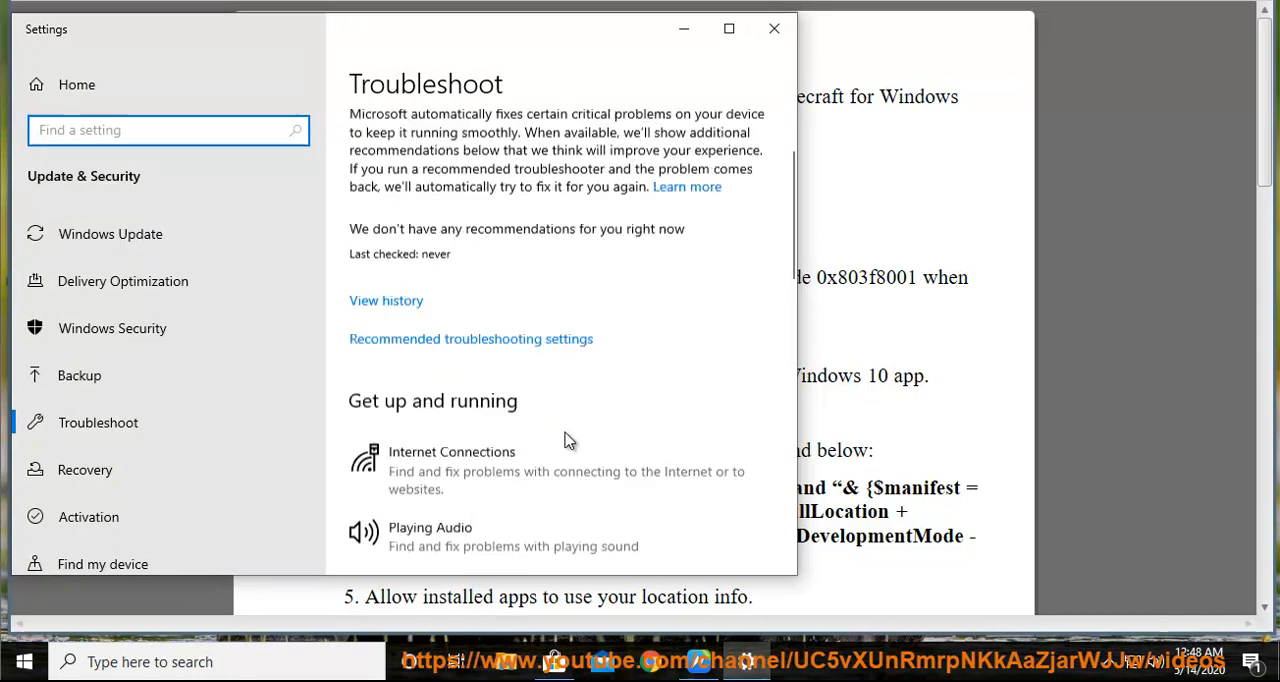
pyautogui.scroll(-3)
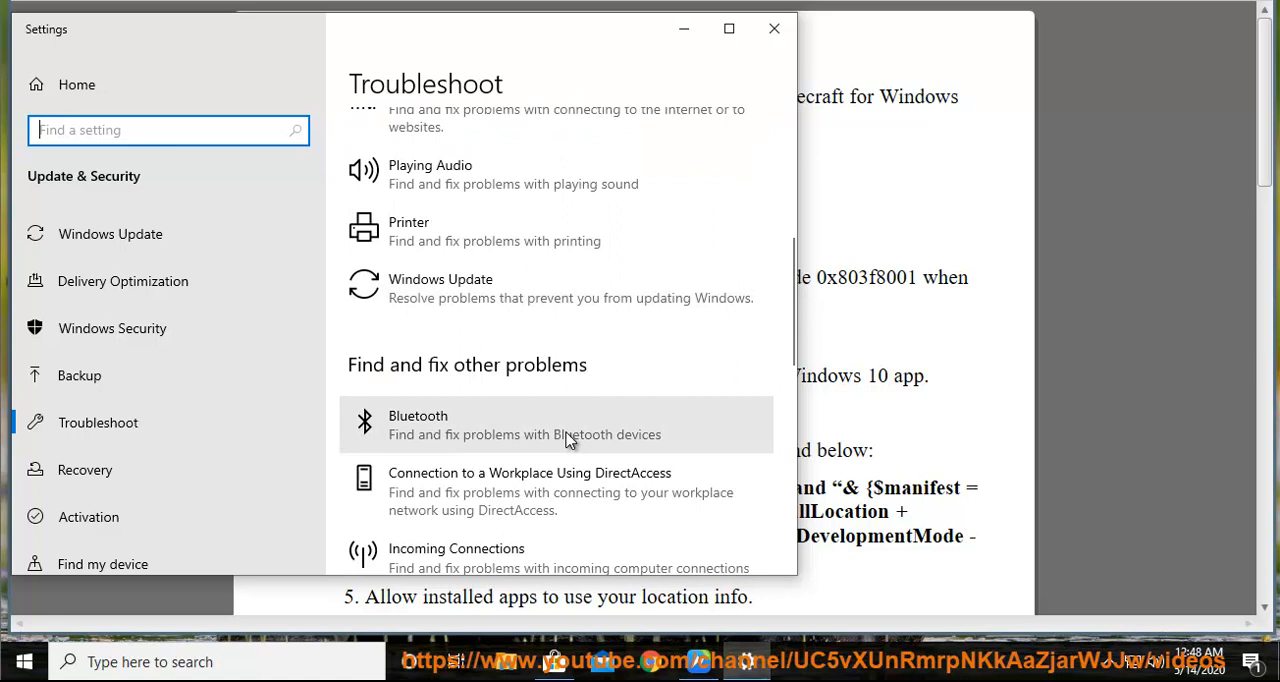
pyautogui.scroll(-3)
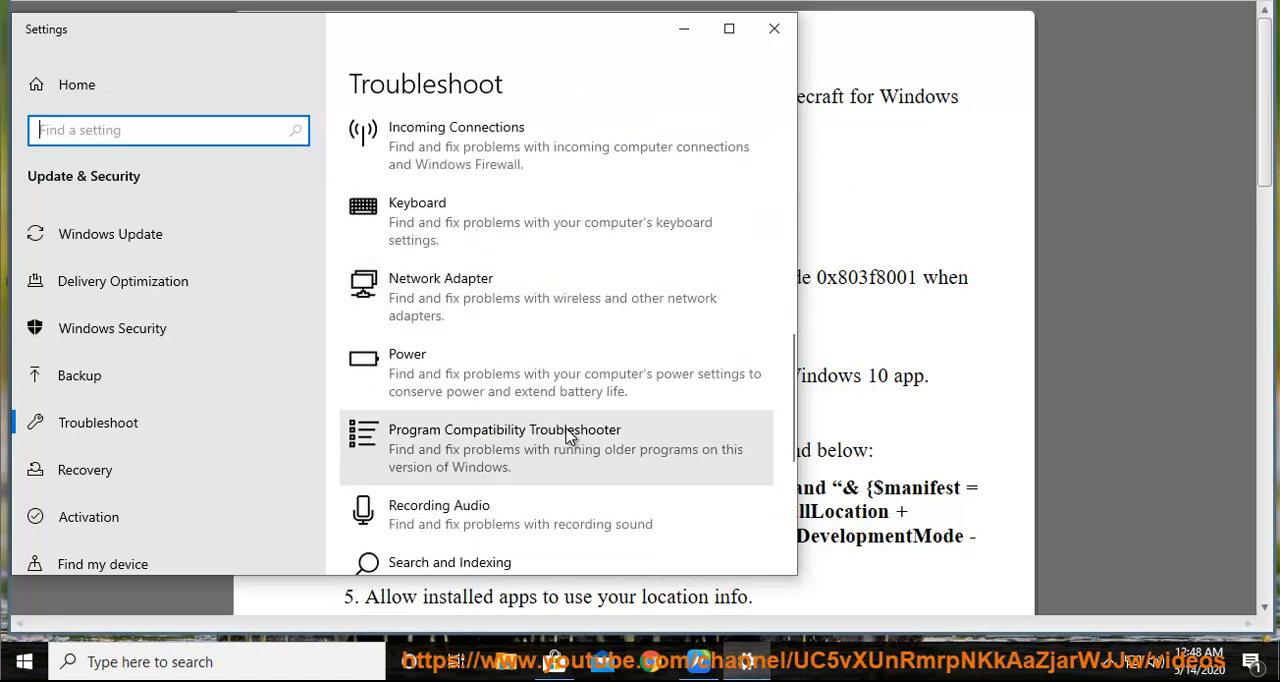
pyautogui.scroll(-3)
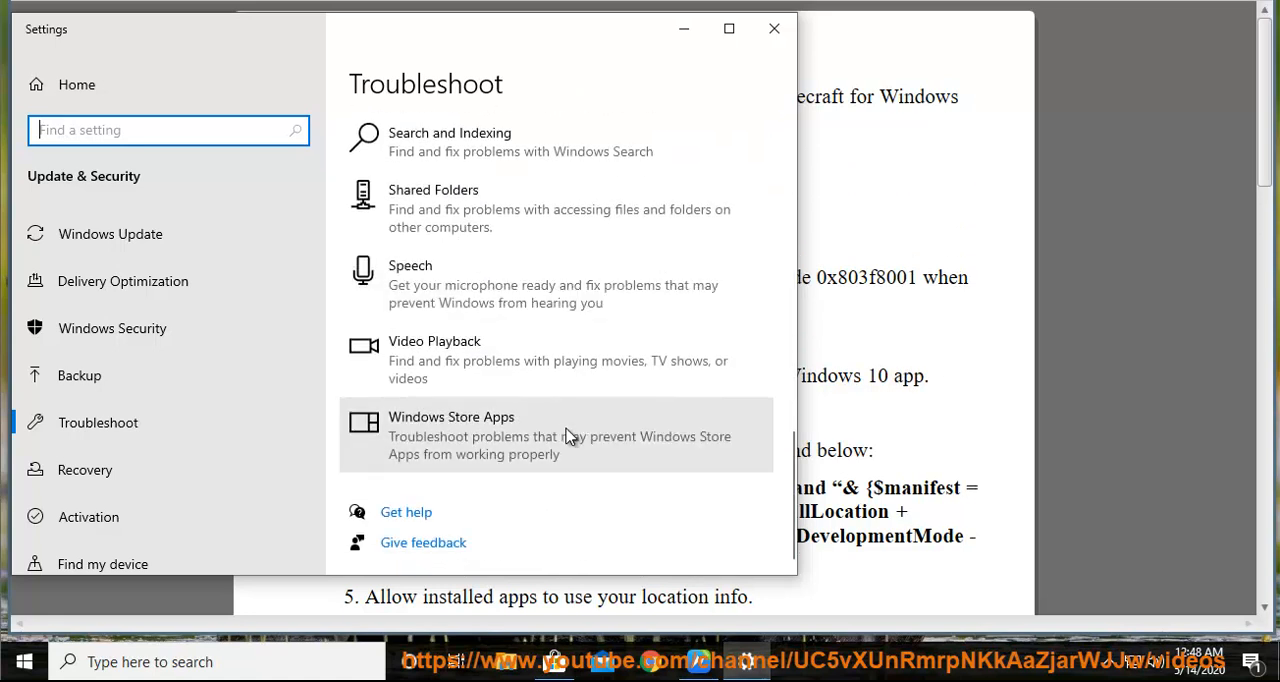
pyautogui.click(555, 435)
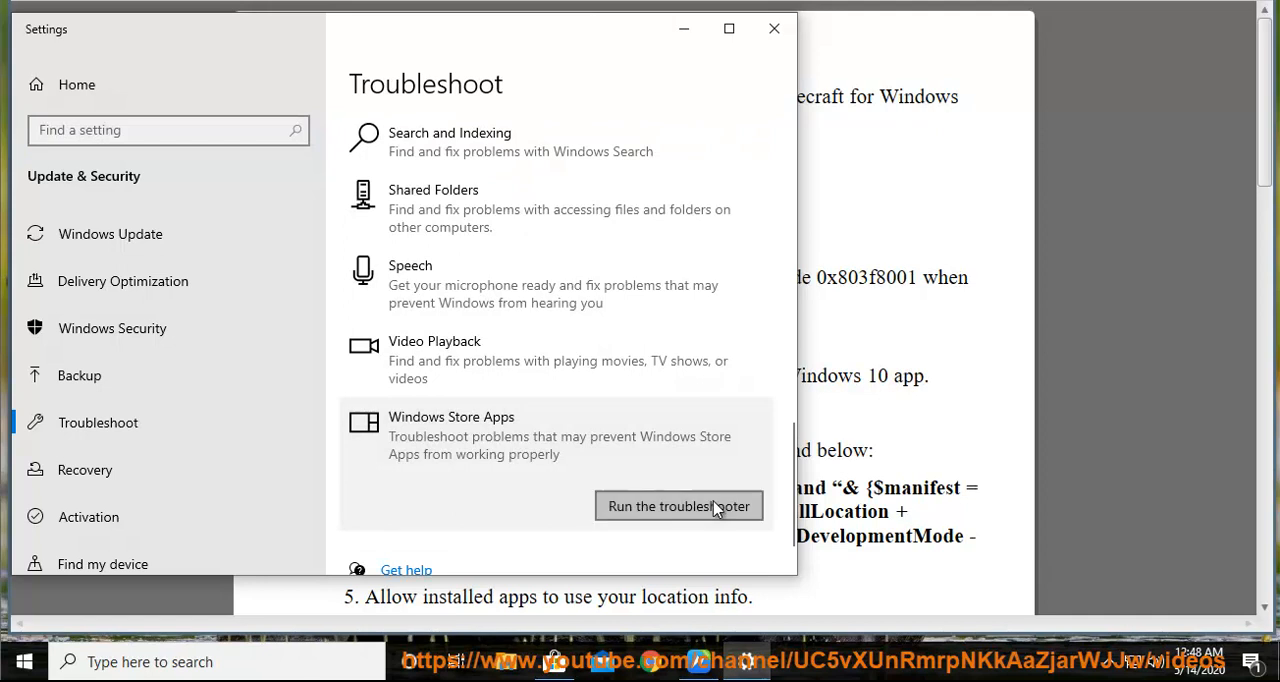
# Run the Windows Store Apps troubleshooter, advancing past the account sign-in advice to Reset an app.
pyautogui.click(678, 506)
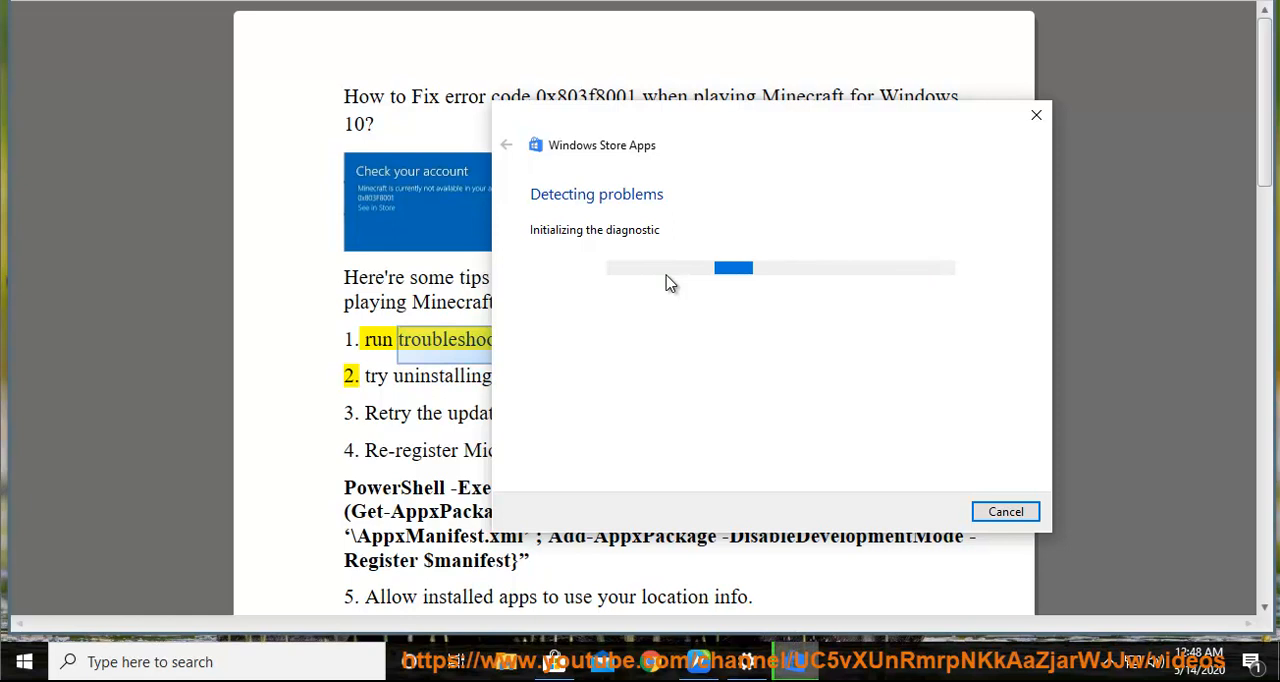
pyautogui.moveTo(810, 291)
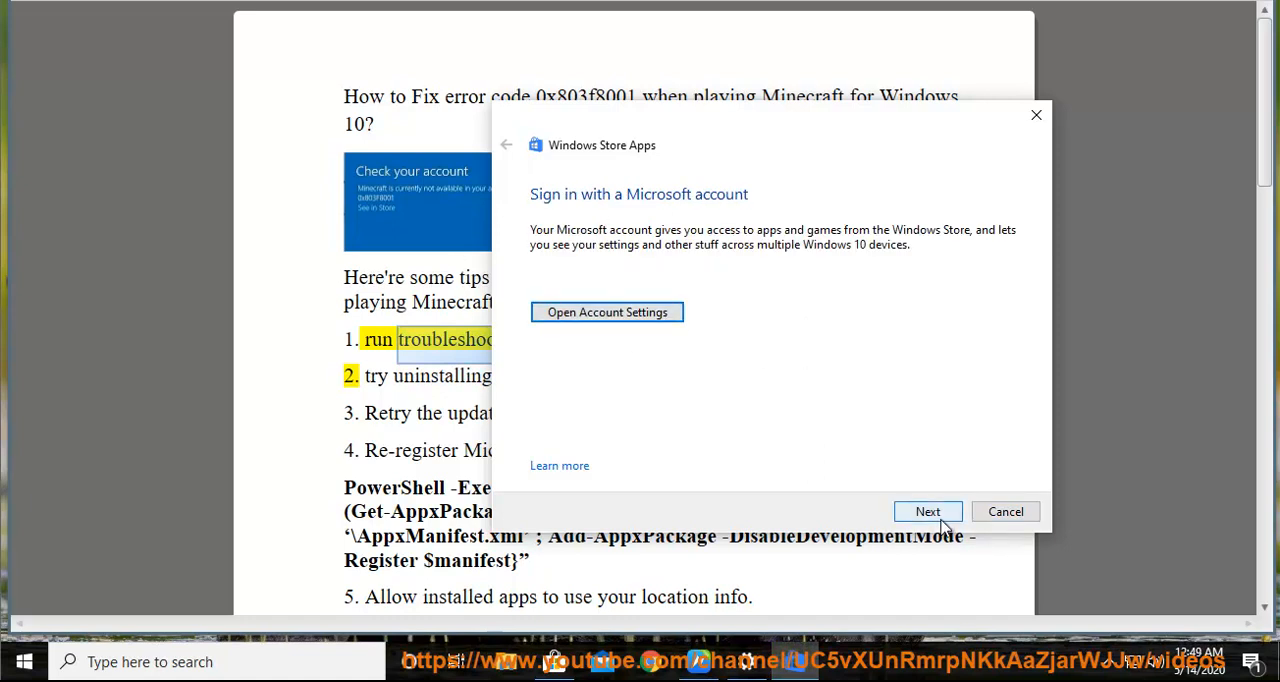
pyautogui.click(927, 511)
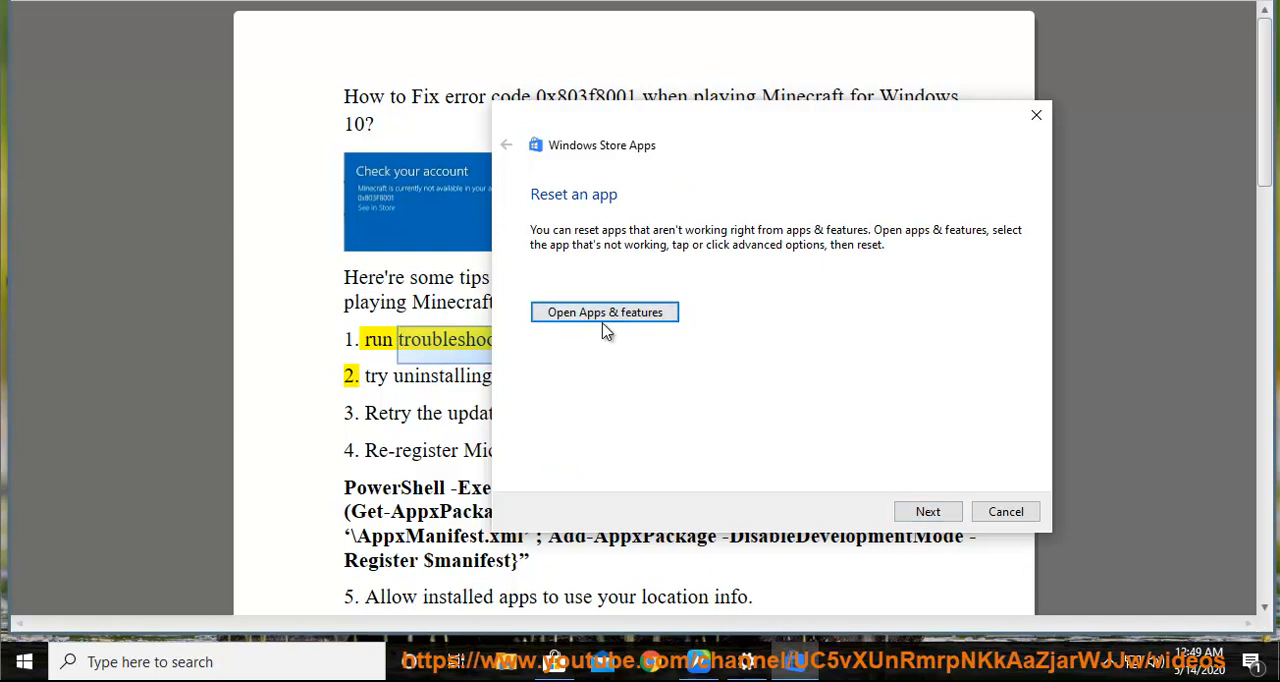
pyautogui.click(1005, 511)
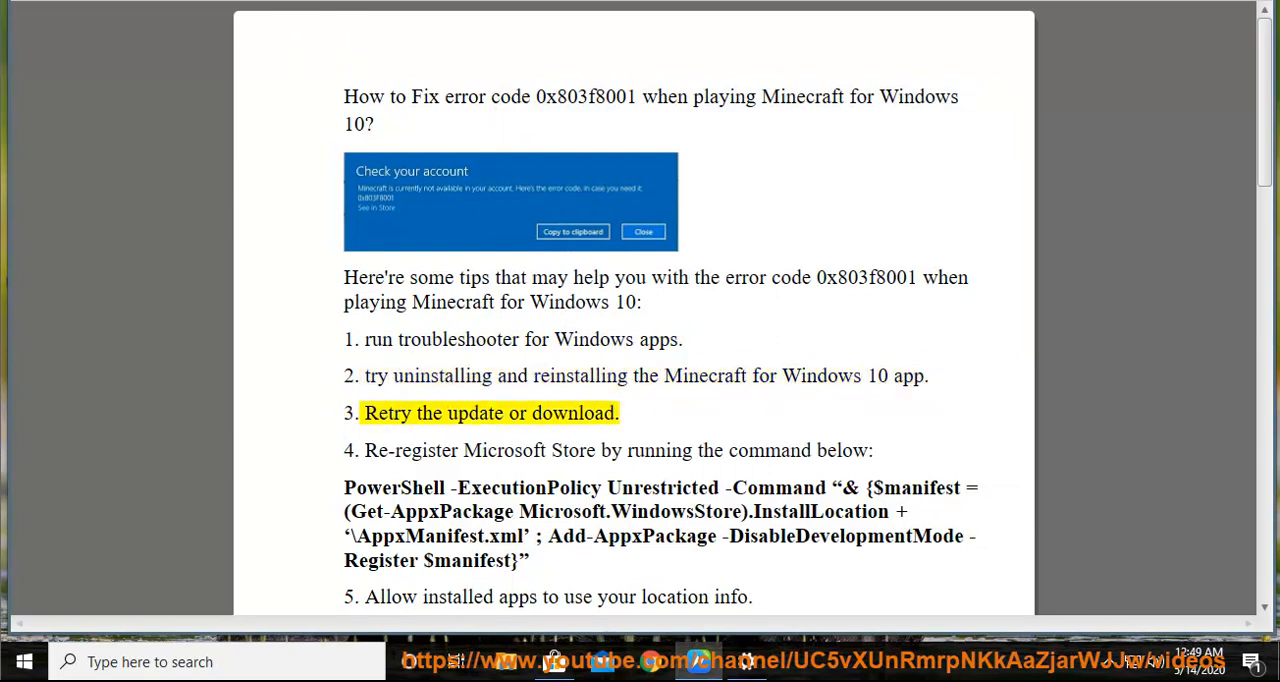
# Highlight tip 3, then check Store's Downloads and updates for pending updates.
pyautogui.doubleClick(572, 413)
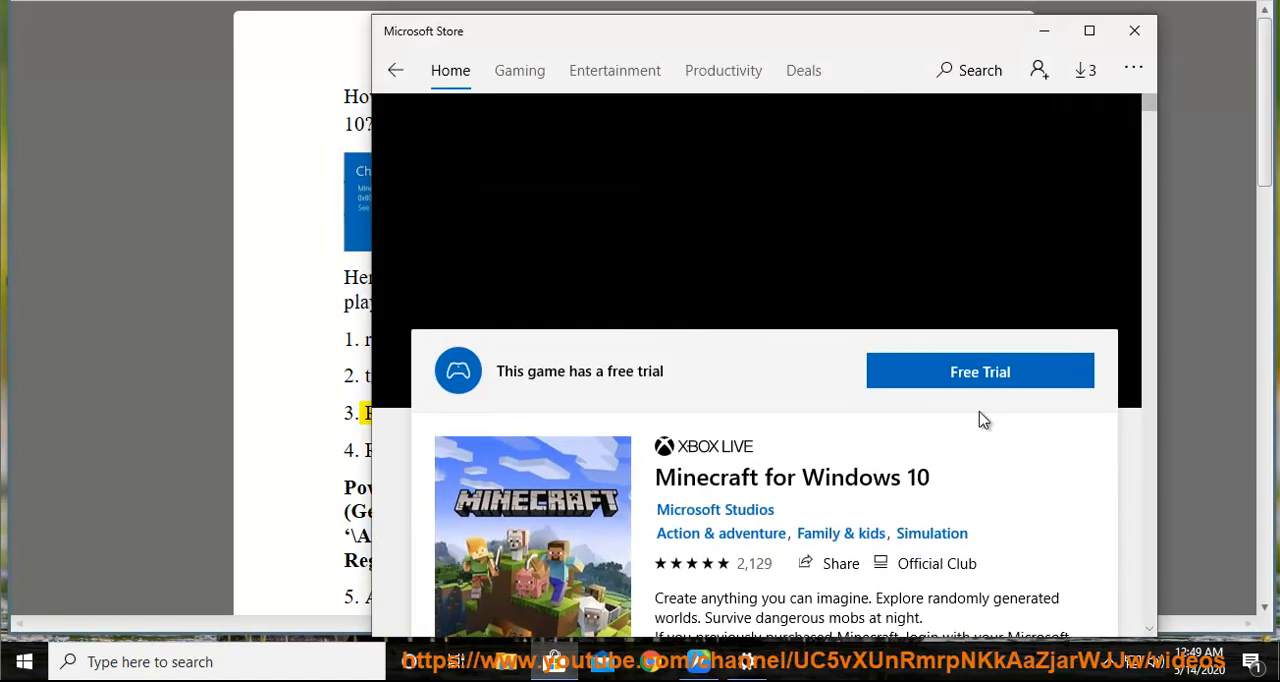
pyautogui.moveTo(948, 453)
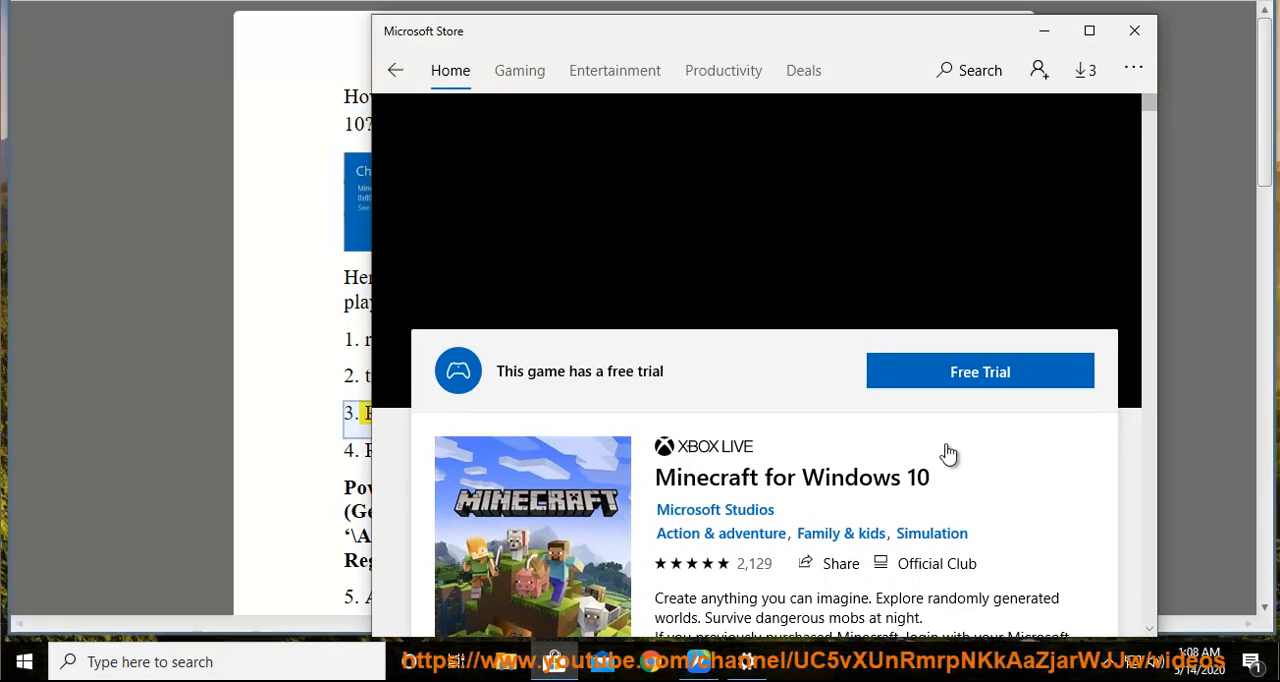
pyautogui.click(1133, 70)
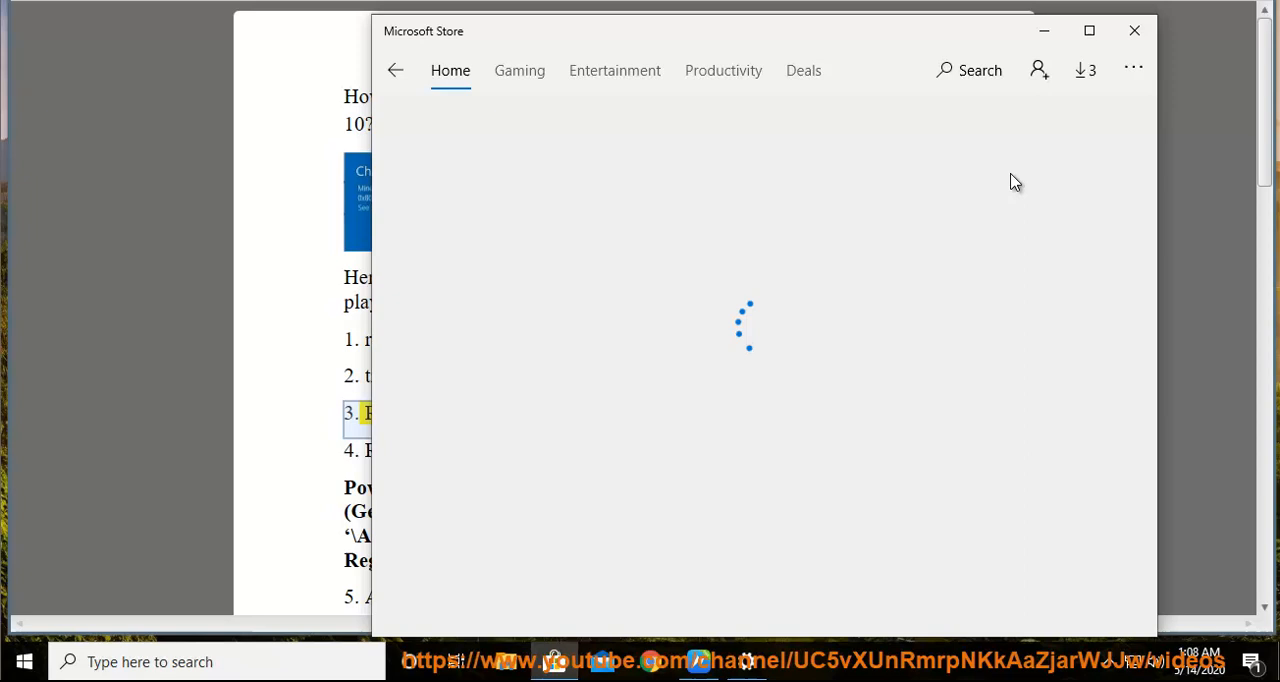
pyautogui.click(1084, 70)
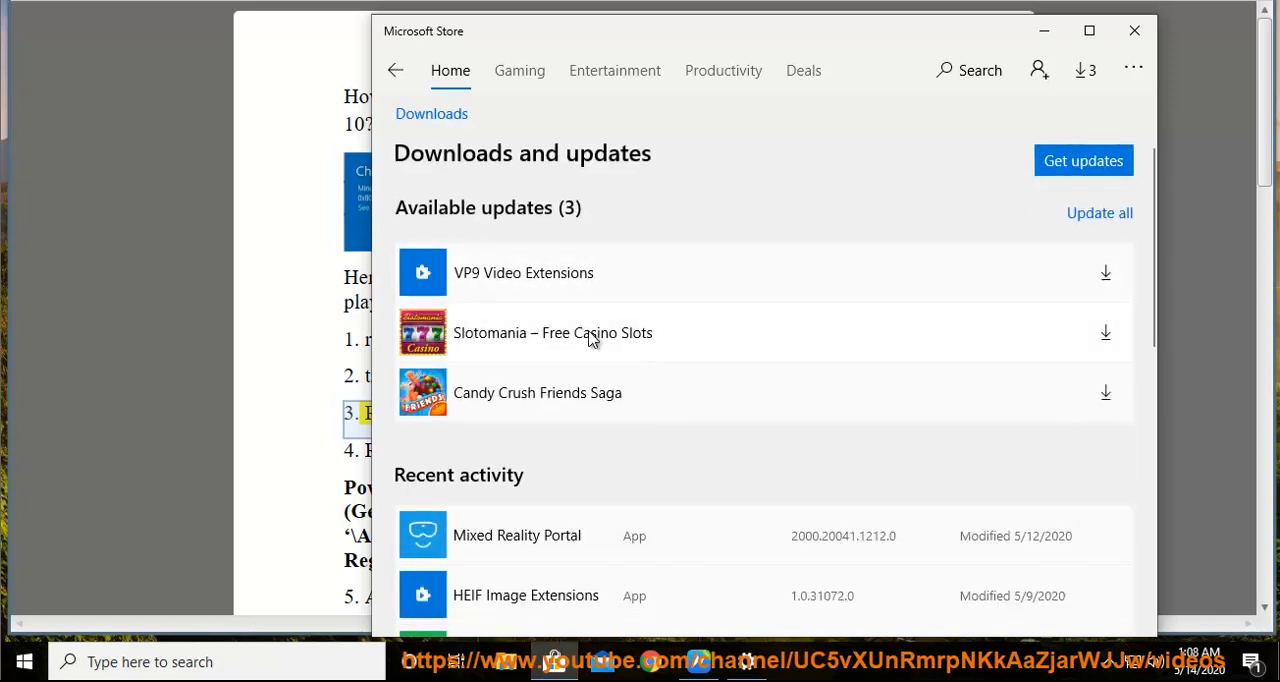
pyautogui.scroll(-3)
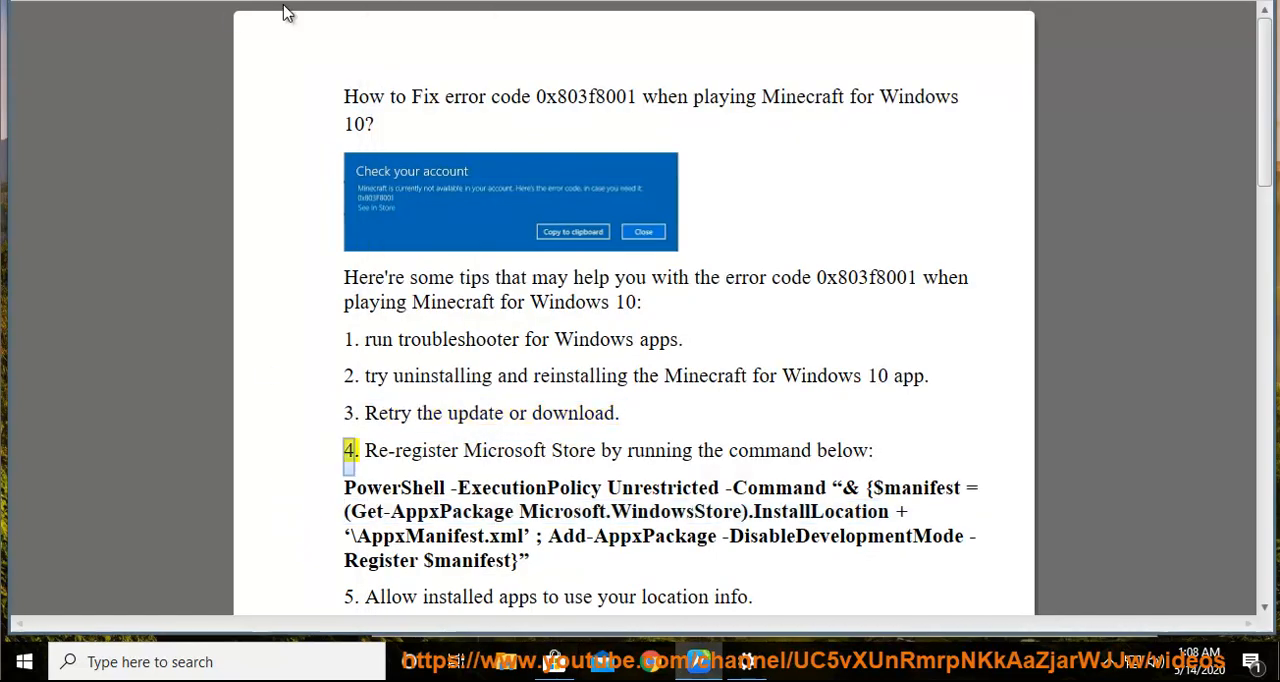
# Select tip 4's PowerShell re-register command and launch Command Prompt as administrator.
pyautogui.moveTo(364, 450); pyautogui.dragTo(888, 511)
pyautogui.write('CMD')
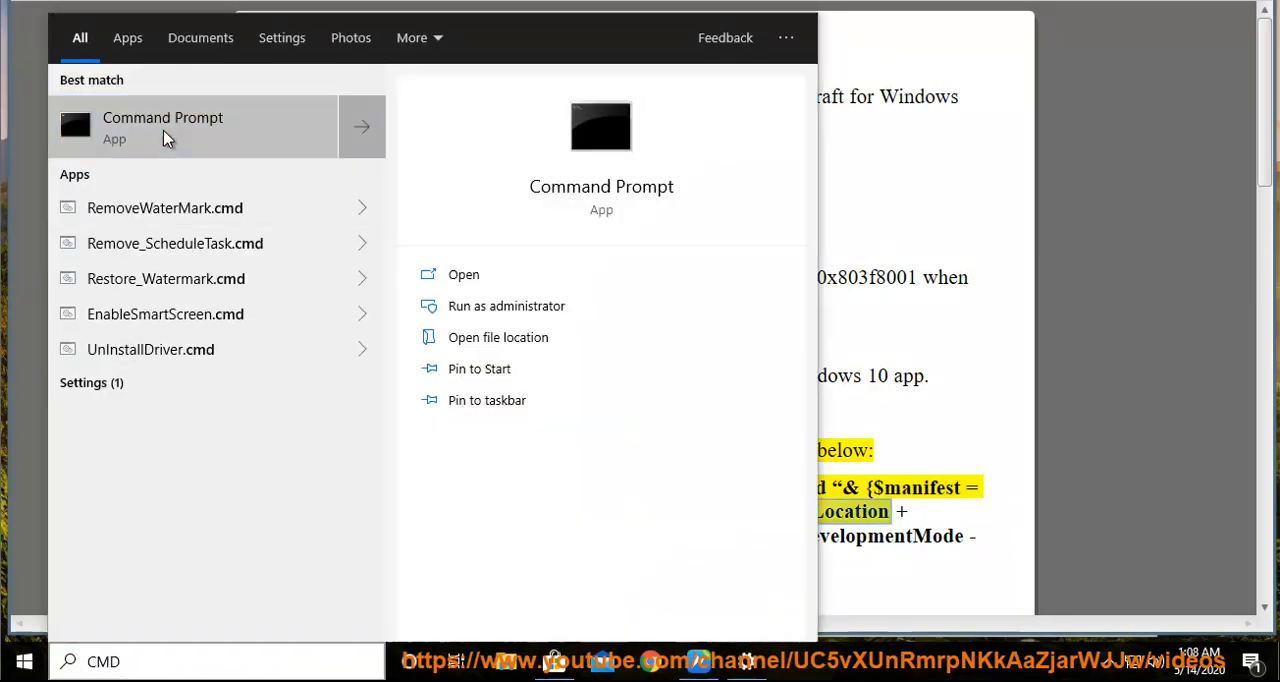
pyautogui.click(506, 305)
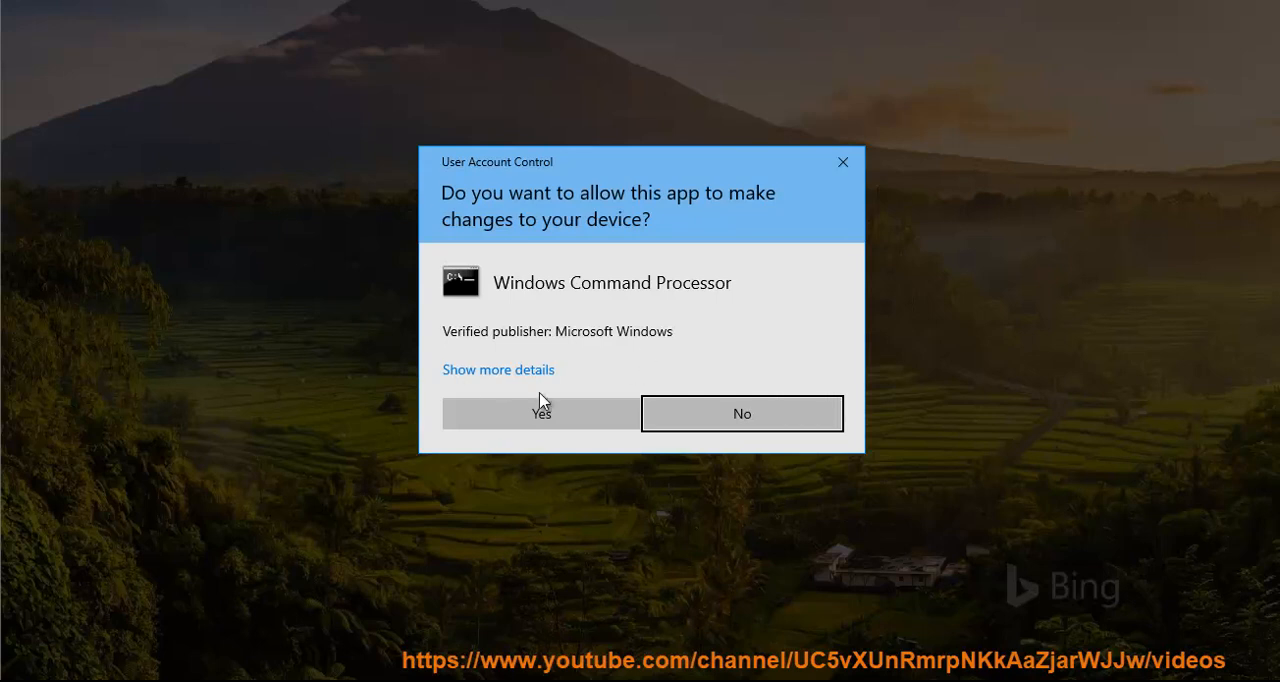
pyautogui.click(540, 413)
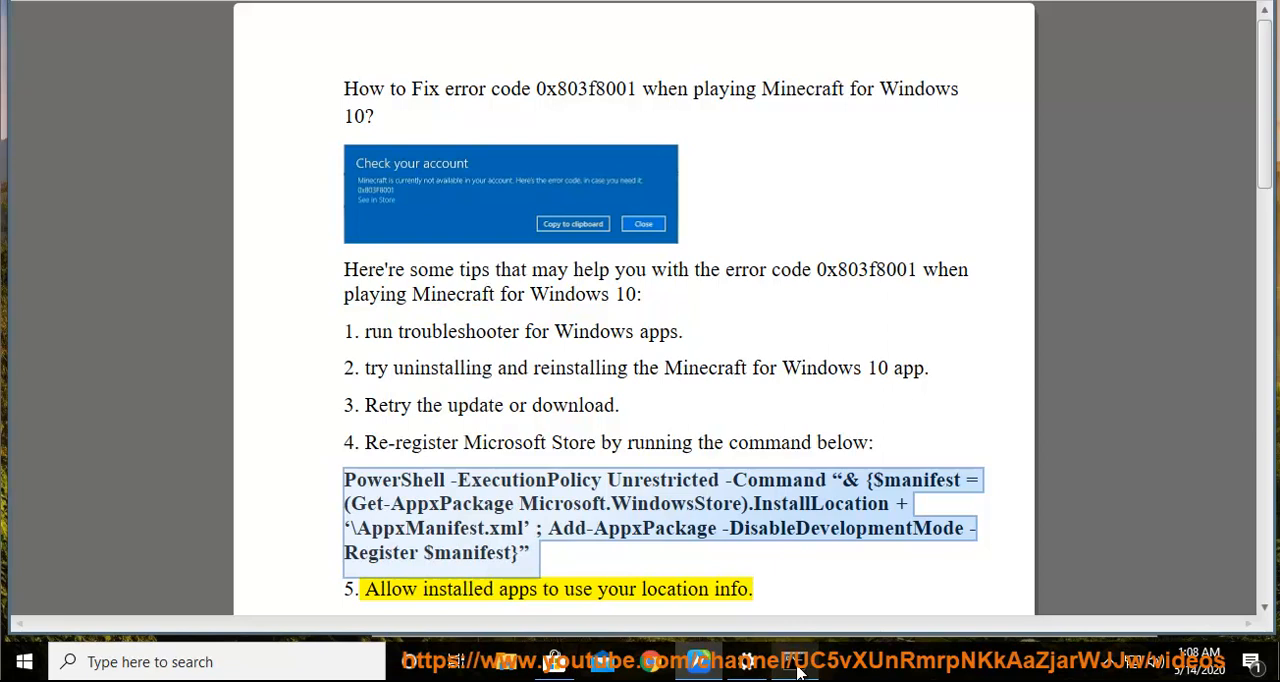
pyautogui.click(790, 661)
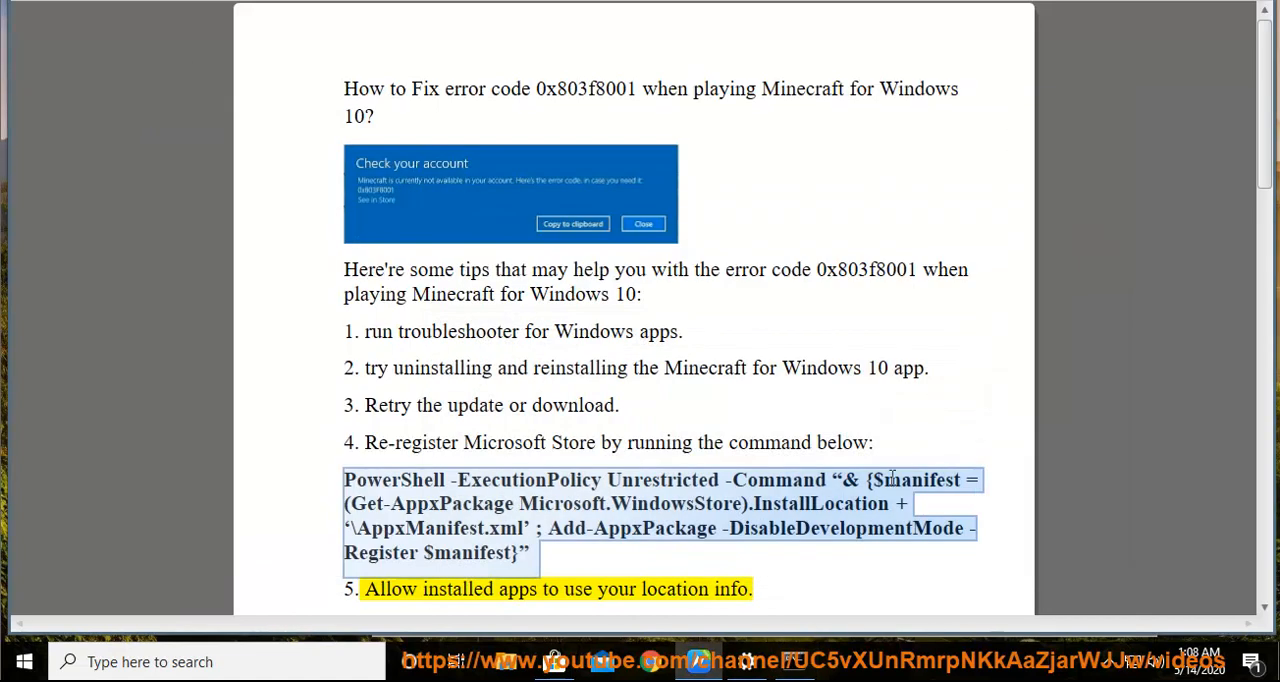
pyautogui.click(290, 197)
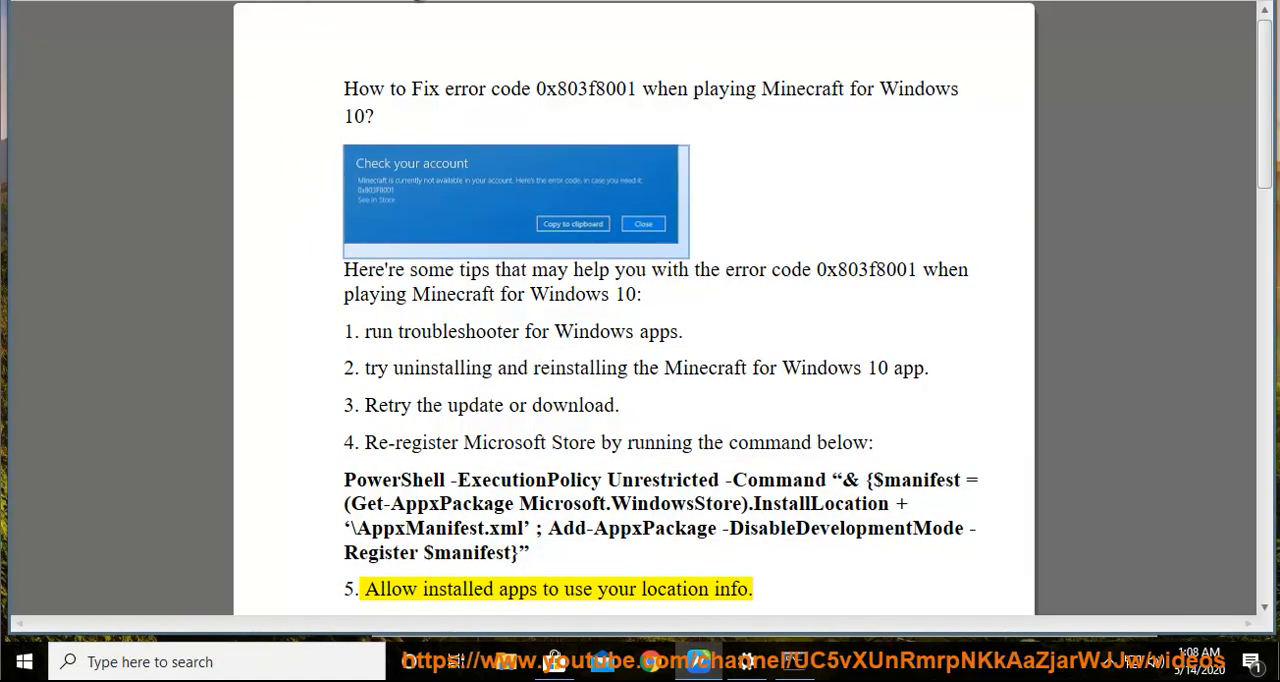
# Highlight tip 6, search Settings for 'location', and confirm app location access is on.
pyautogui.scroll(3)
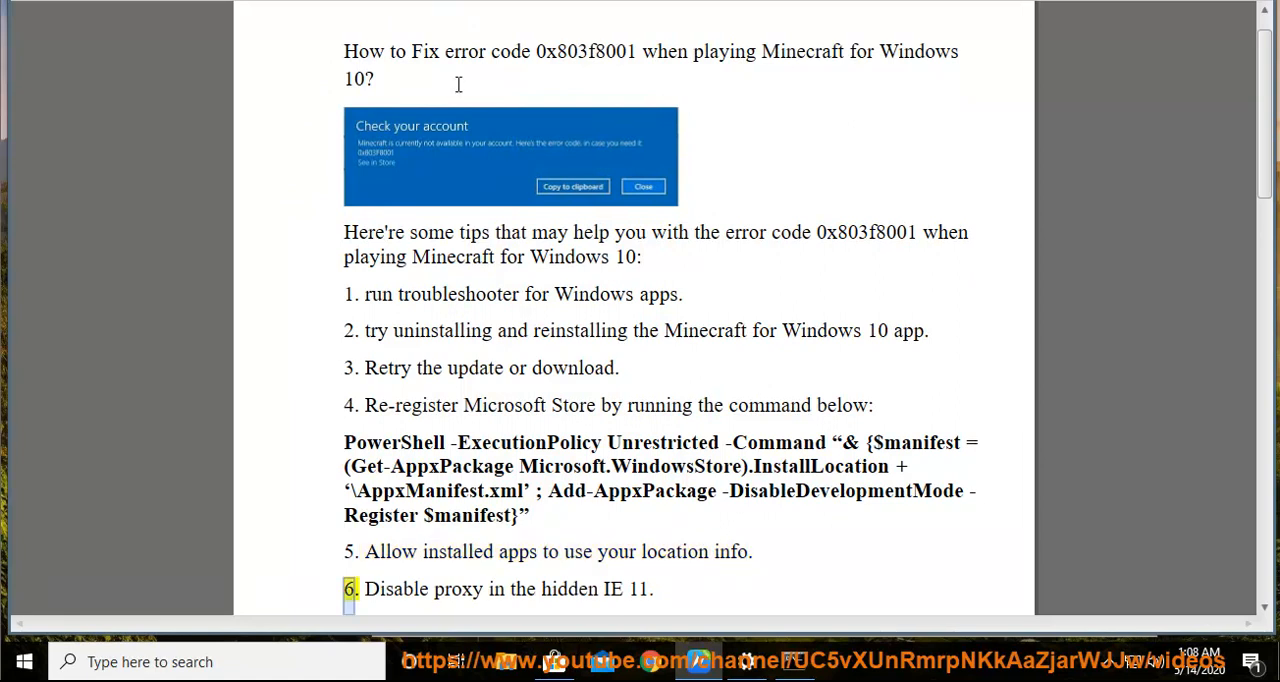
pyautogui.doubleClick(675, 551)
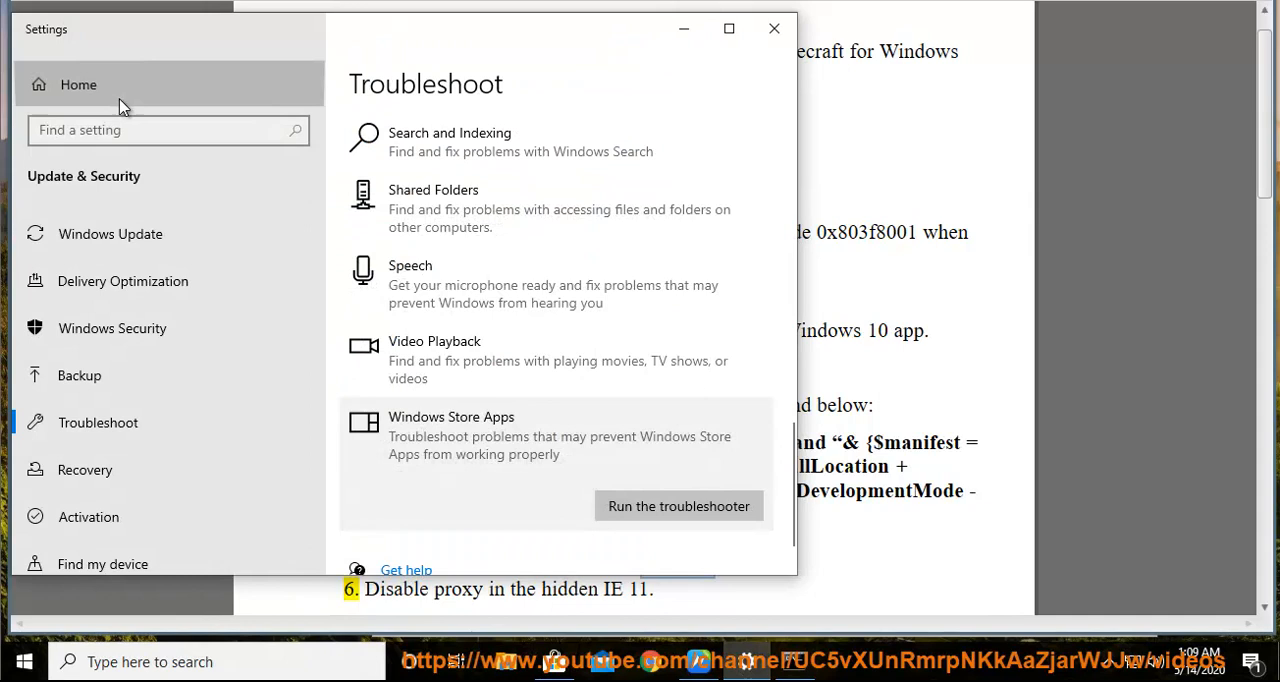
pyautogui.click(78, 84)
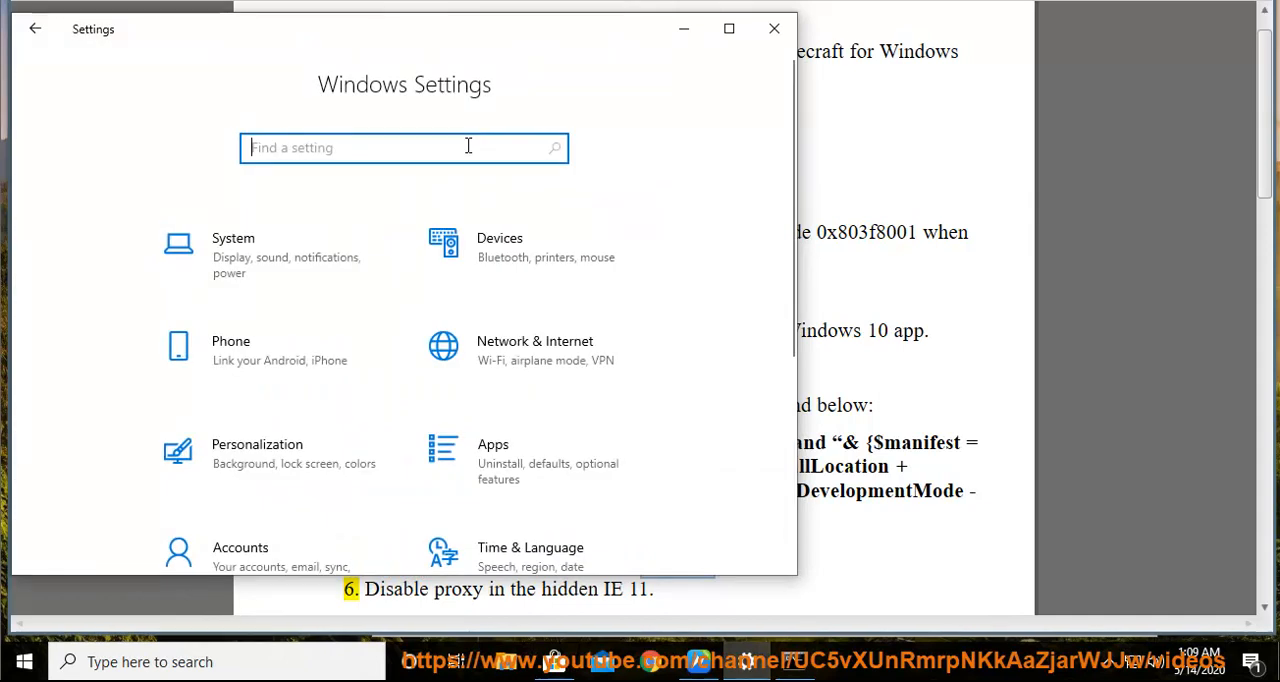
pyautogui.write('PRIV')
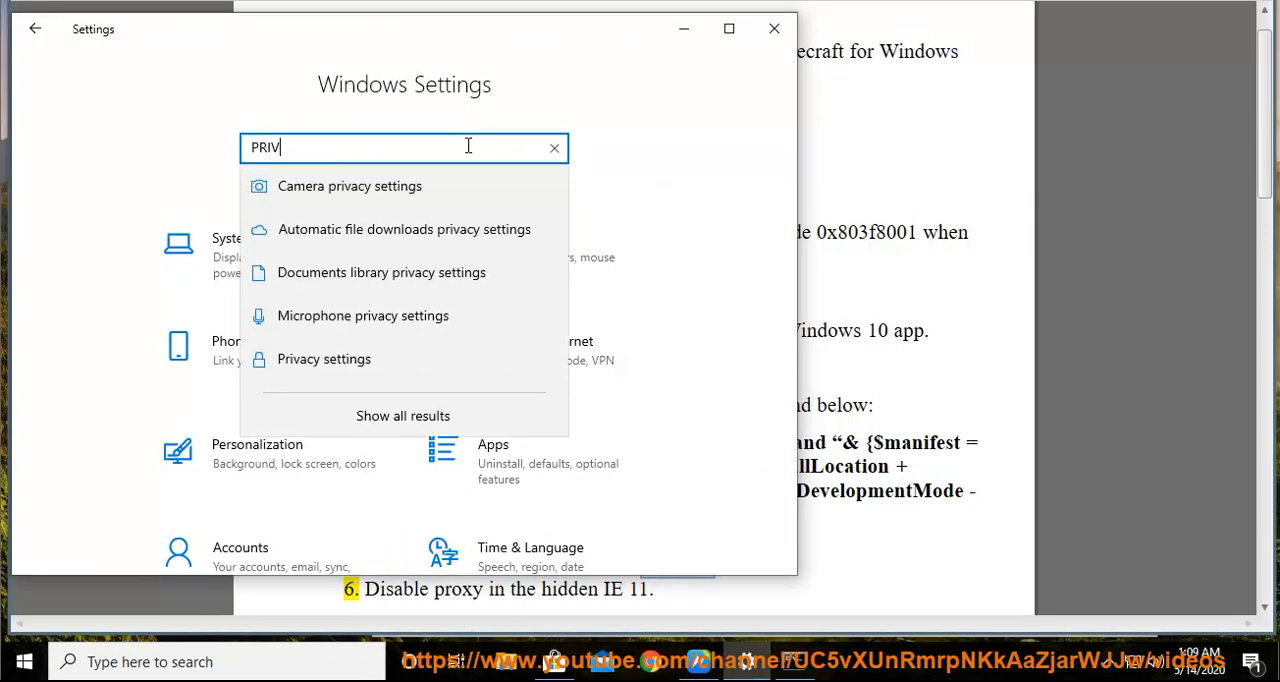
pyautogui.press('Backspace')
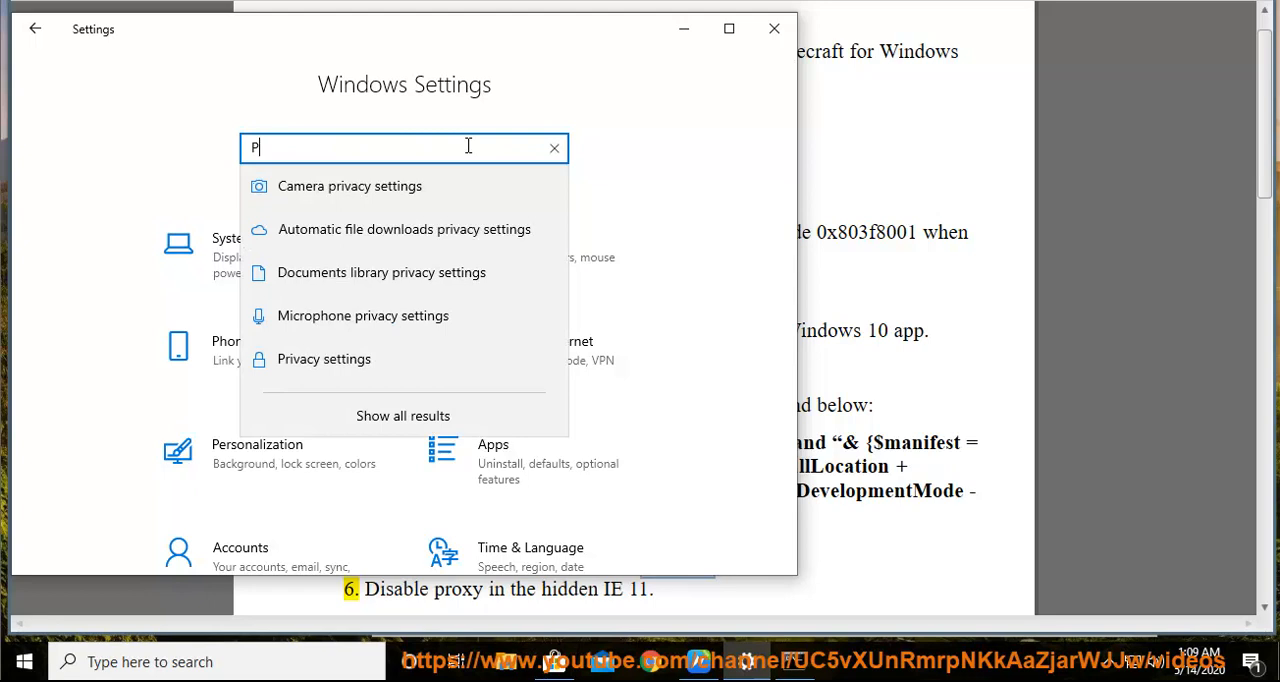
pyautogui.write('L')
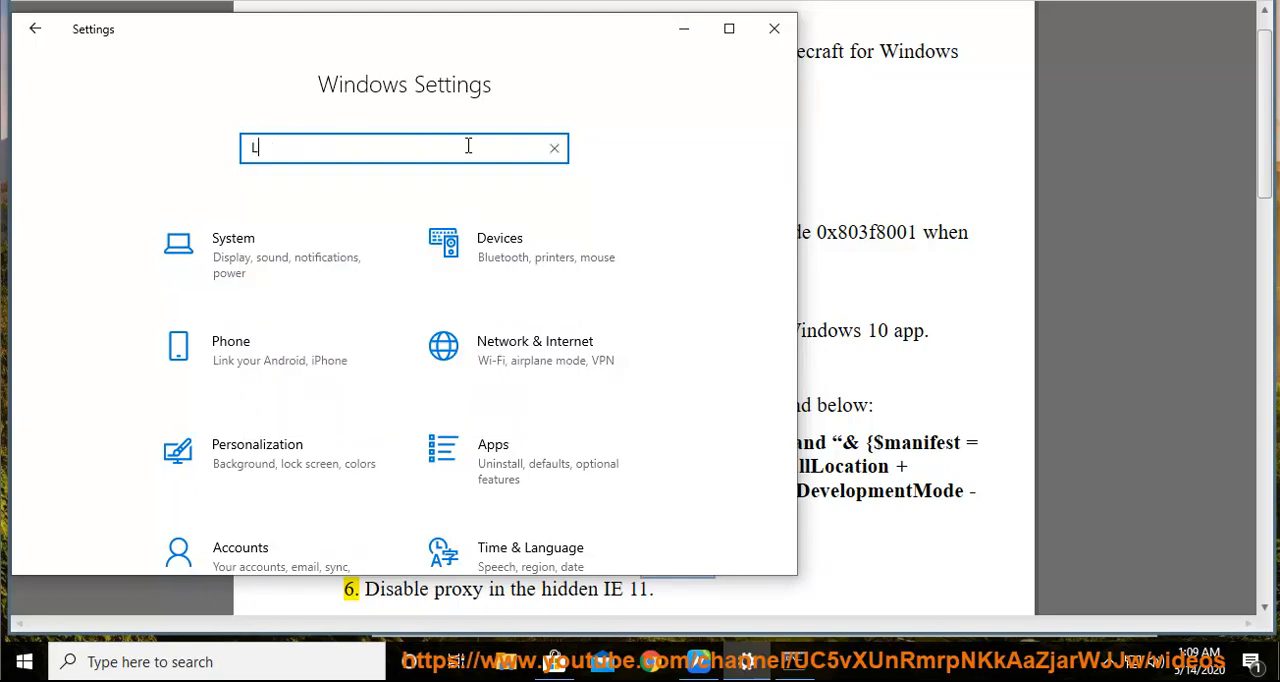
pyautogui.write('OC')
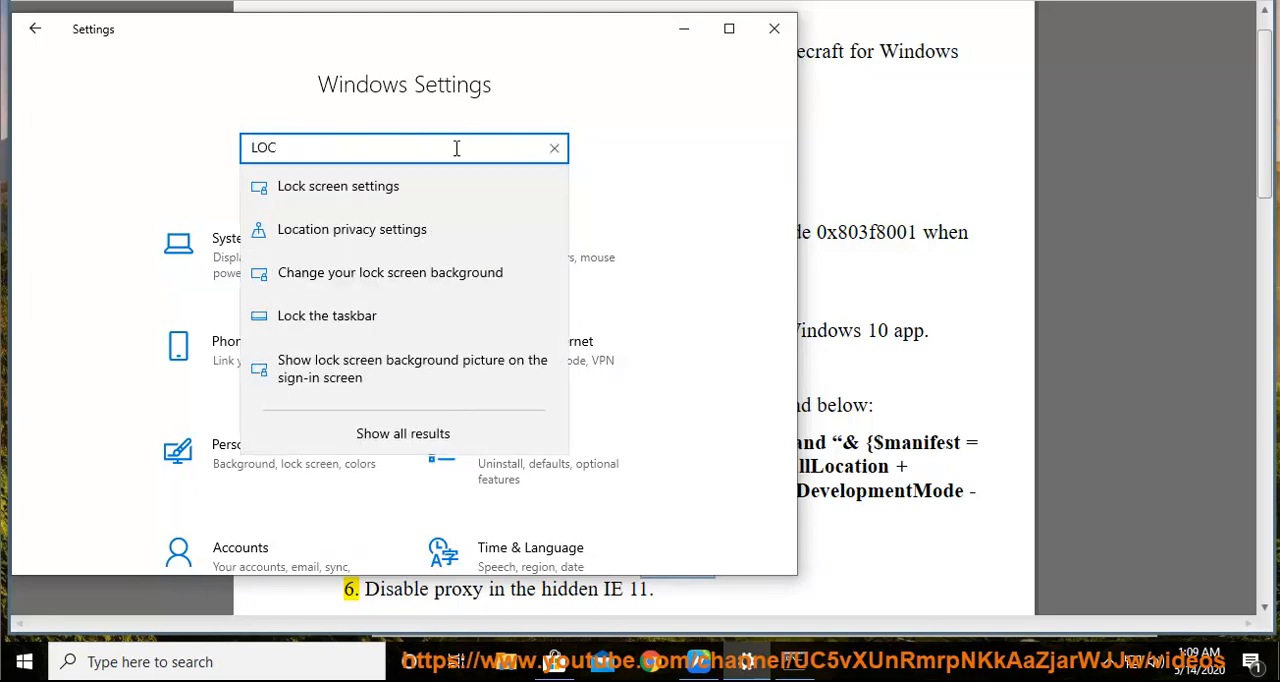
pyautogui.click(351, 229)
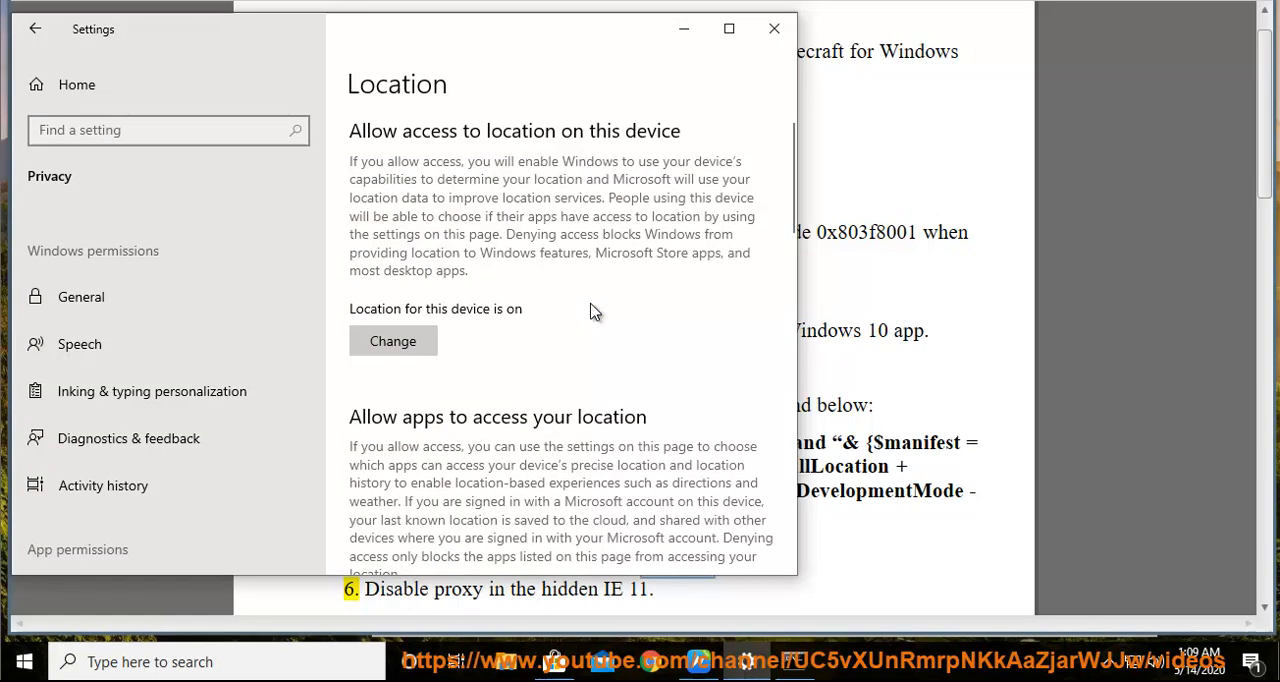
pyautogui.scroll(-3)
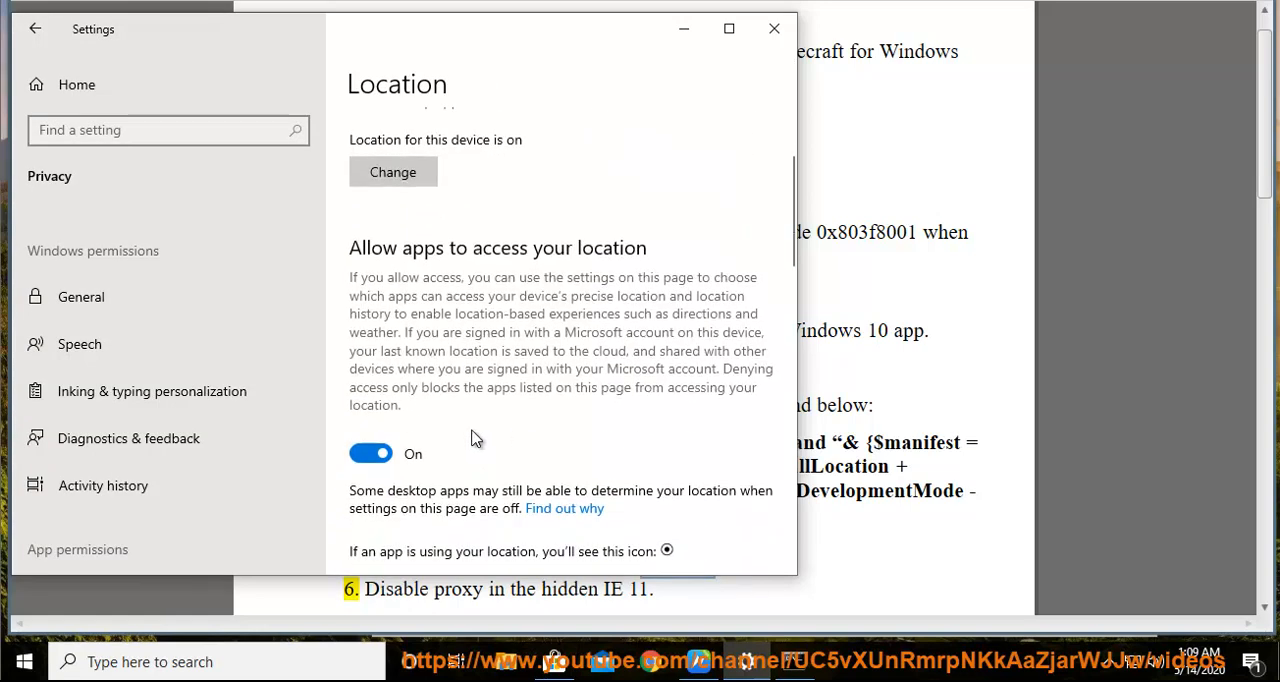
pyautogui.moveTo(880, 458)
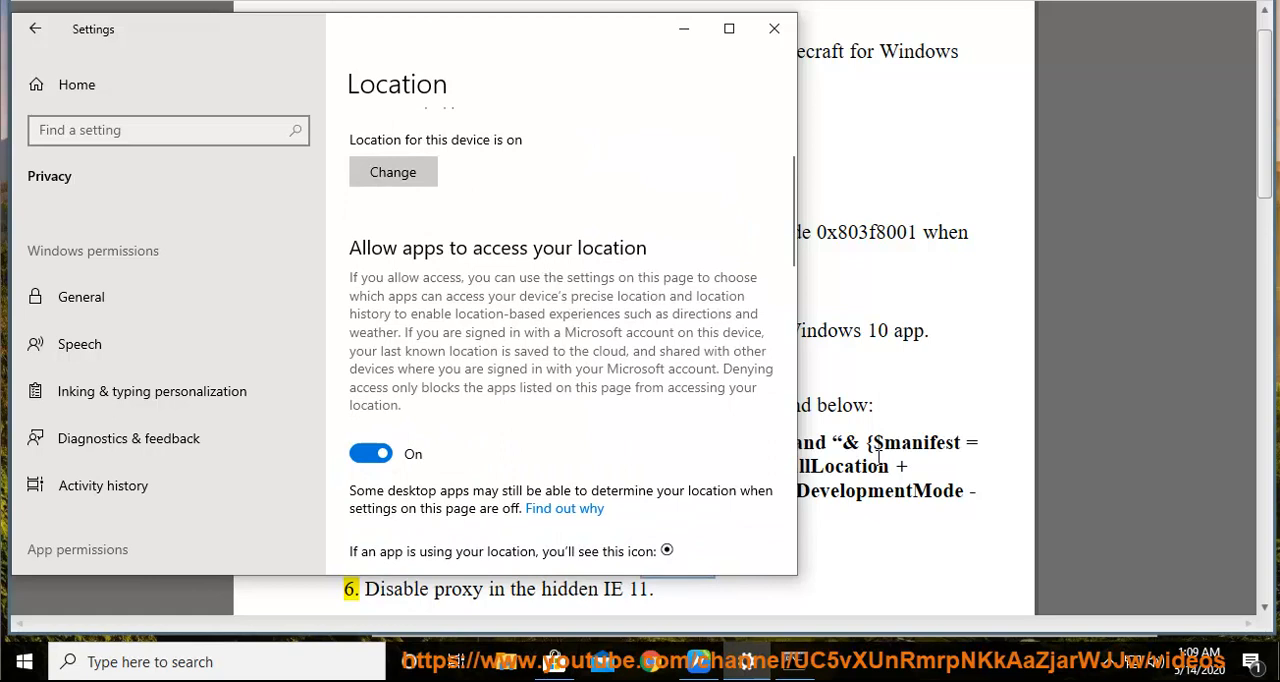
pyautogui.click(773, 28)
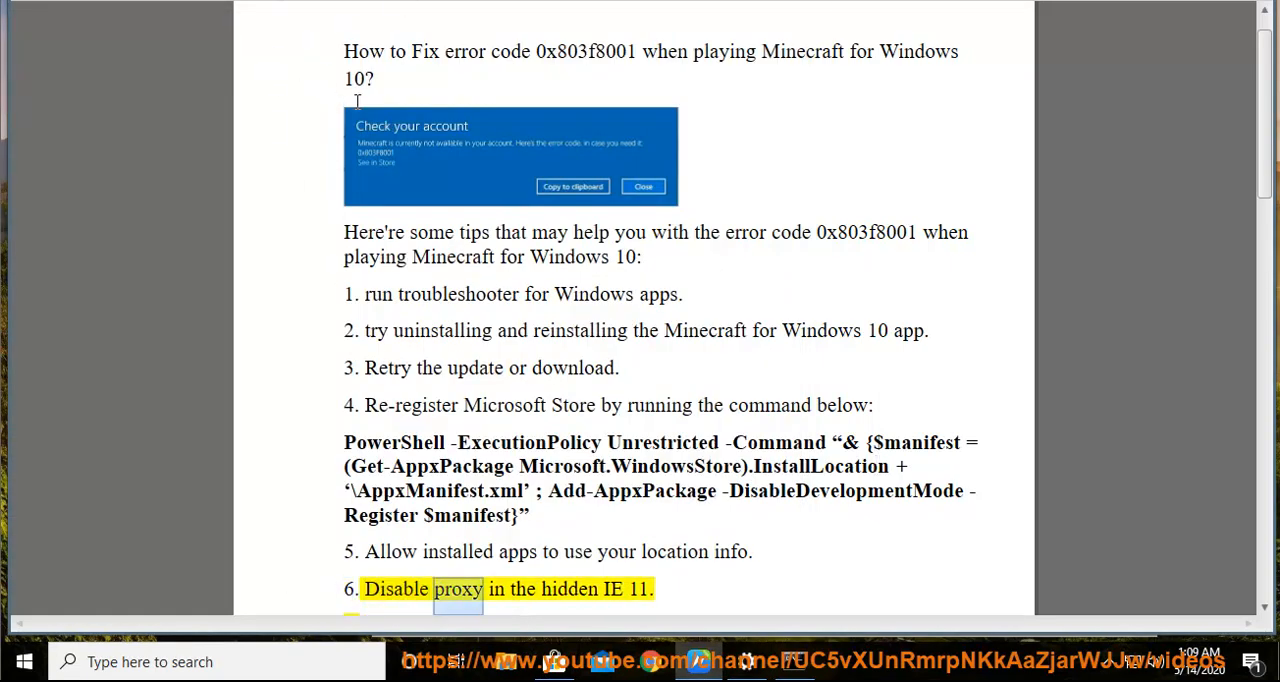
# Launch Internet Explorer and check its version in About Internet Explorer.
pyautogui.scroll(-3)
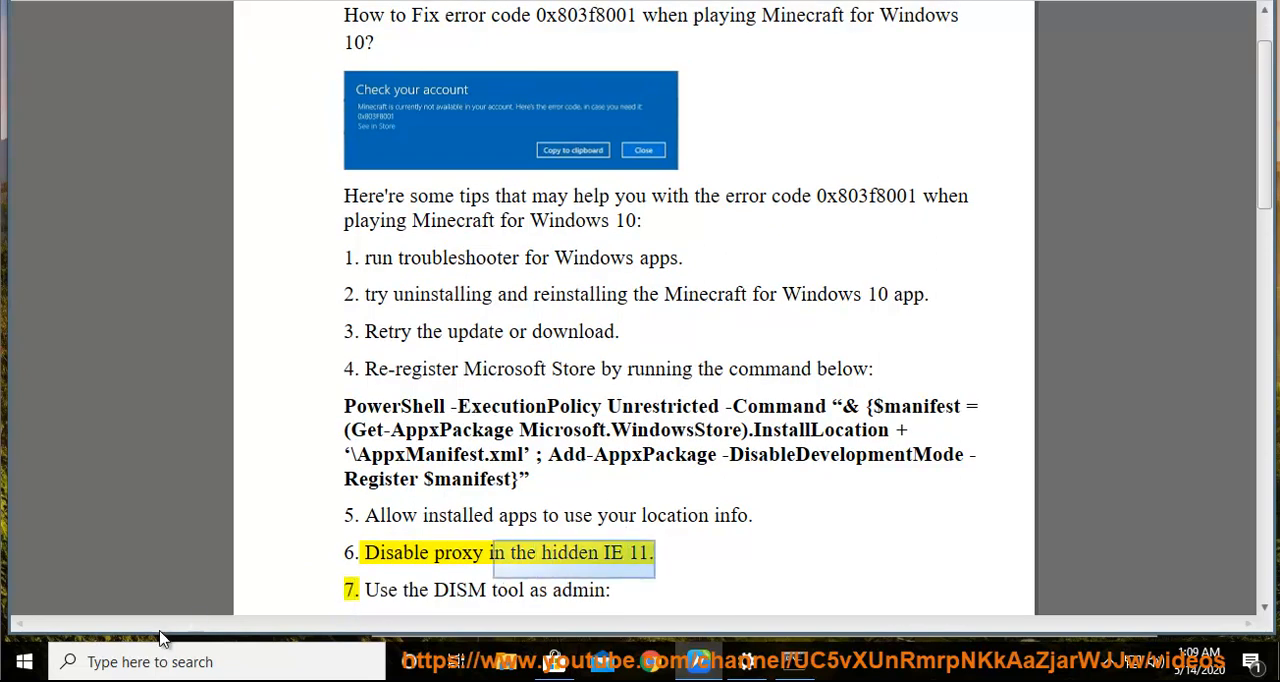
pyautogui.write('IE')
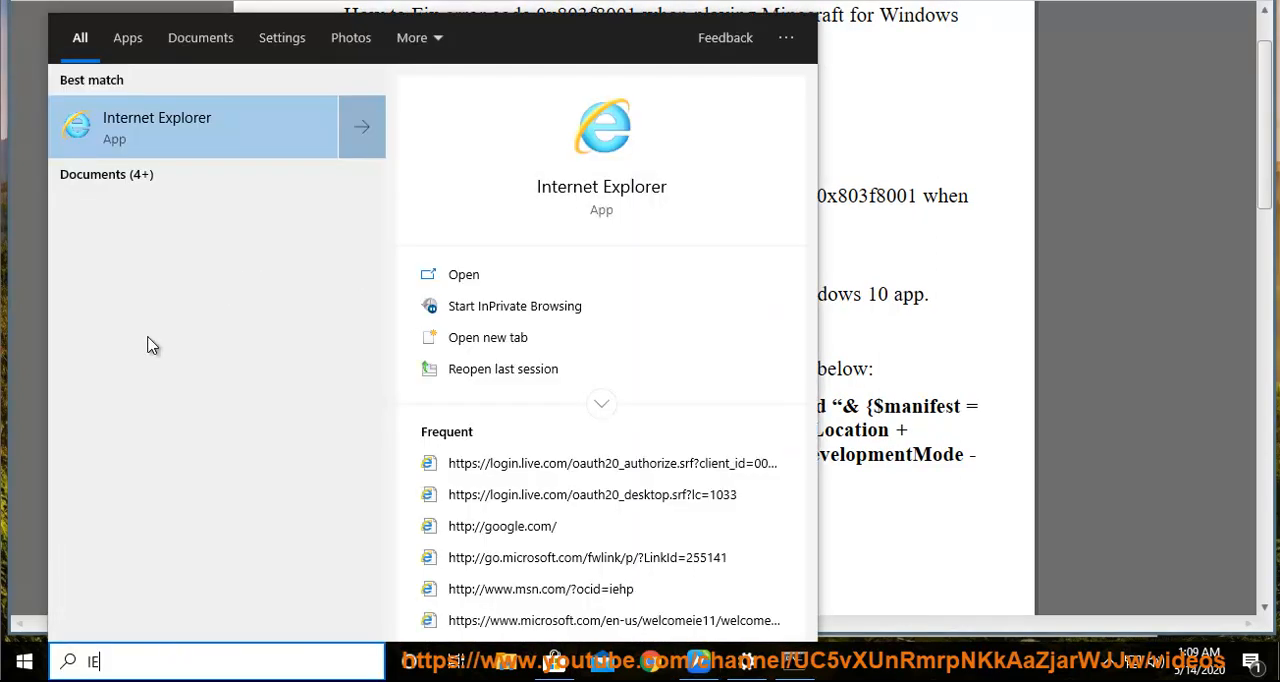
pyautogui.click(463, 274)
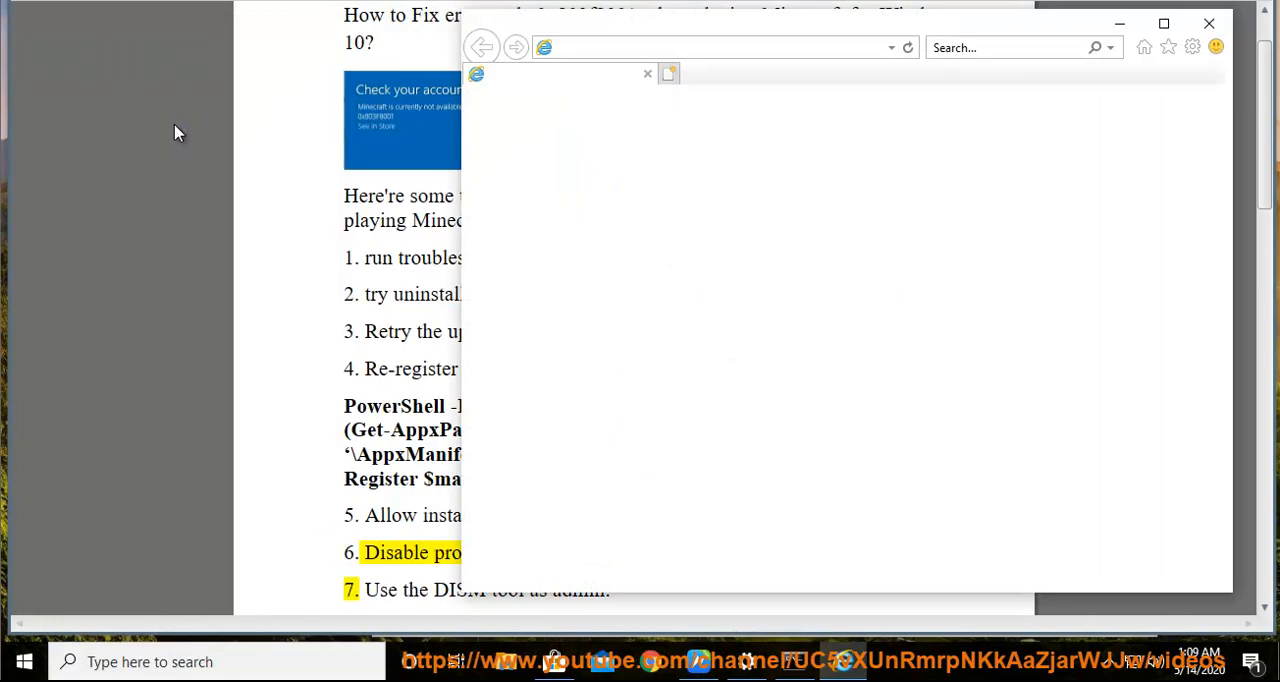
pyautogui.click(1192, 47)
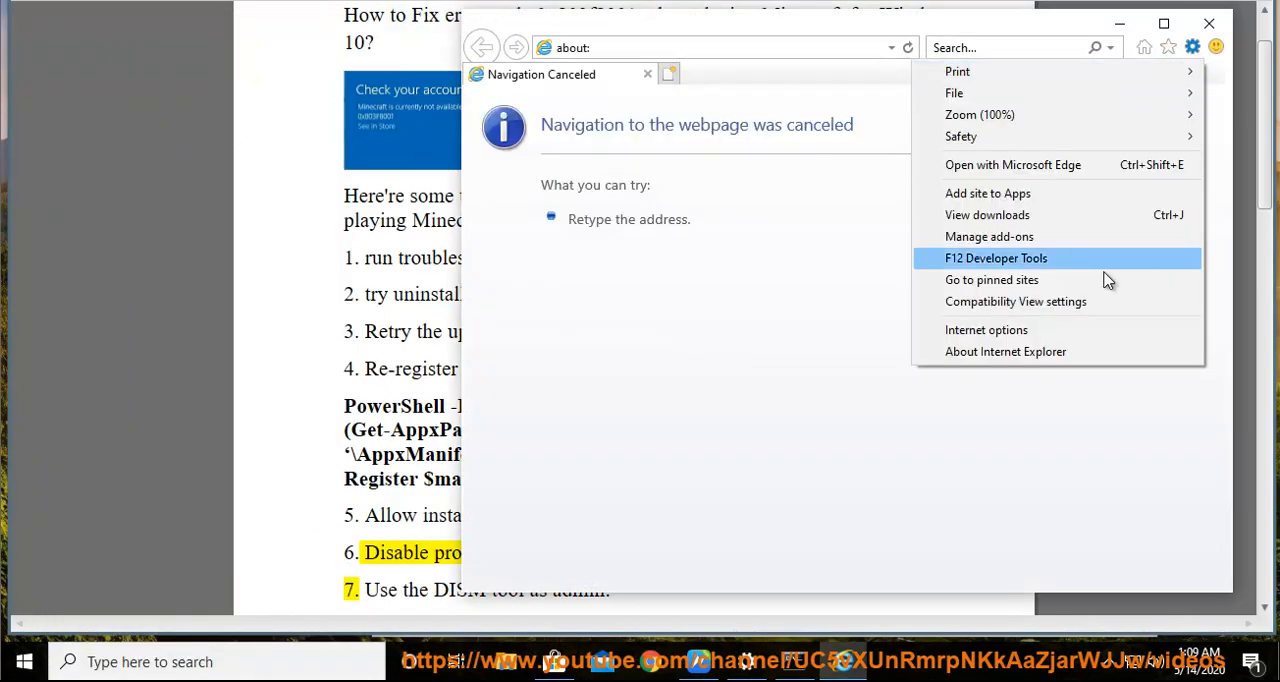
pyautogui.click(1005, 351)
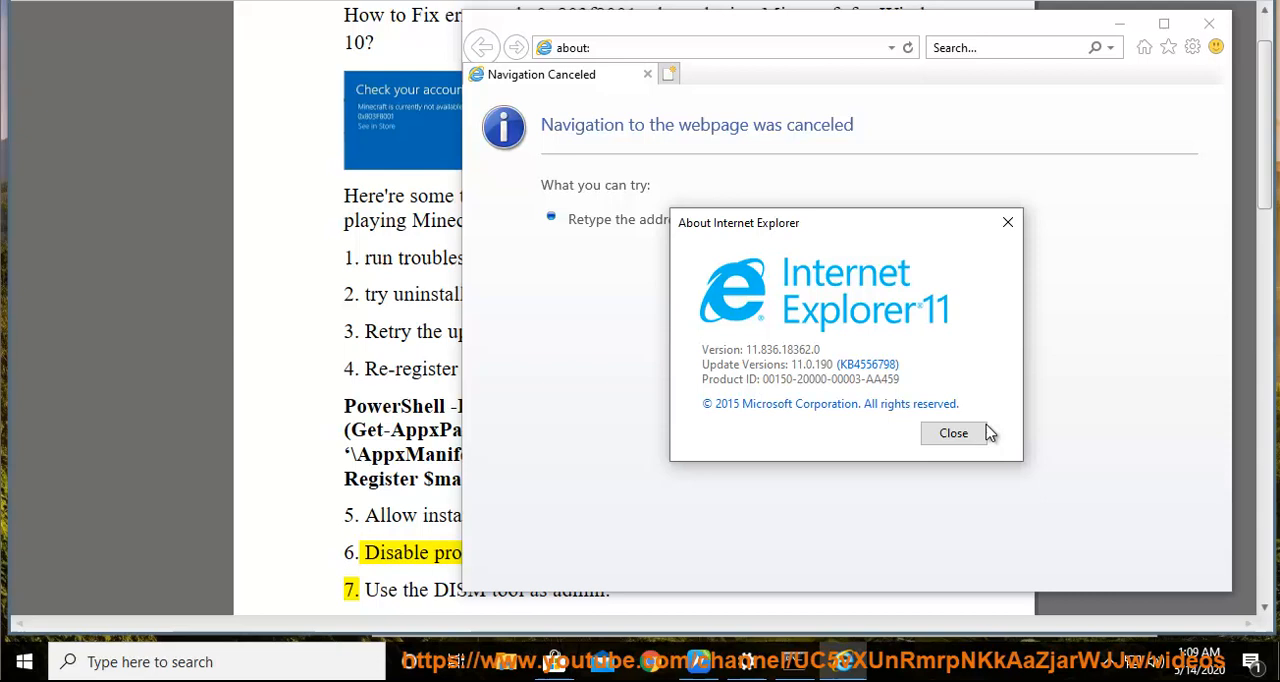
pyautogui.click(1191, 47)
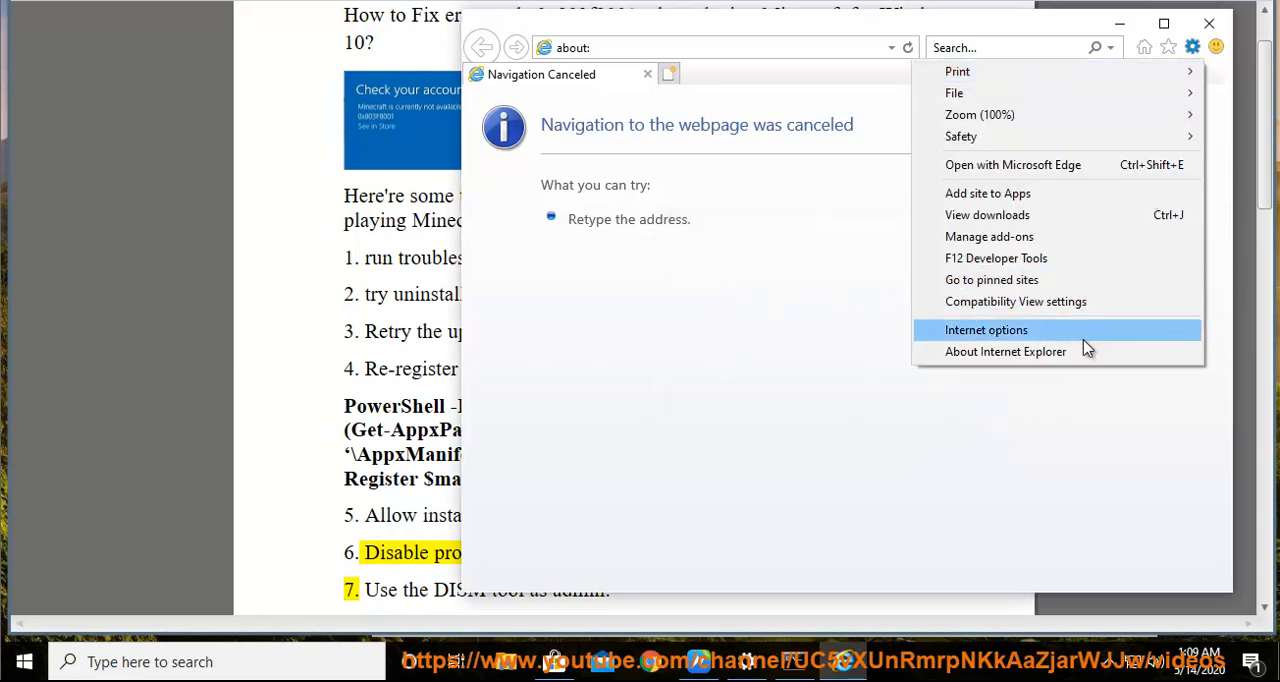
# Confirm the LAN proxy server stays off in Internet options, then close IE.
pyautogui.click(986, 330)
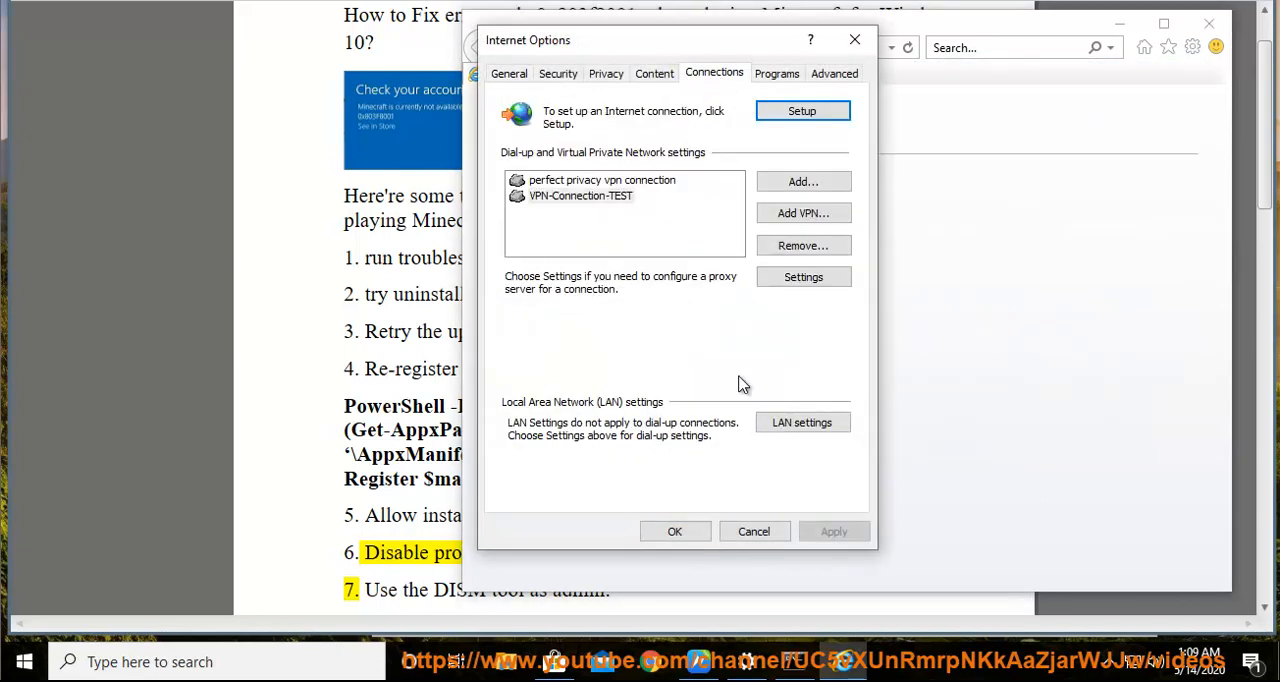
pyautogui.click(801, 422)
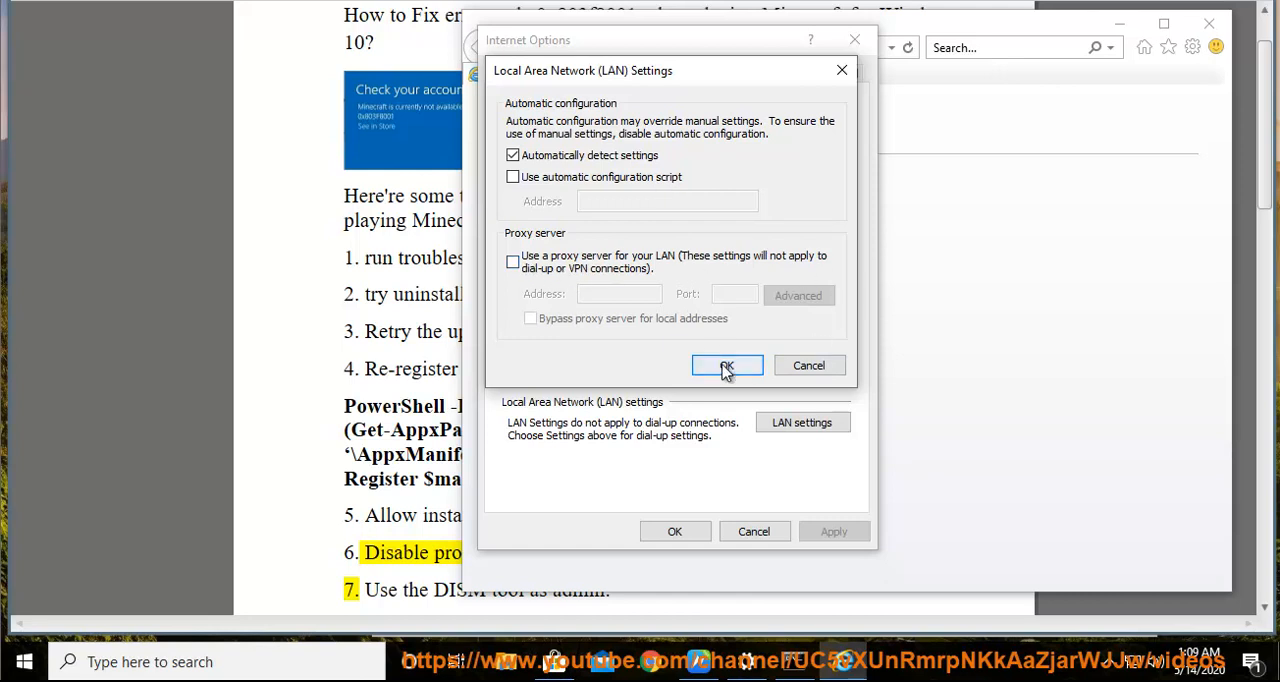
pyautogui.click(727, 365)
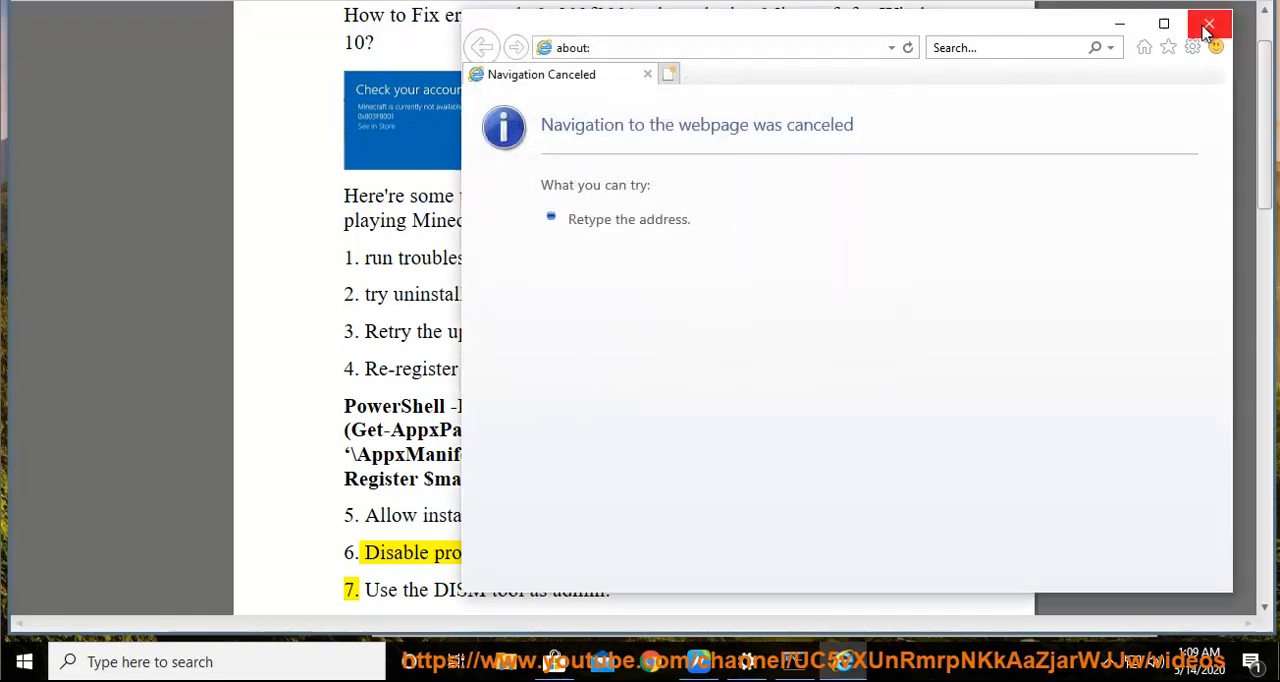
pyautogui.click(1209, 24)
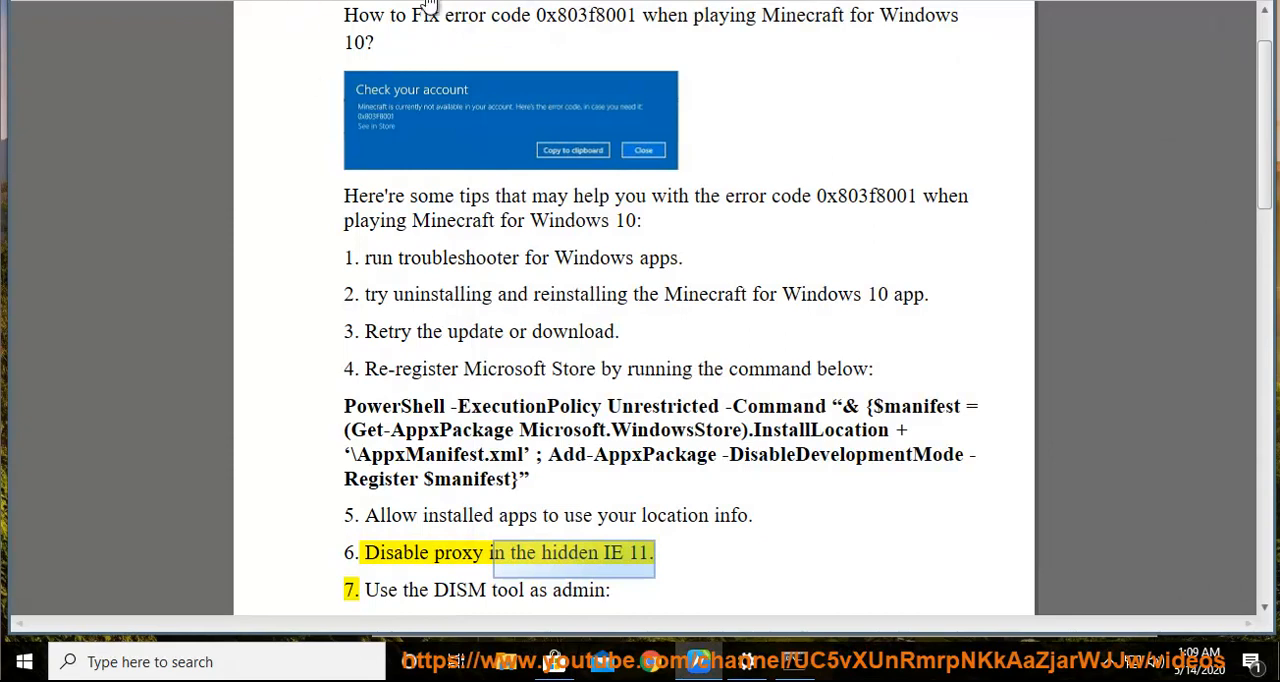
# Search 'REG' and review Region: United States, English (United States) format.
pyautogui.scroll(-3)
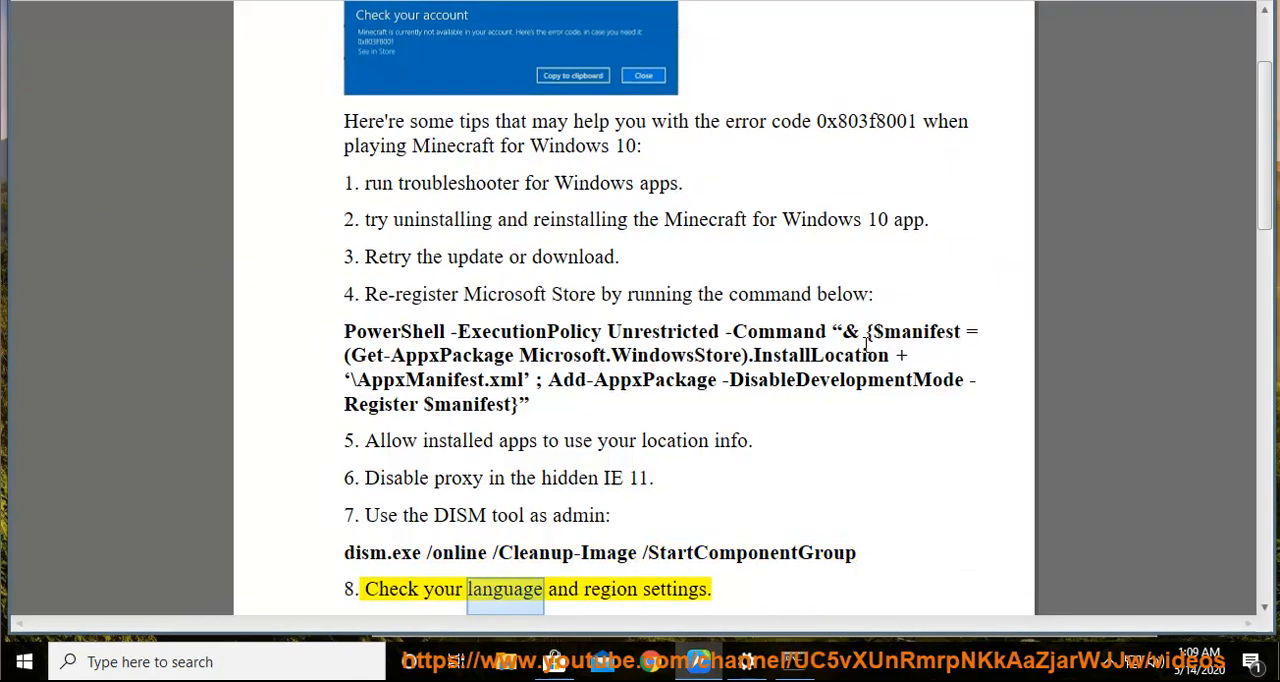
pyautogui.scroll(-3)
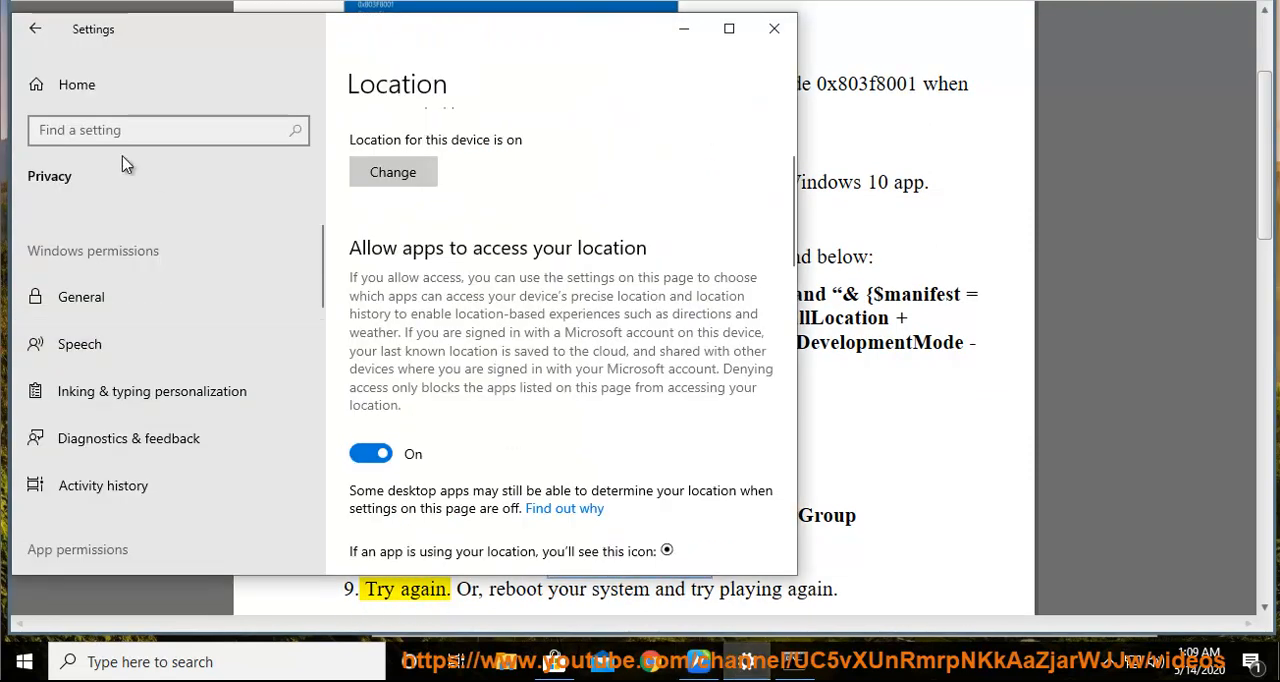
pyautogui.write('REG')
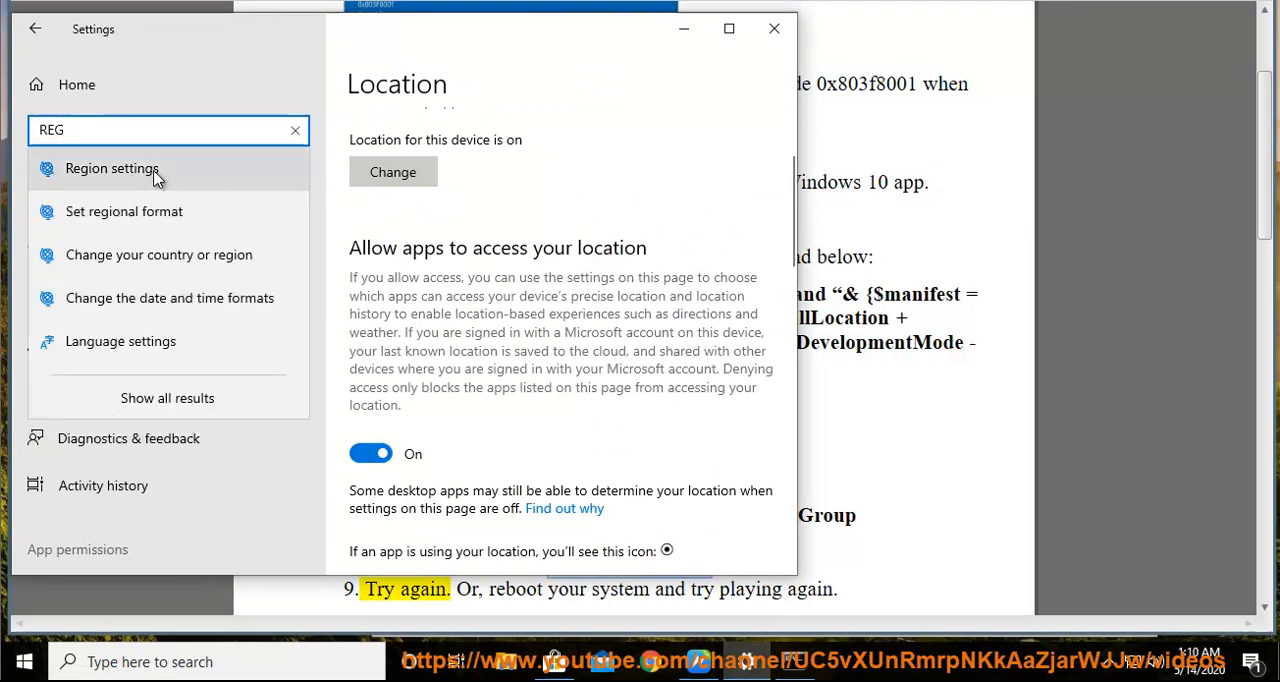
pyautogui.click(112, 168)
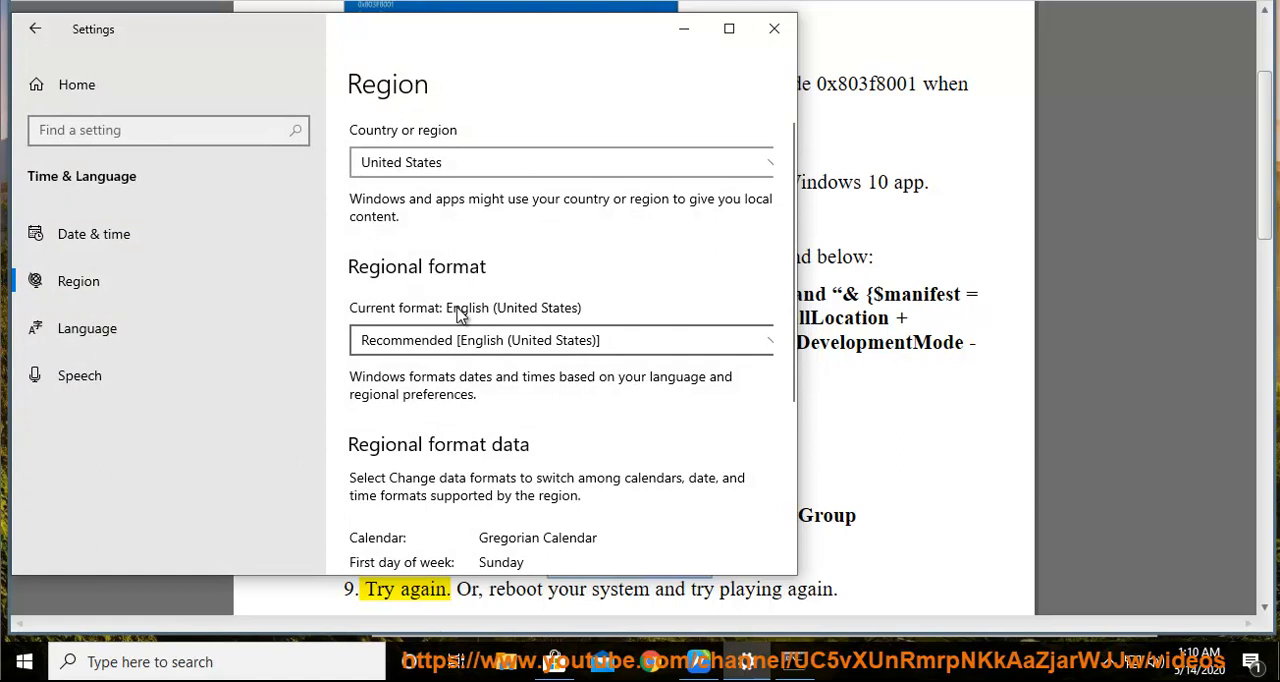
pyautogui.moveTo(540, 345)
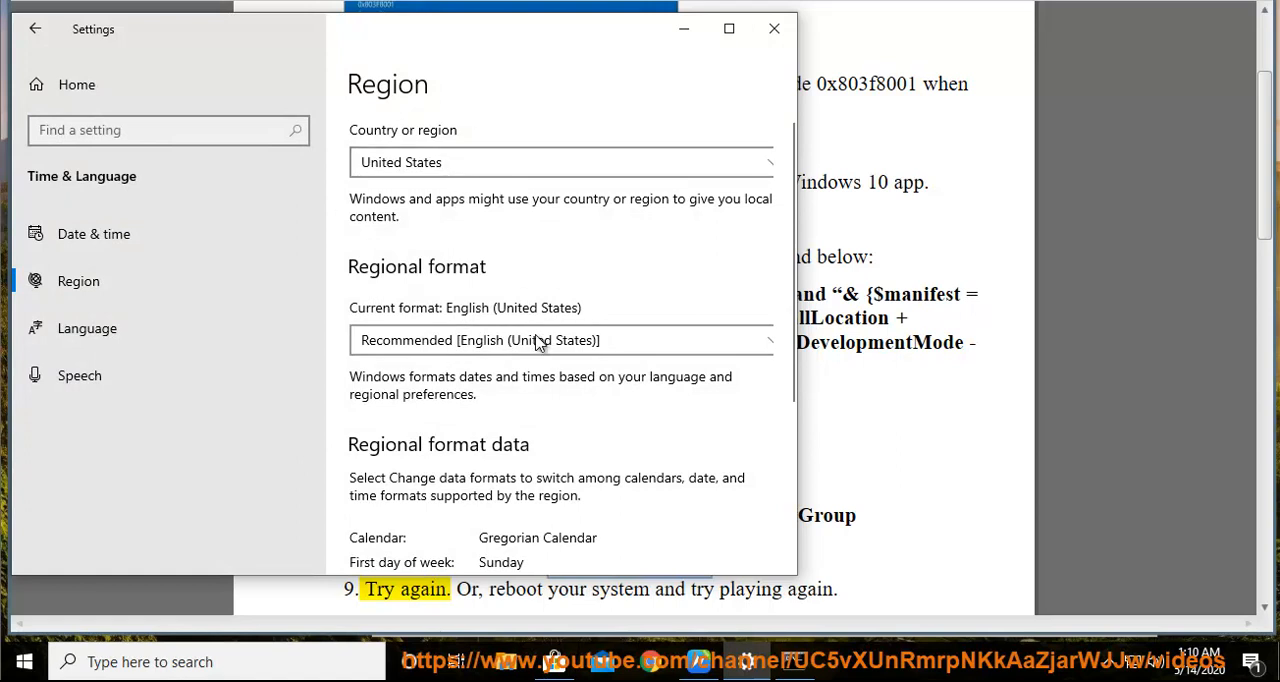
pyautogui.scroll(-3)
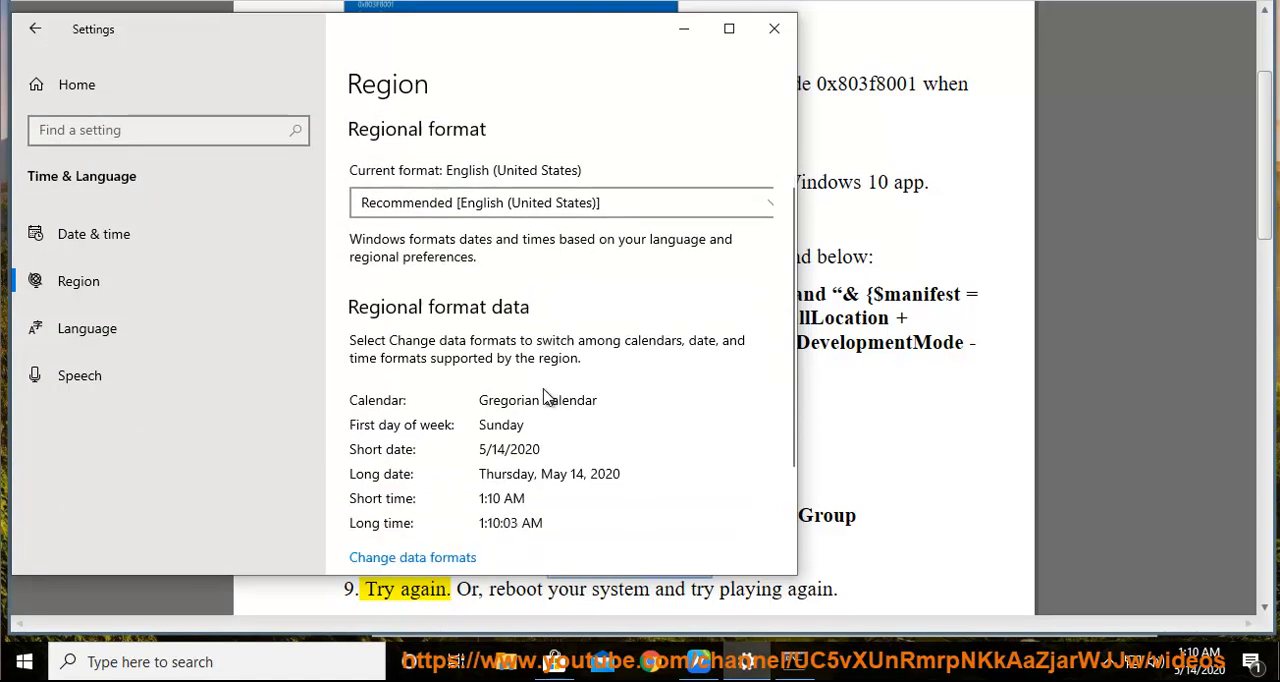
pyautogui.scroll(-3)
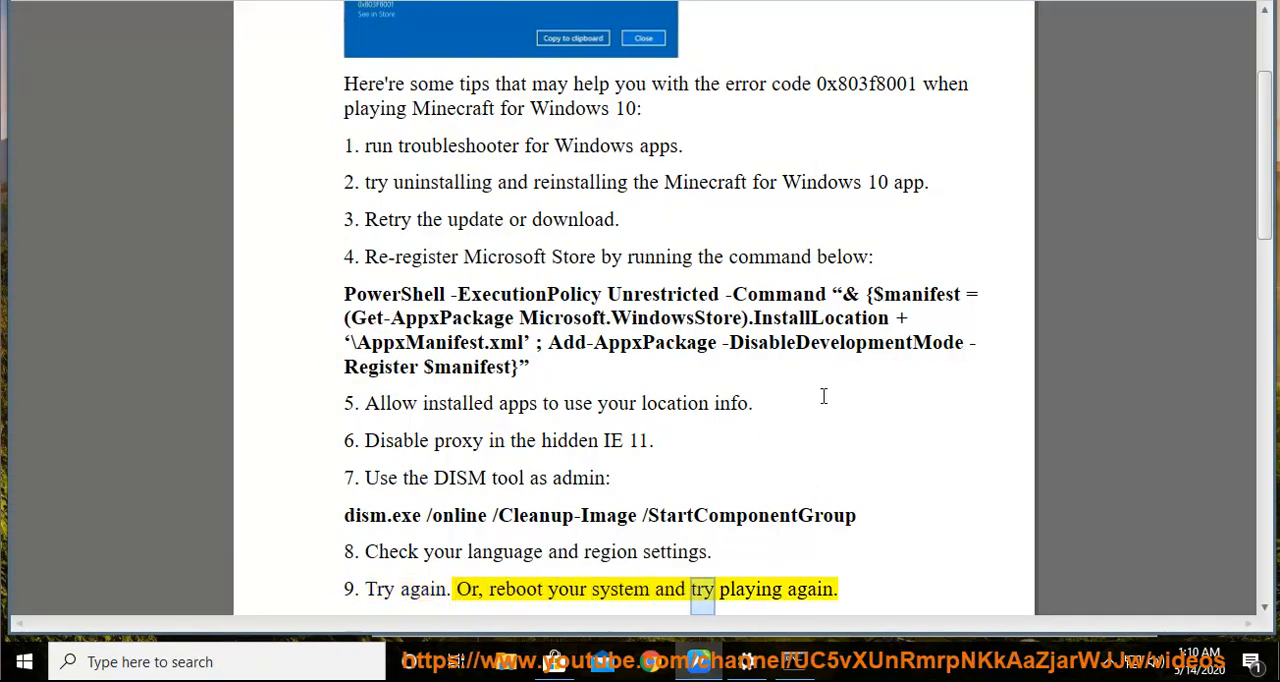
# Check for updates under Update & Security, confirming Windows is current, then minimize Settings.
pyautogui.scroll(-3)
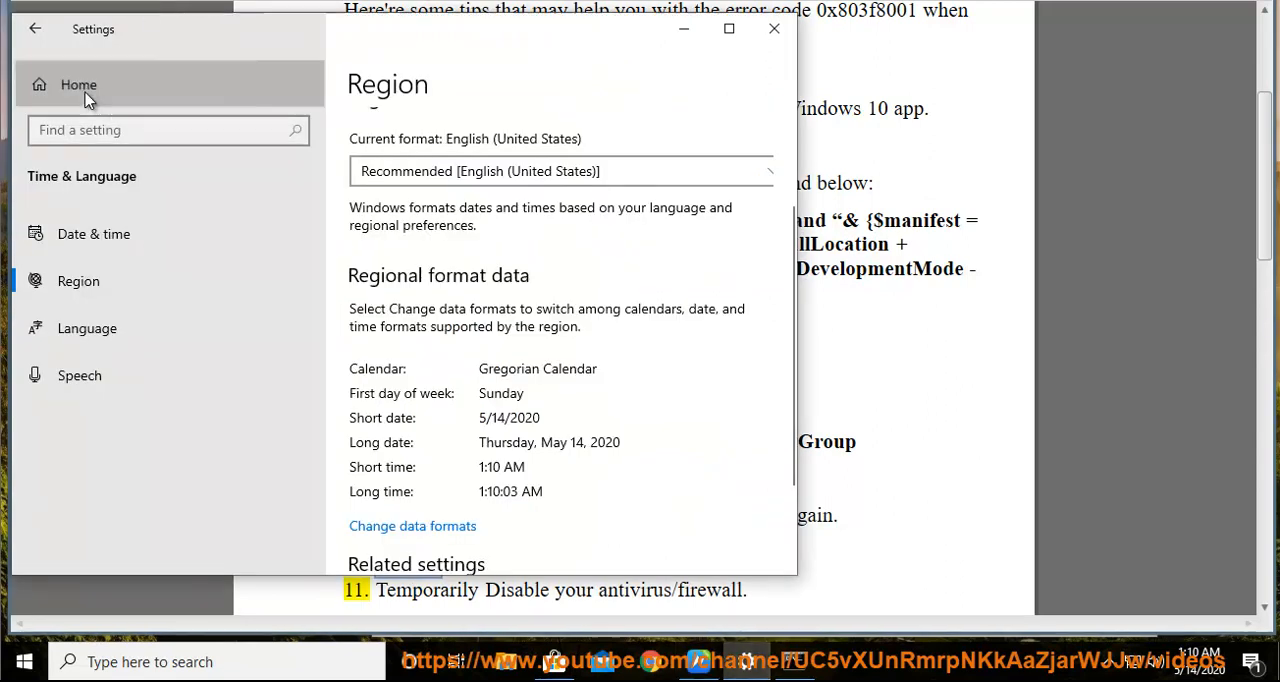
pyautogui.click(78, 84)
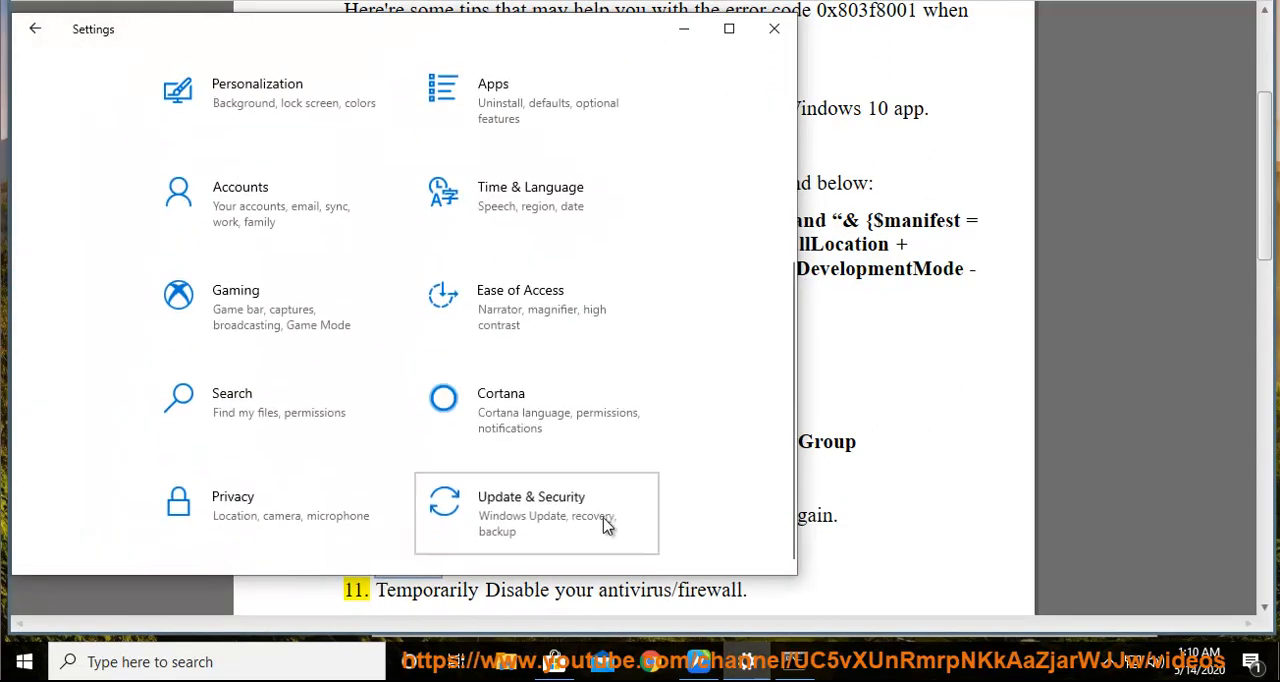
pyautogui.click(531, 497)
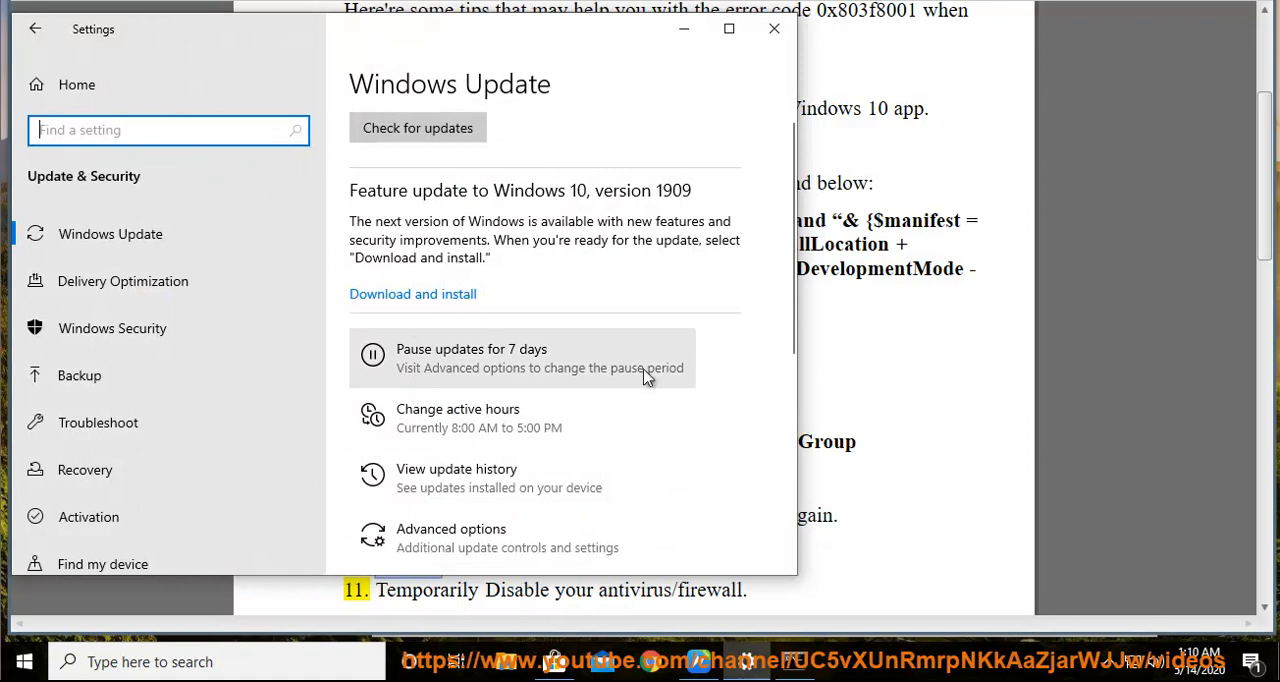
pyautogui.click(417, 127)
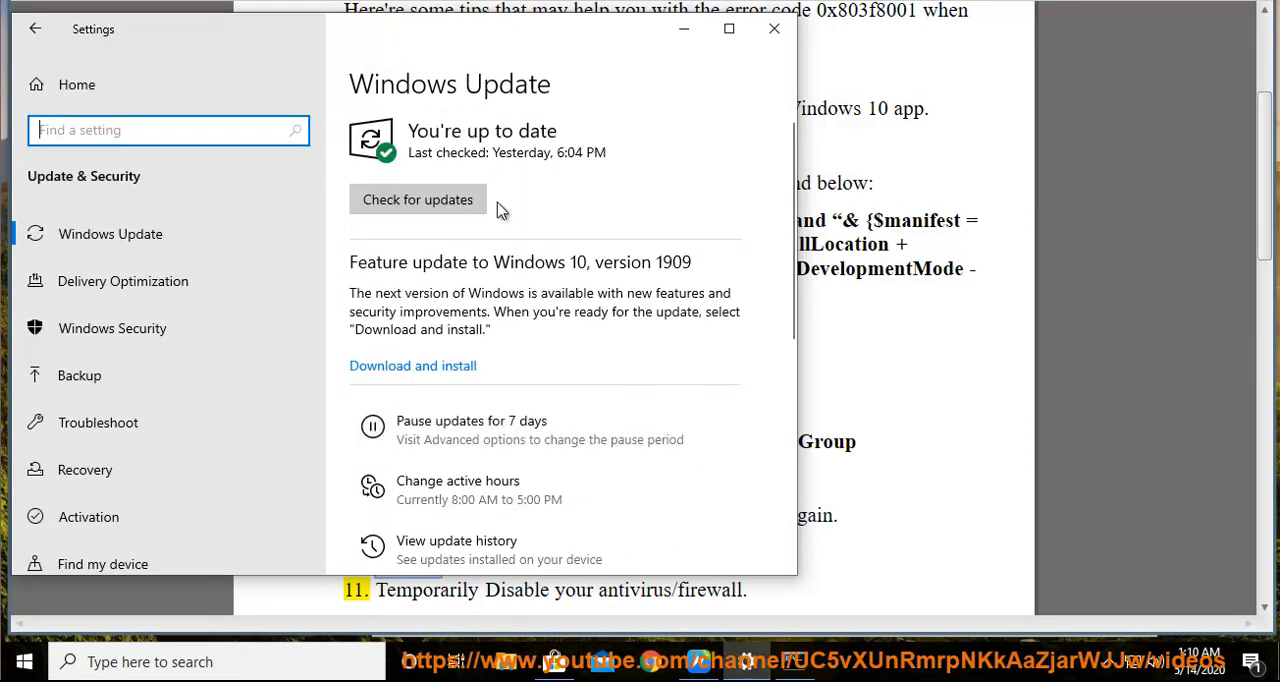
pyautogui.click(773, 28)
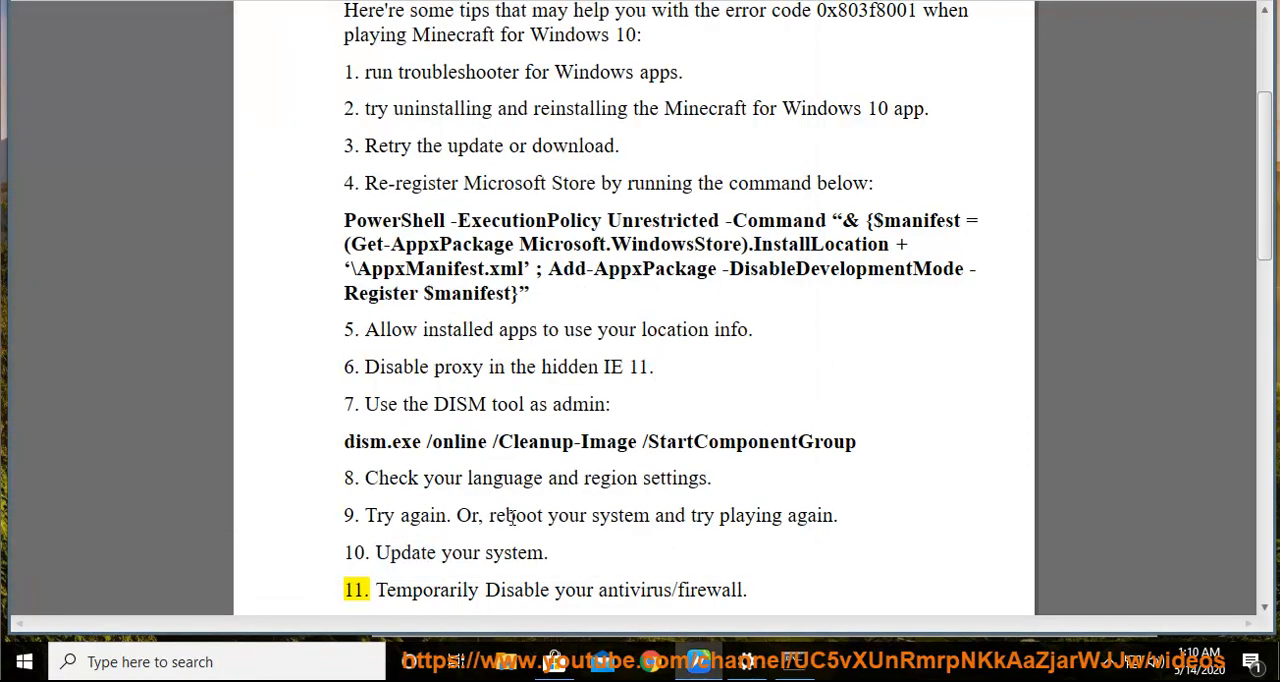
# Highlight the antivirus/firewall tip and open the Windows Security page in Settings.
pyautogui.click(24, 661)
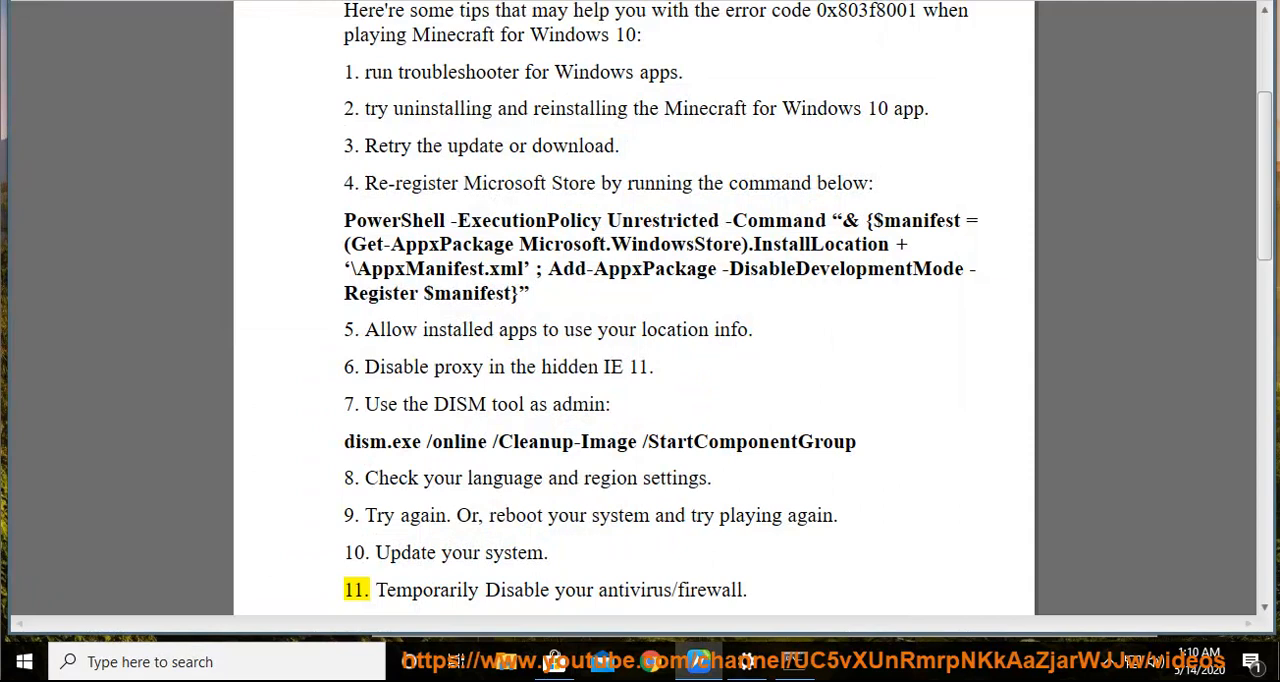
pyautogui.doubleClick(636, 590)
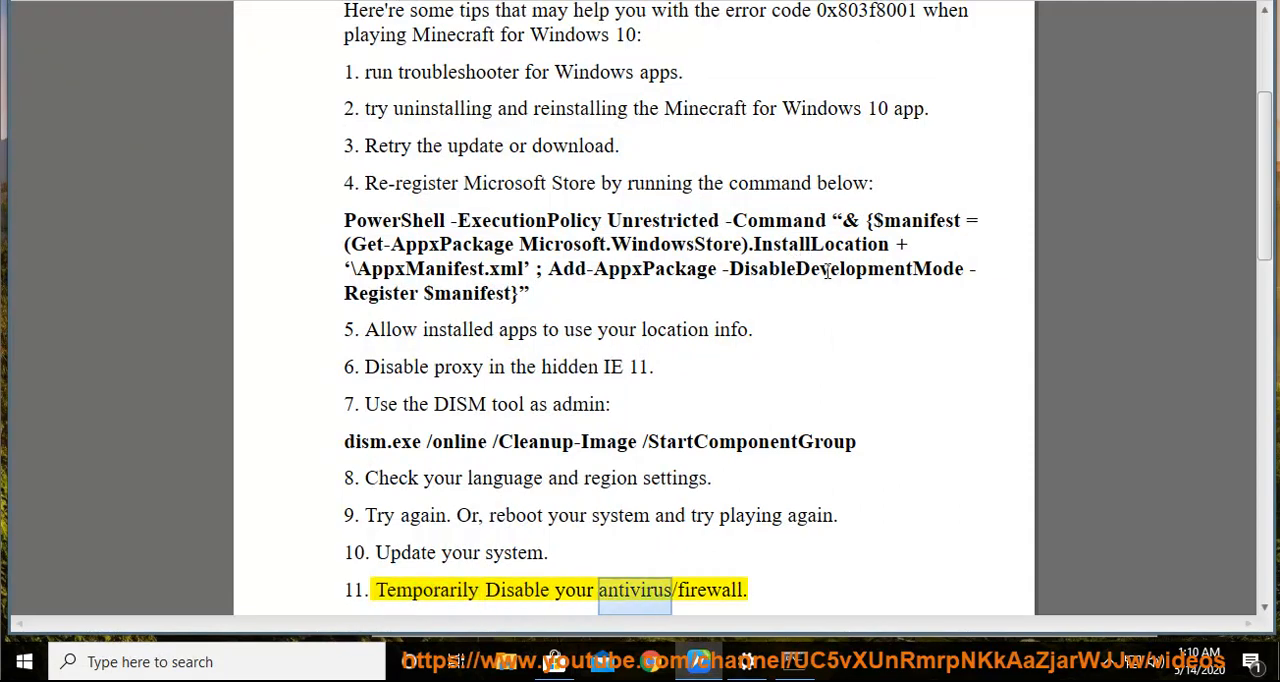
pyautogui.scroll(-3)
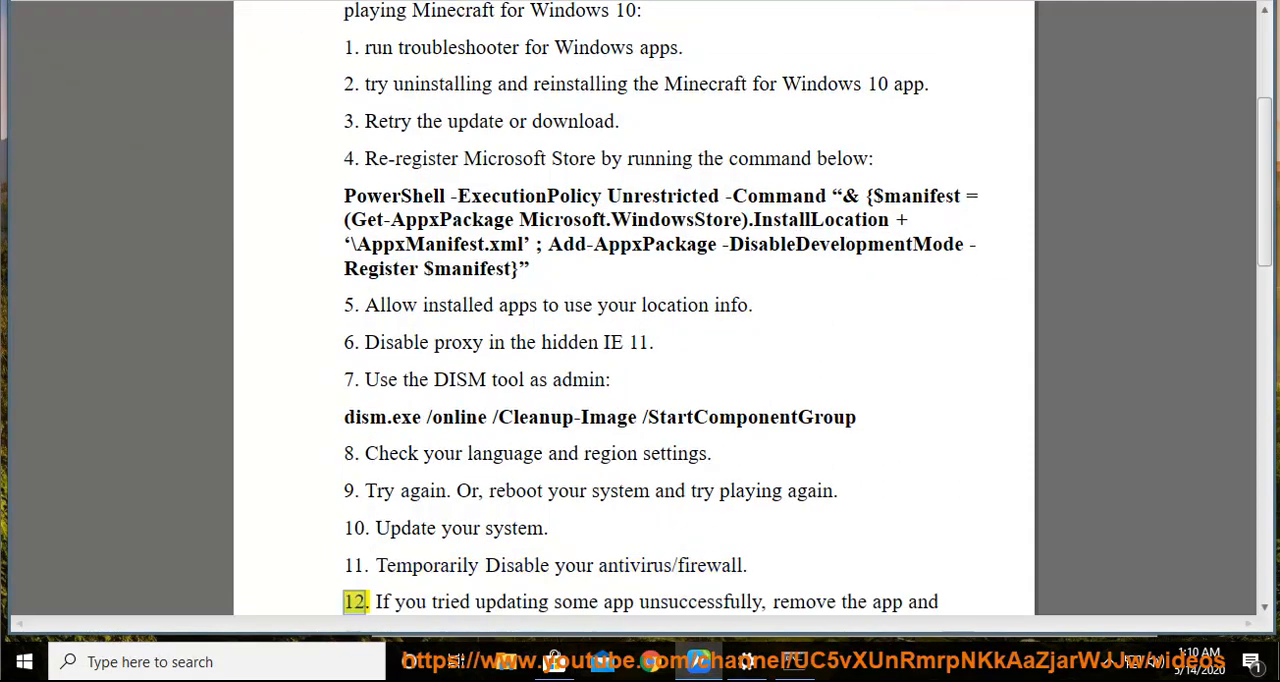
pyautogui.doubleClick(634, 565)
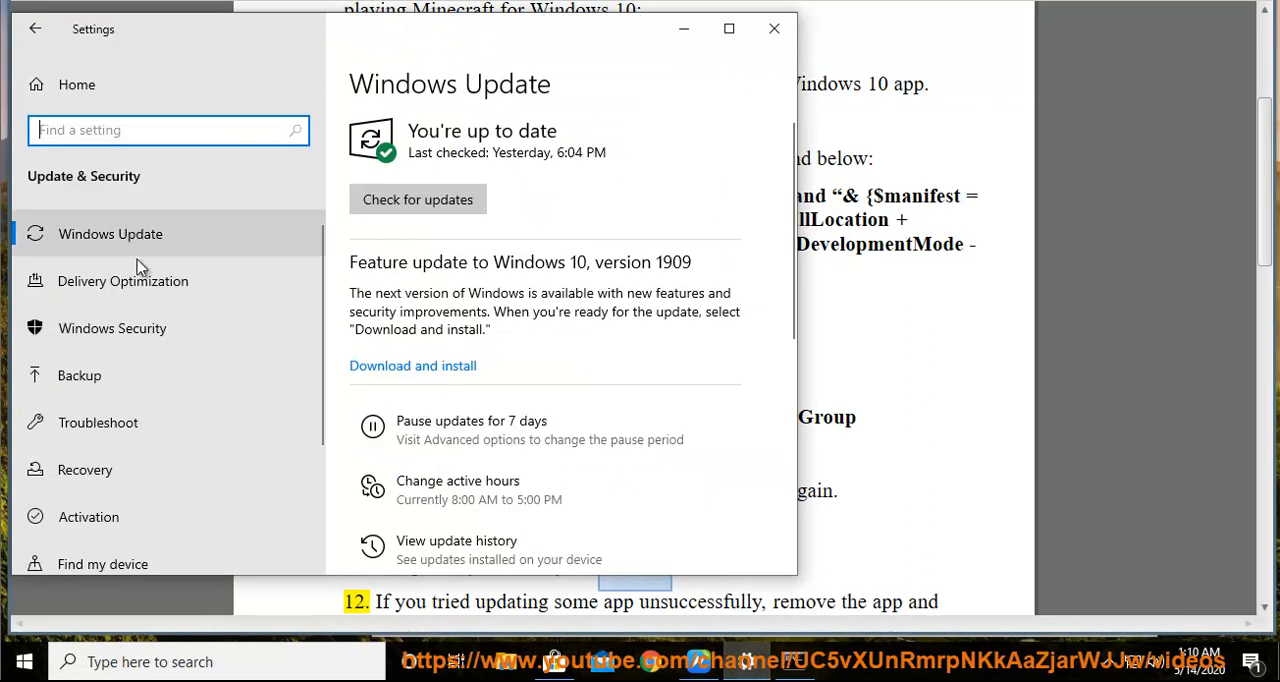
pyautogui.click(112, 328)
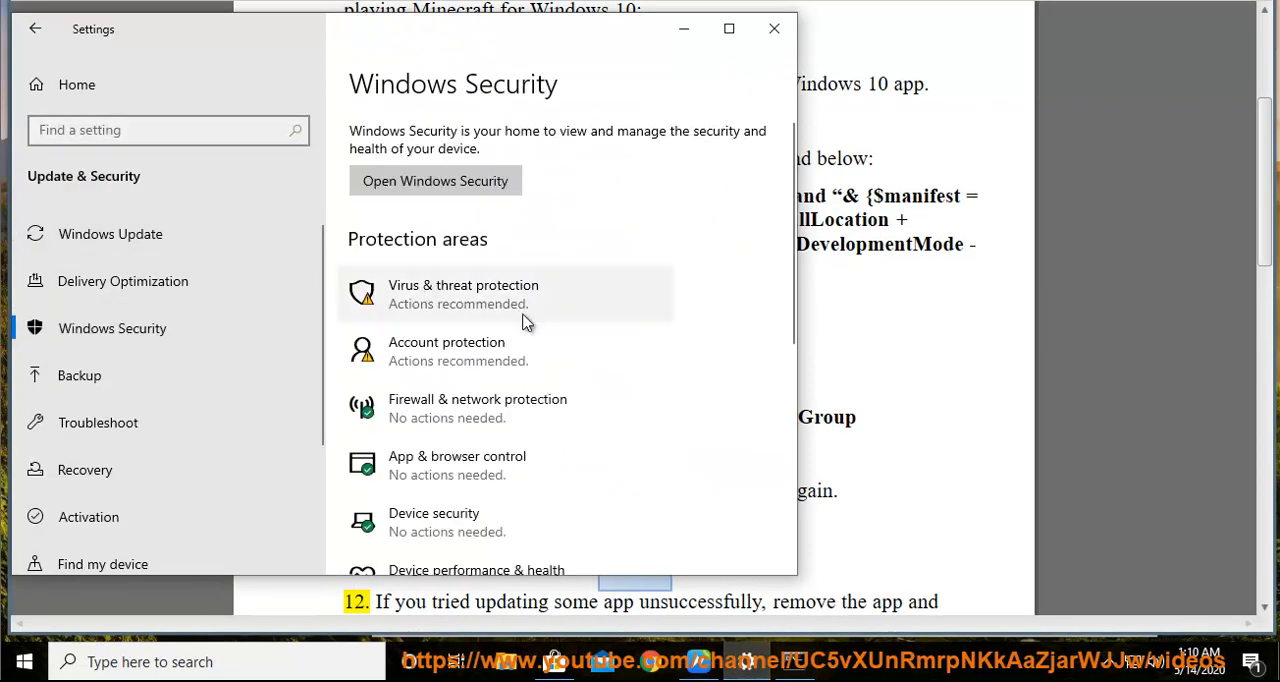
pyautogui.scroll(-3)
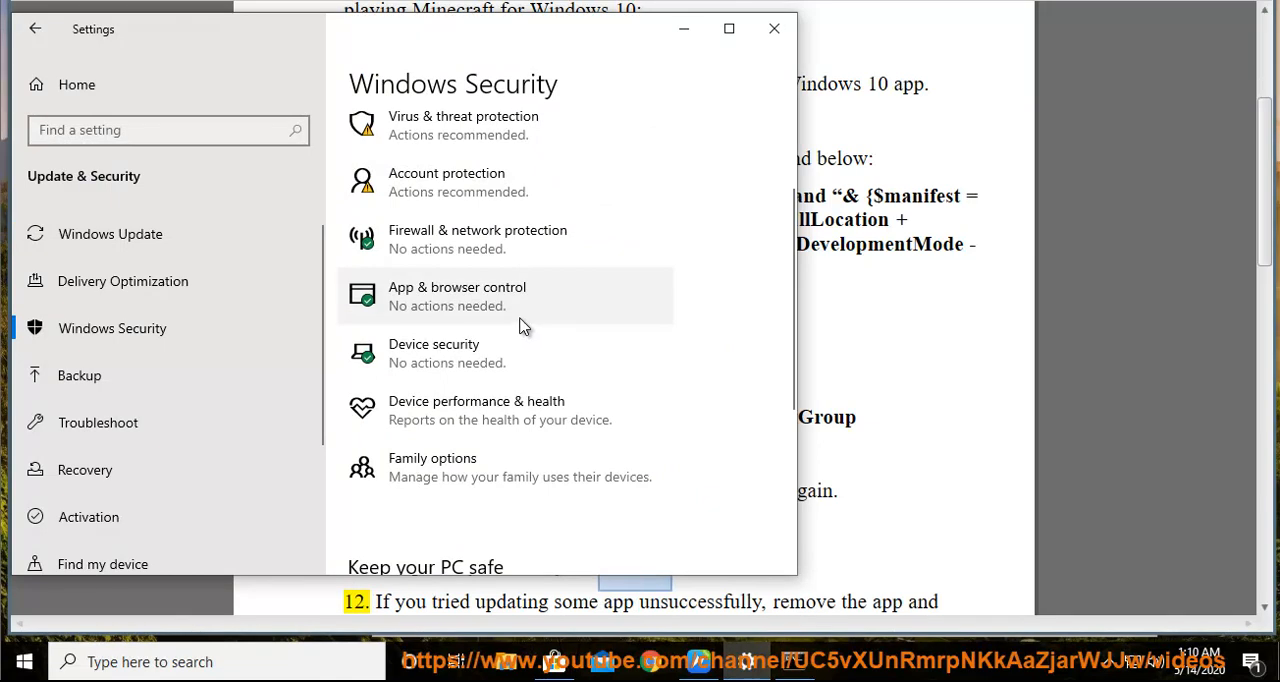
pyautogui.scroll(3)
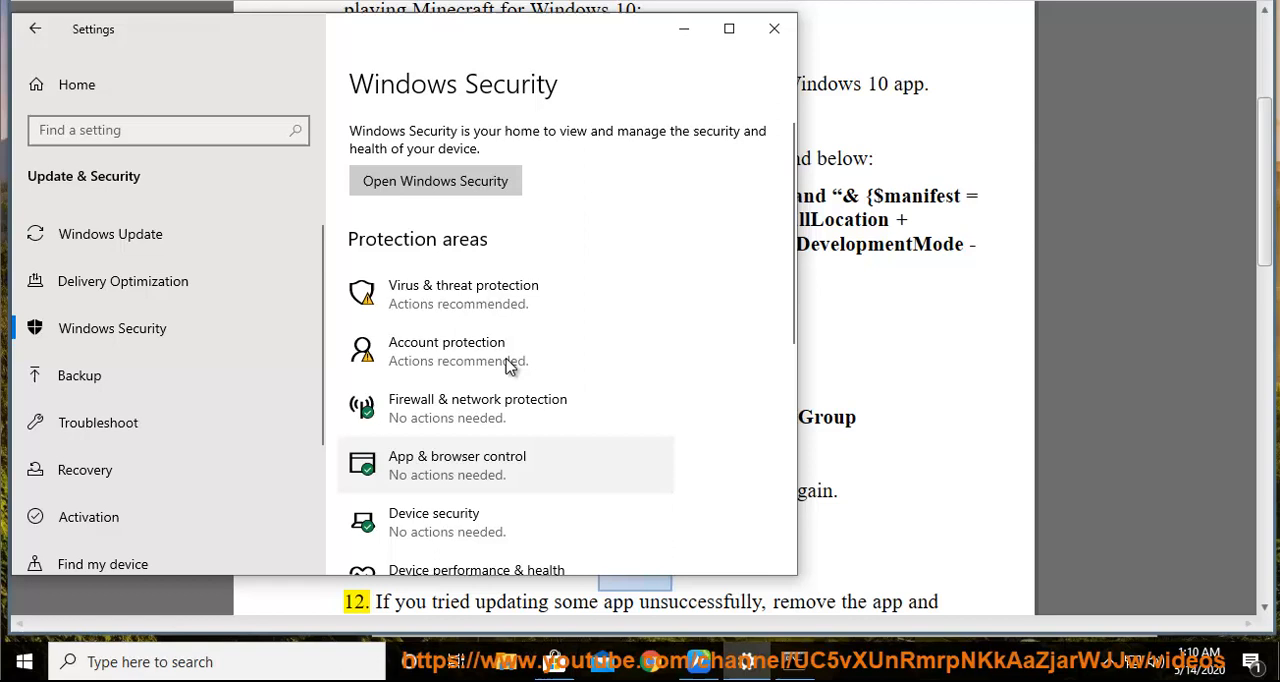
# Open Virus & threat protection's Manage settings in Windows Security, approving UAC.
pyautogui.click(434, 181)
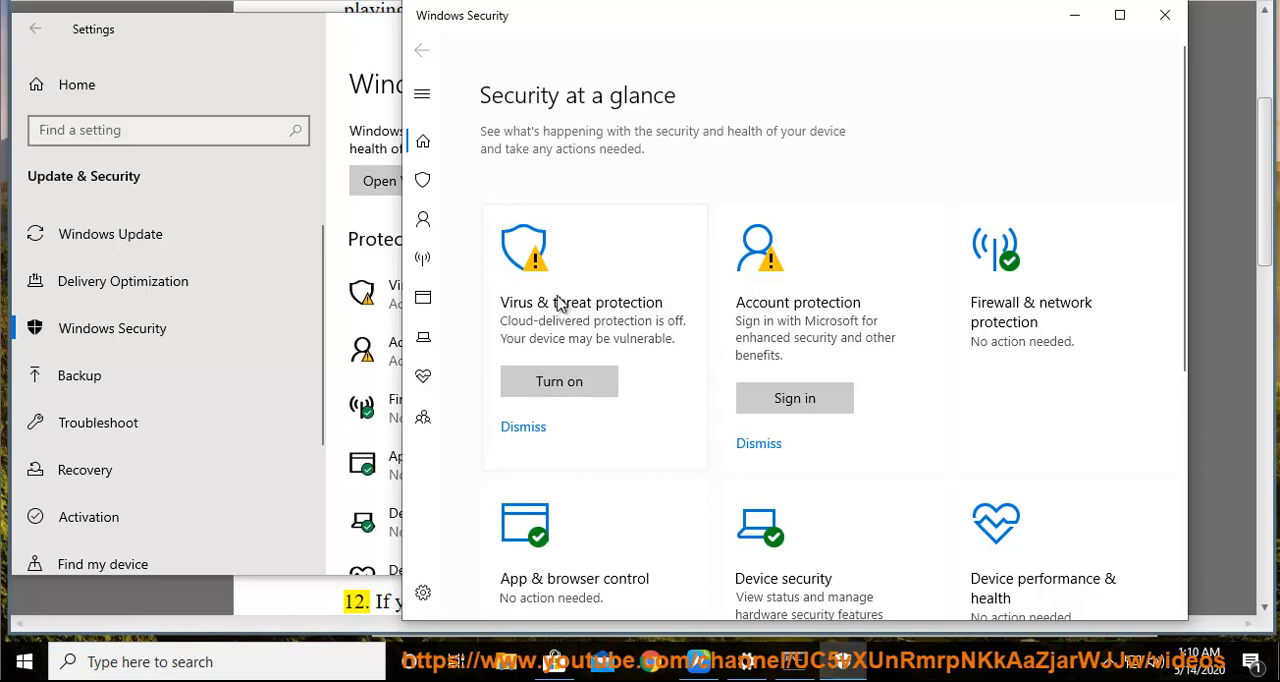
pyautogui.click(581, 302)
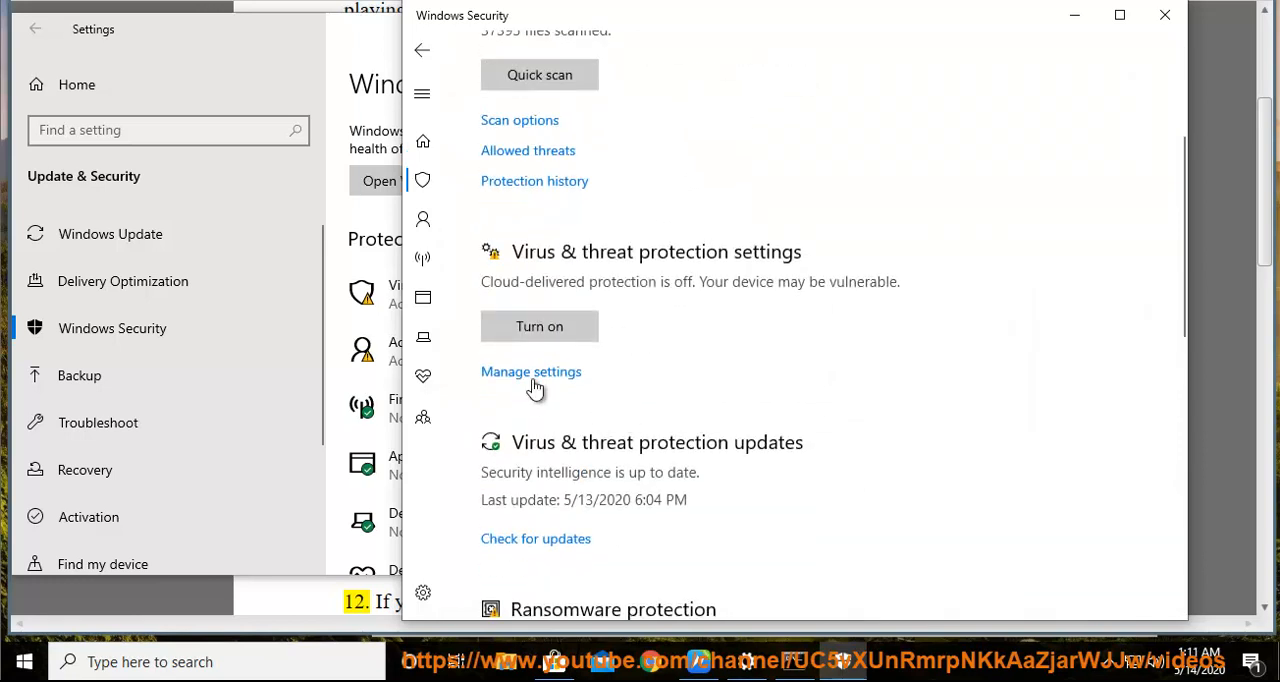
pyautogui.click(539, 326)
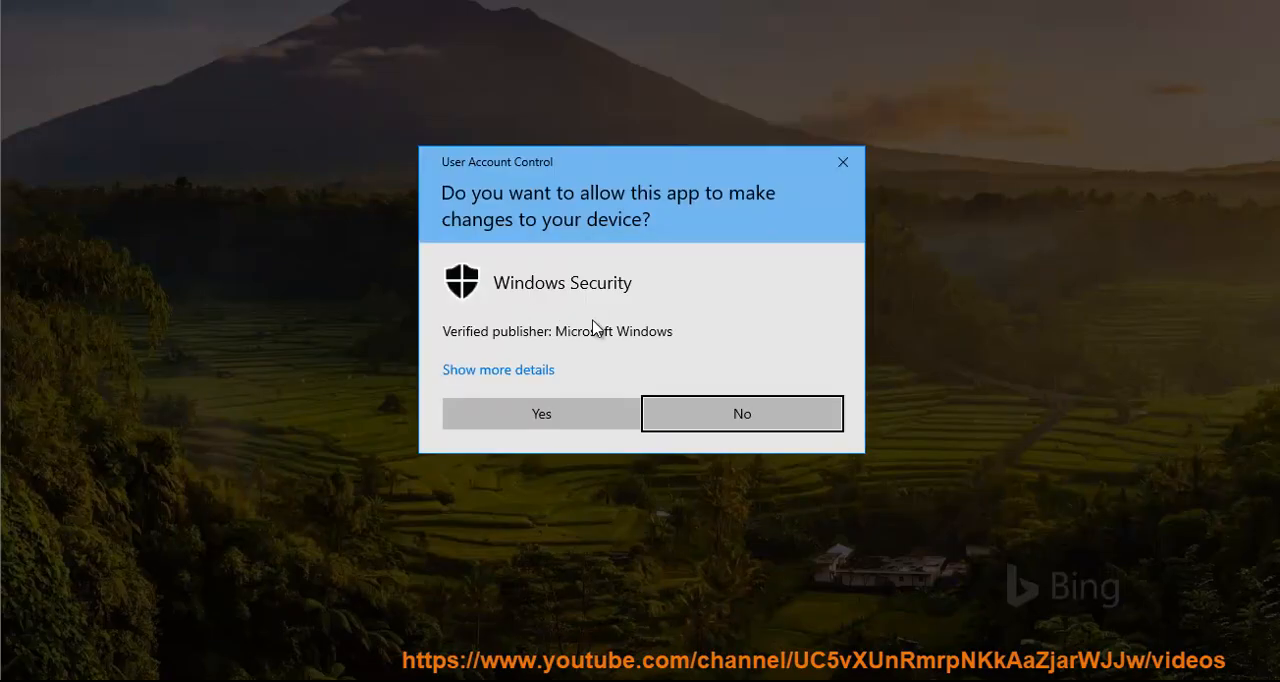
pyautogui.click(541, 413)
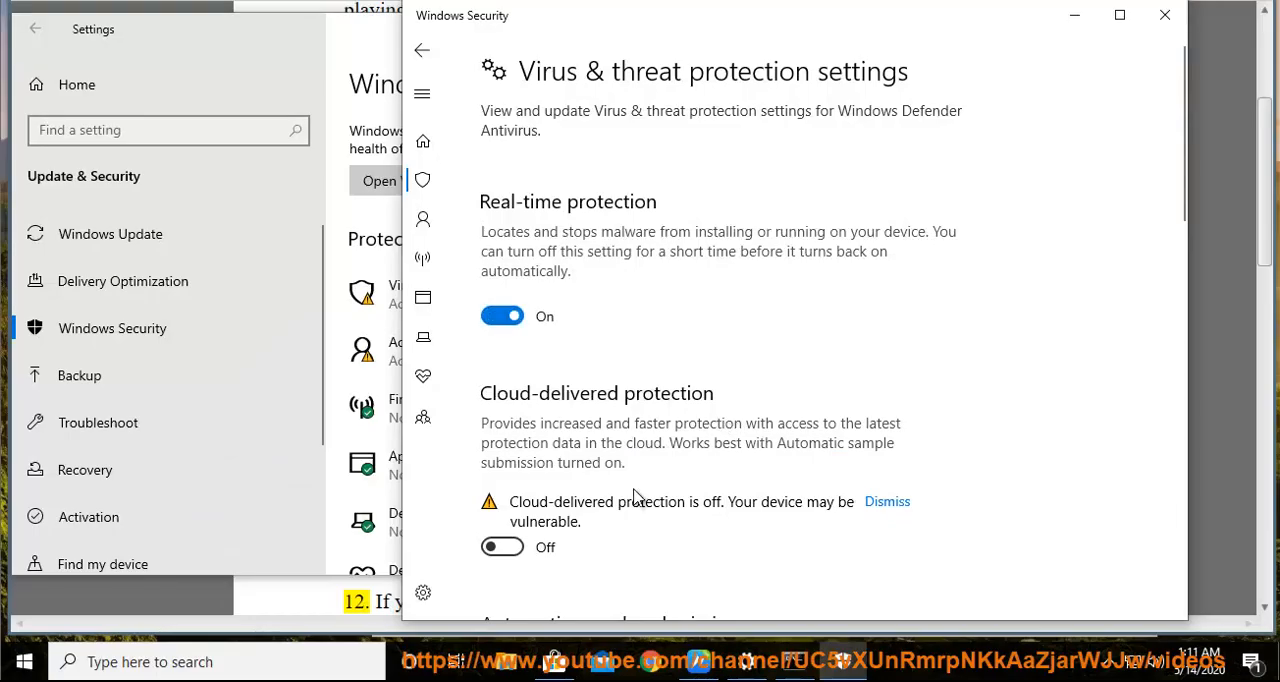
pyautogui.scroll(-3)
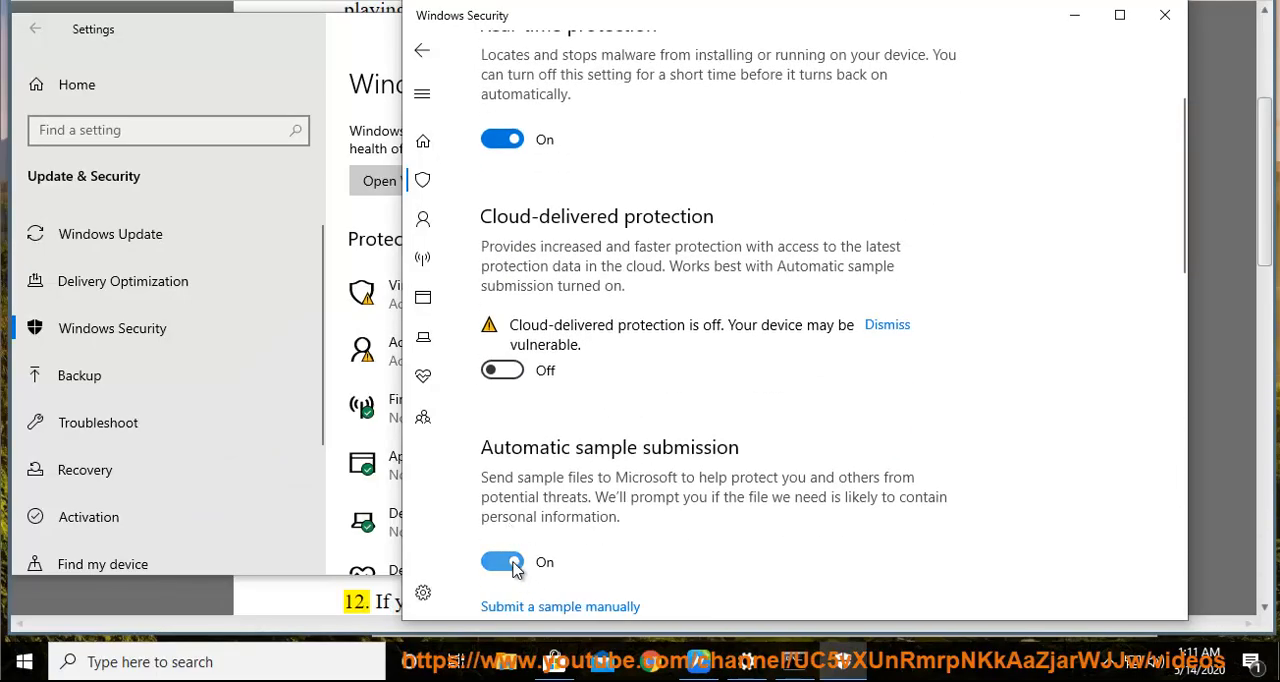
pyautogui.moveTo(1164, 16)
pyautogui.write('FIREWALL')
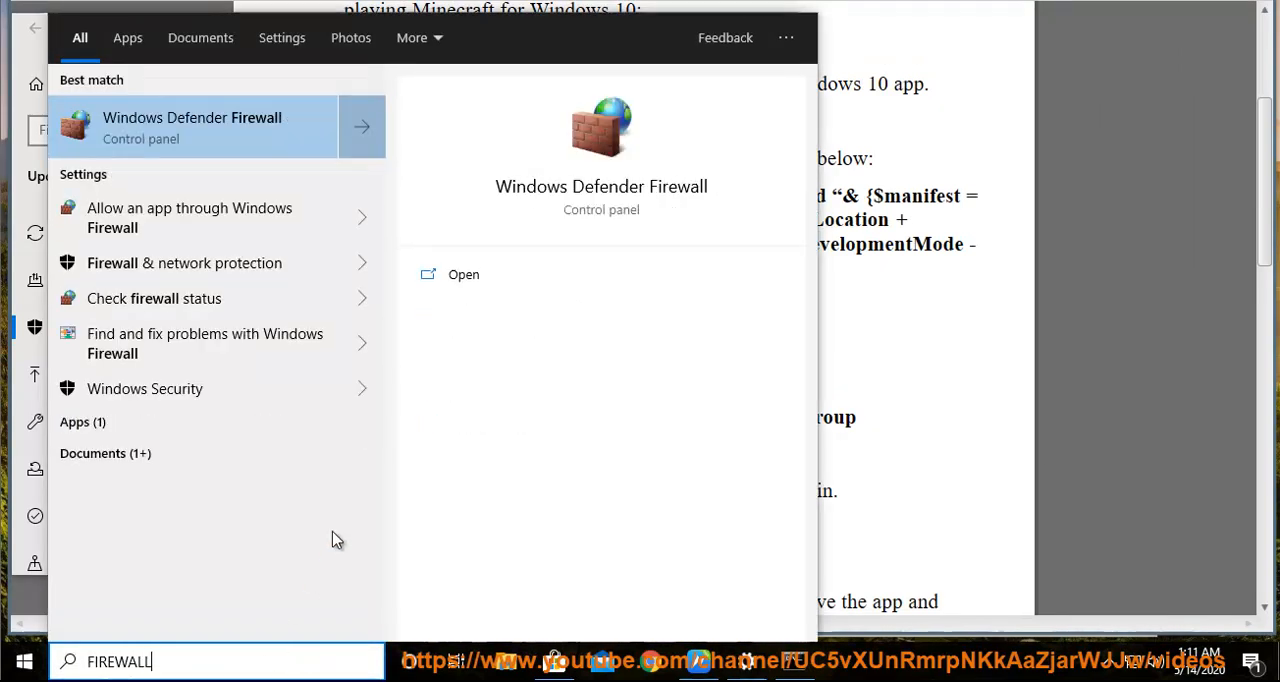
# Turn off Windows Defender Firewall for private and public networks, then close the settings window.
pyautogui.click(144, 388)
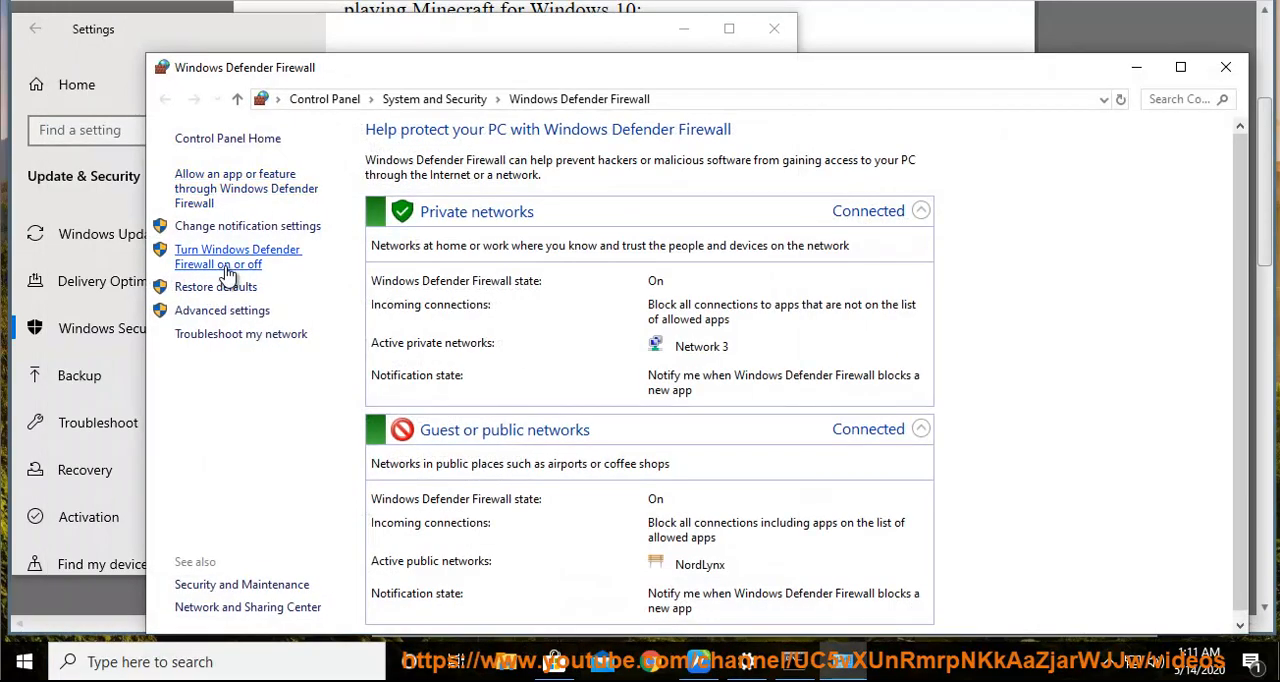
pyautogui.click(237, 257)
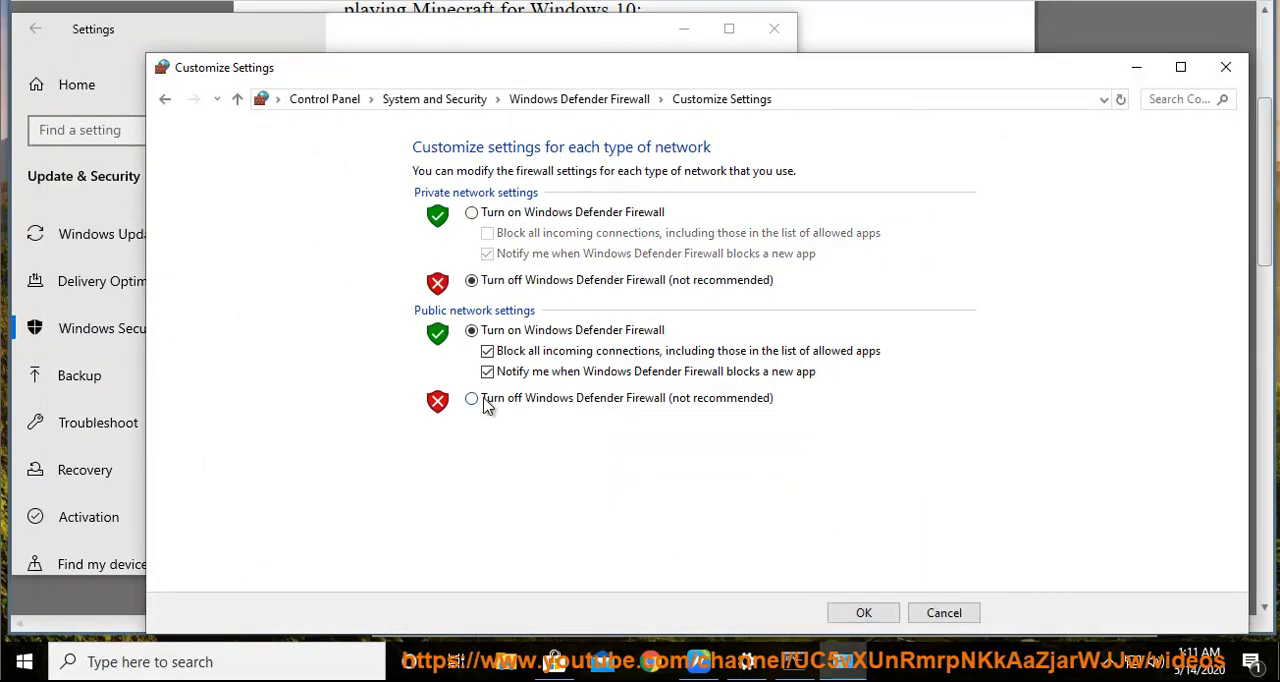
pyautogui.click(471, 397)
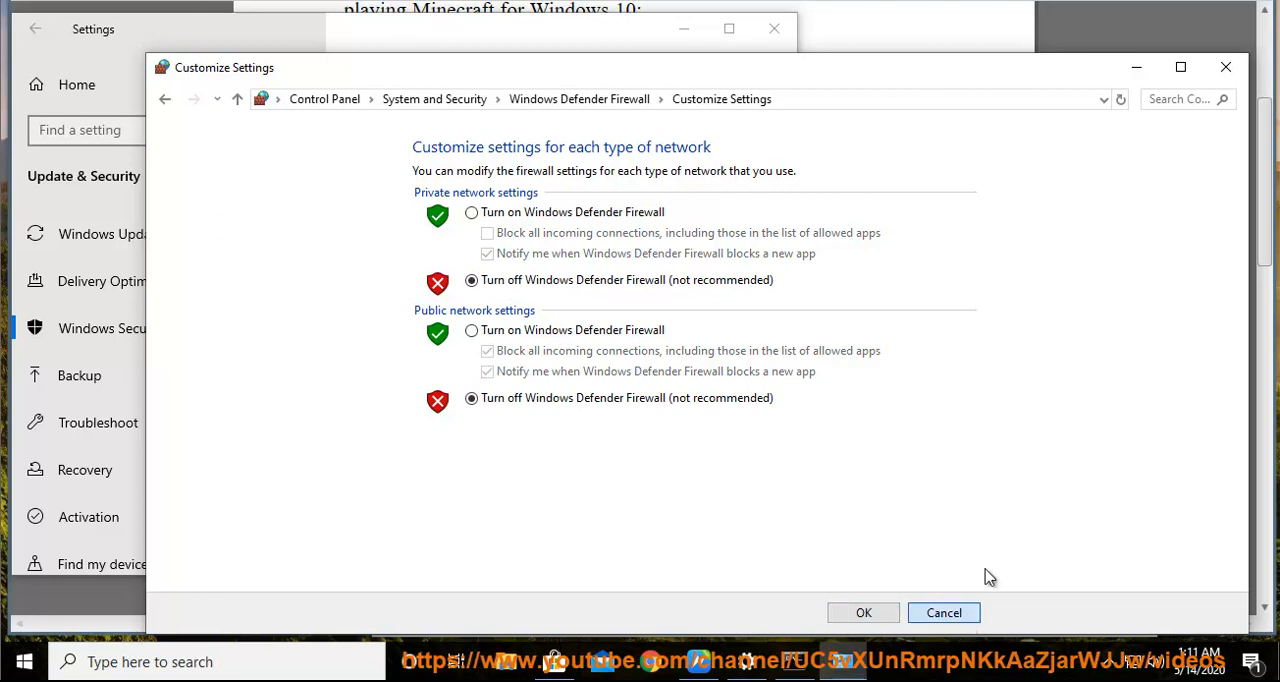
pyautogui.click(943, 612)
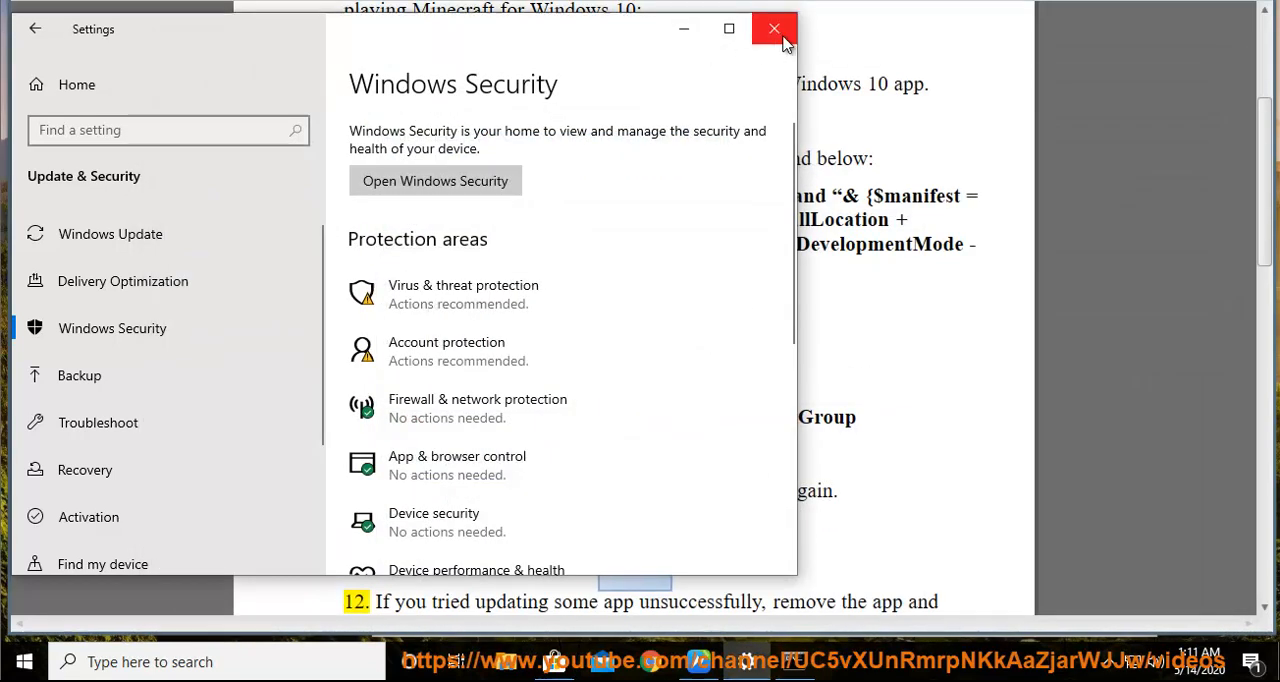
pyautogui.click(774, 28)
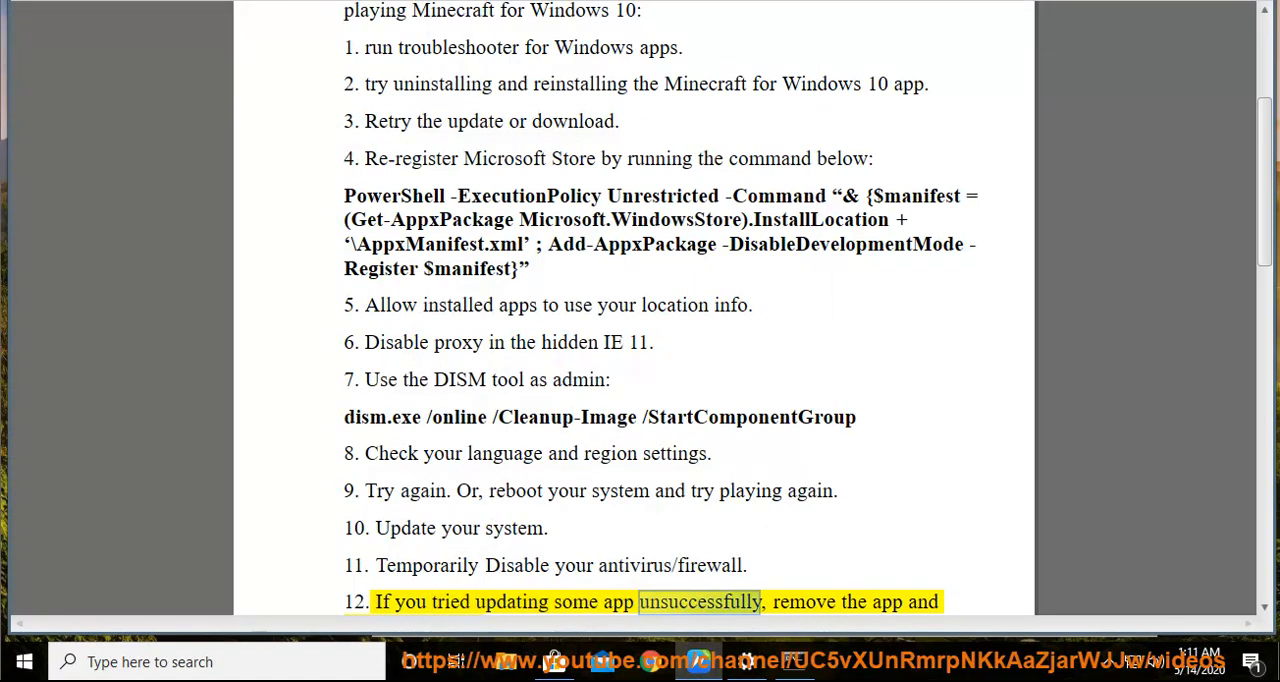
# Scroll the guide down to tip 13 on checking Xbox Live service status.
pyautogui.scroll(-3)
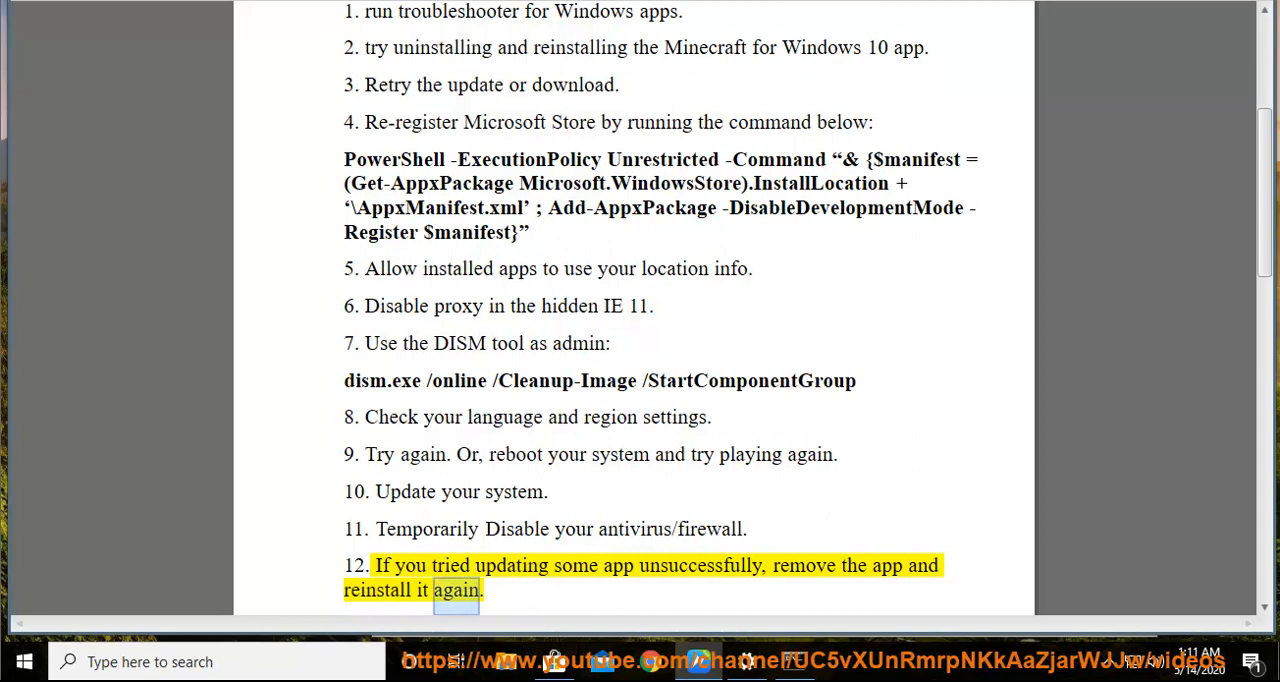
pyautogui.scroll(-3)
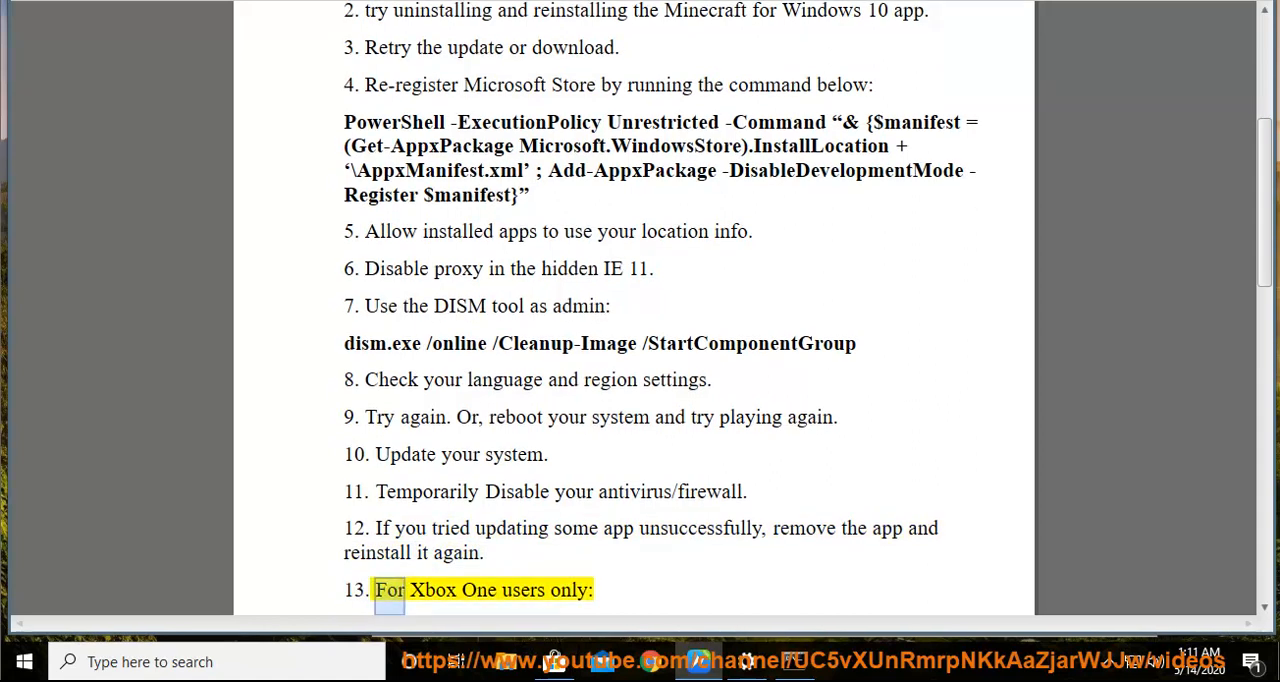
pyautogui.scroll(-3)
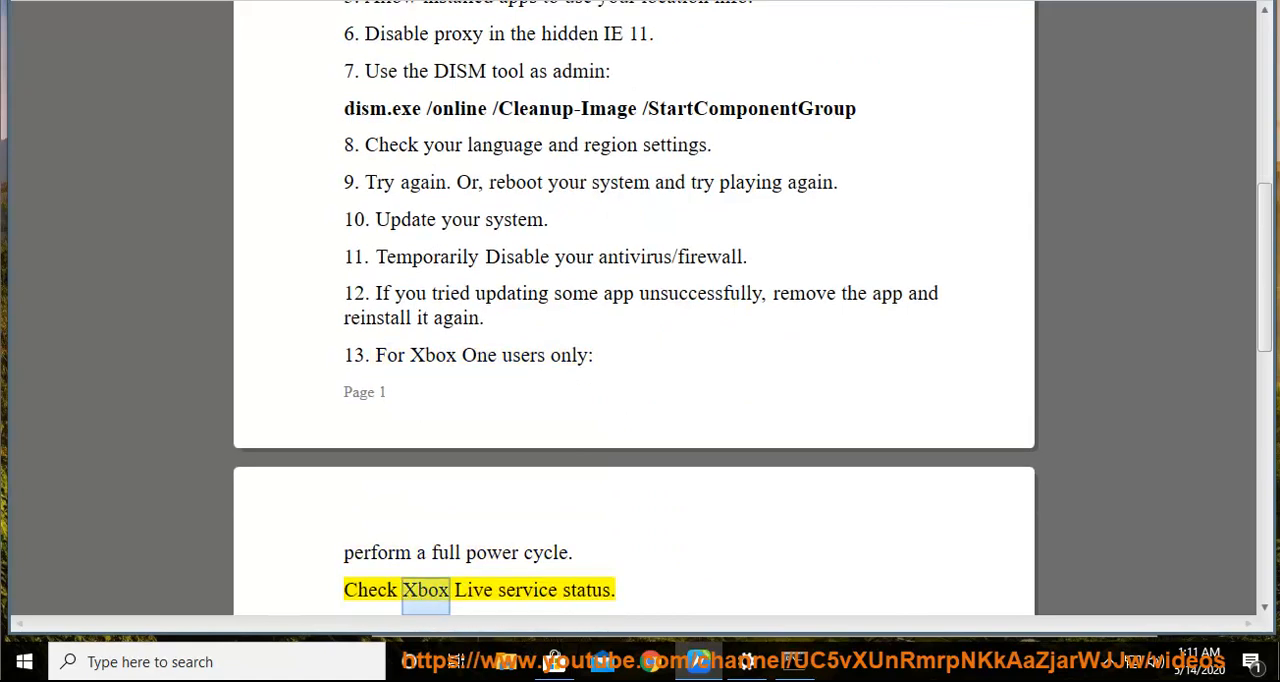
pyautogui.scroll(-3)
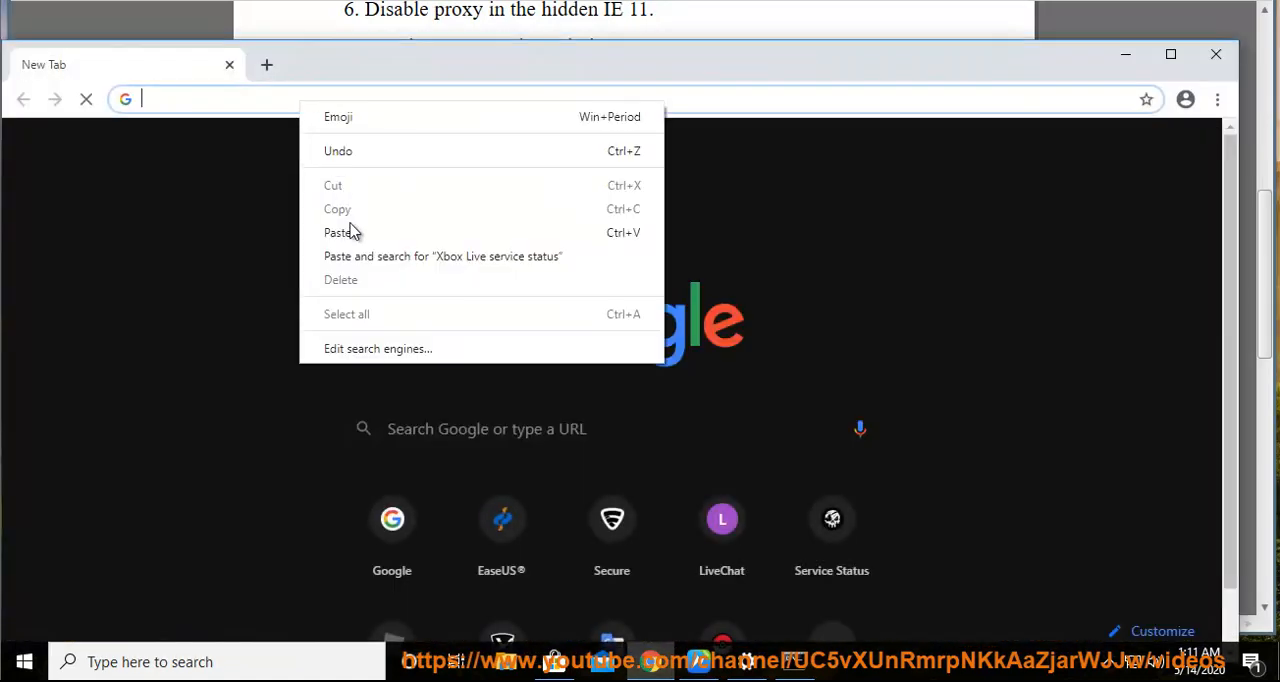
# Paste 'Xbox Live service status' into the new Chrome tab's address bar.
pyautogui.click(442, 256)
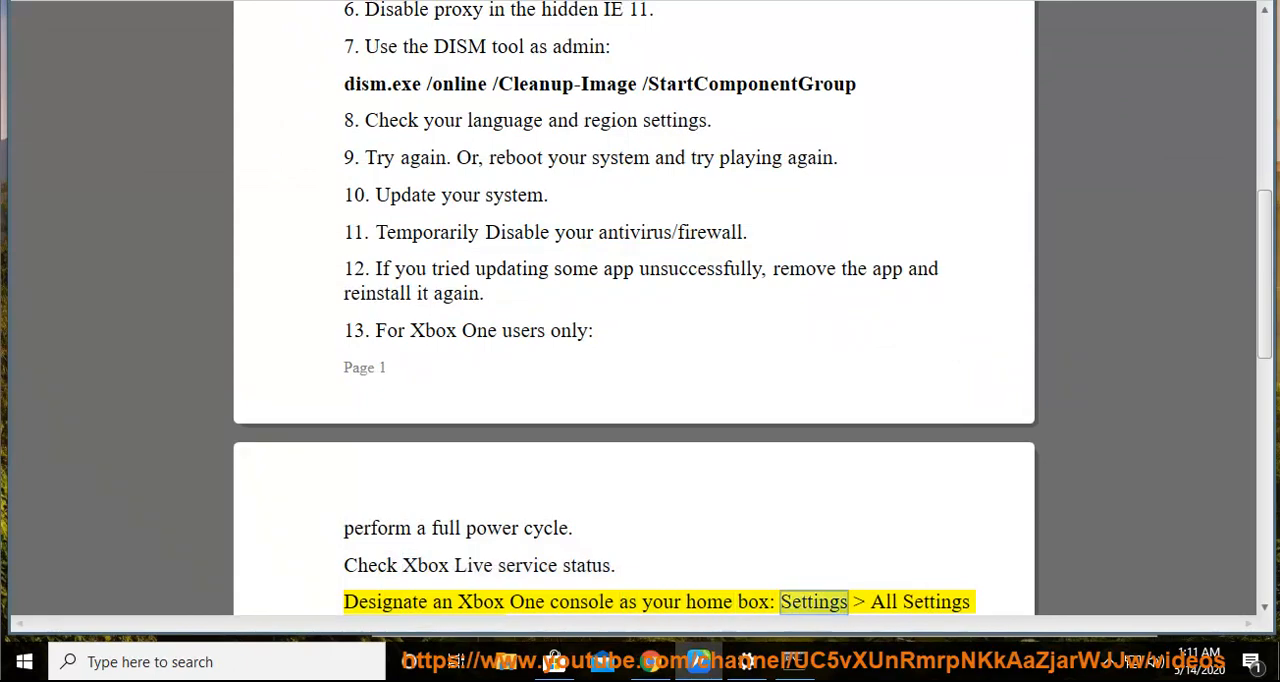
# Scroll to the 'Make this my home Xbox' screenshot and the game disc tip.
pyautogui.scroll(-3)
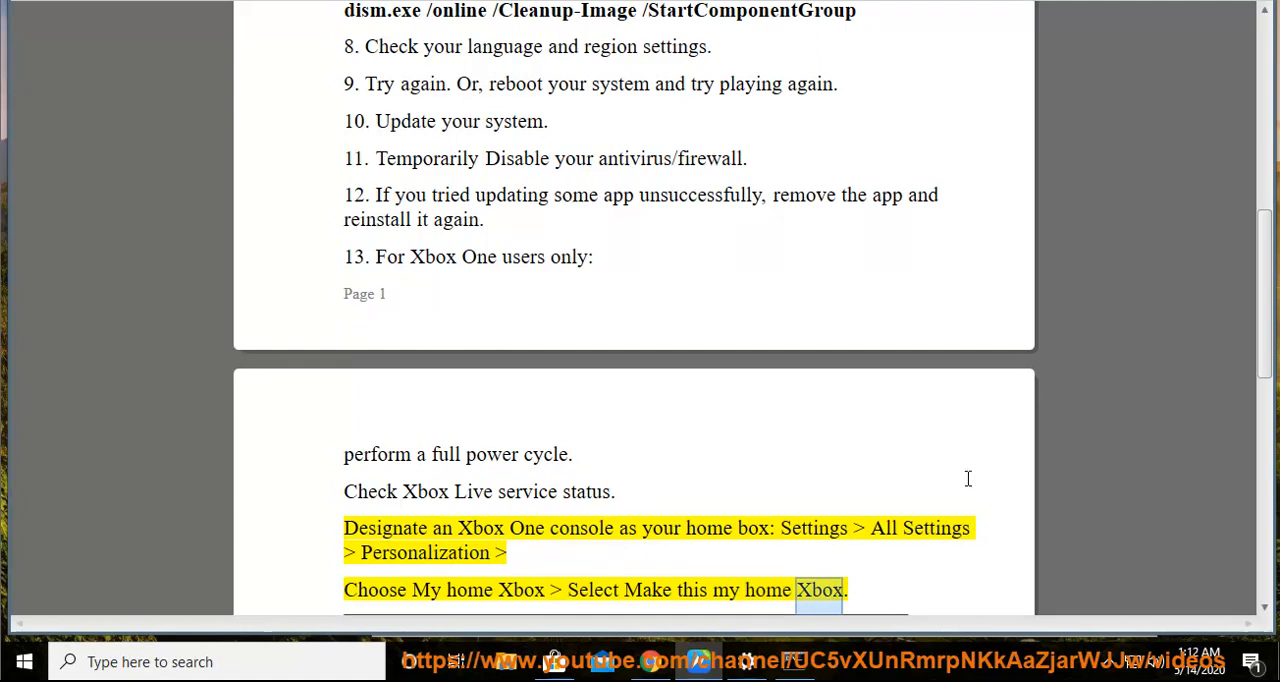
pyautogui.scroll(-3)
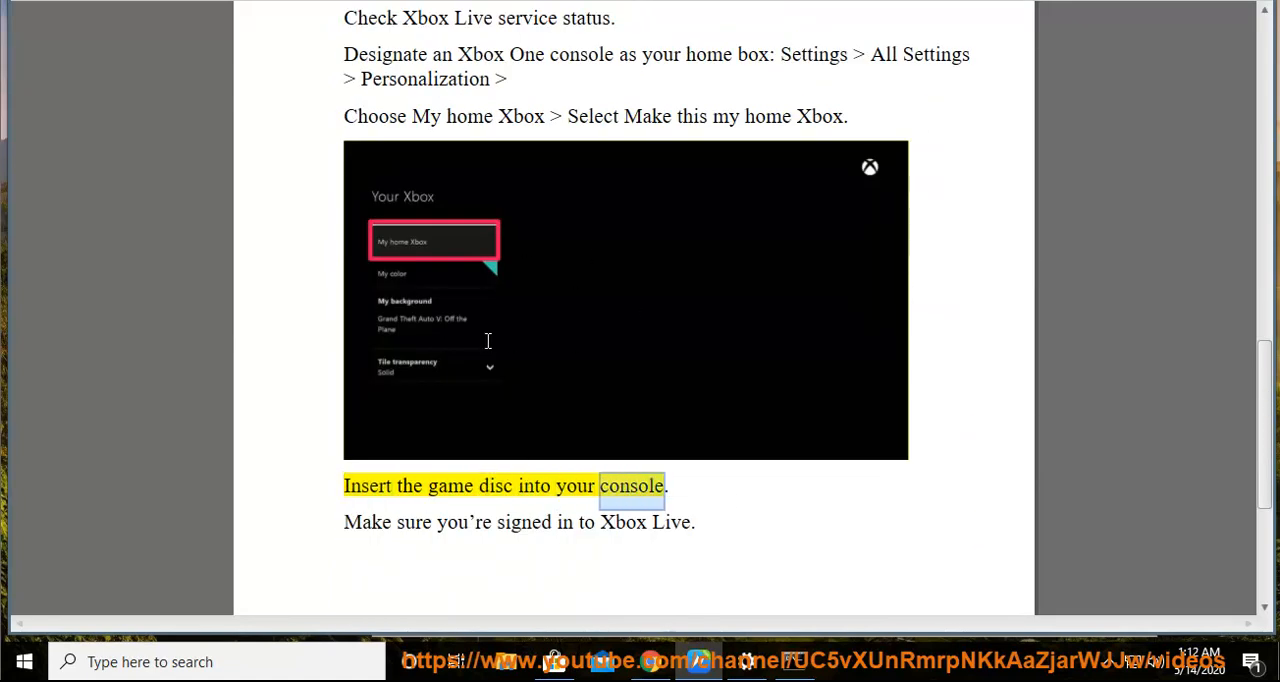